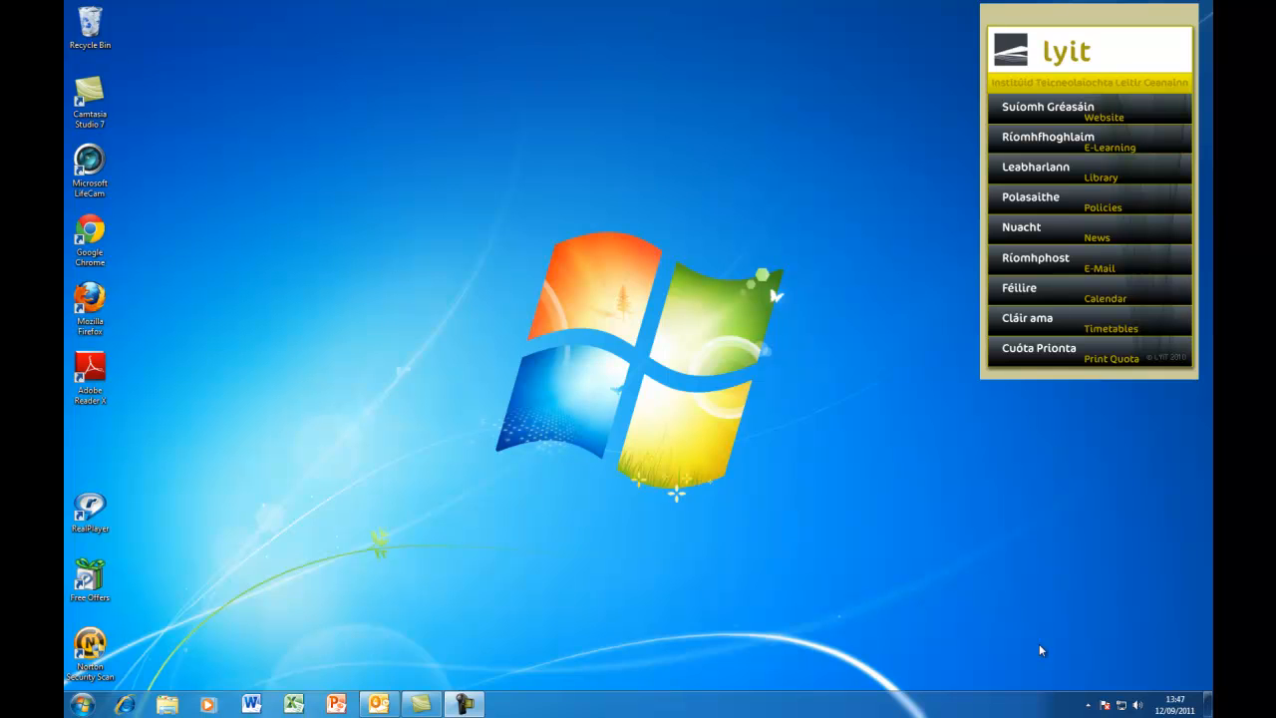
mouse_move(446, 690)
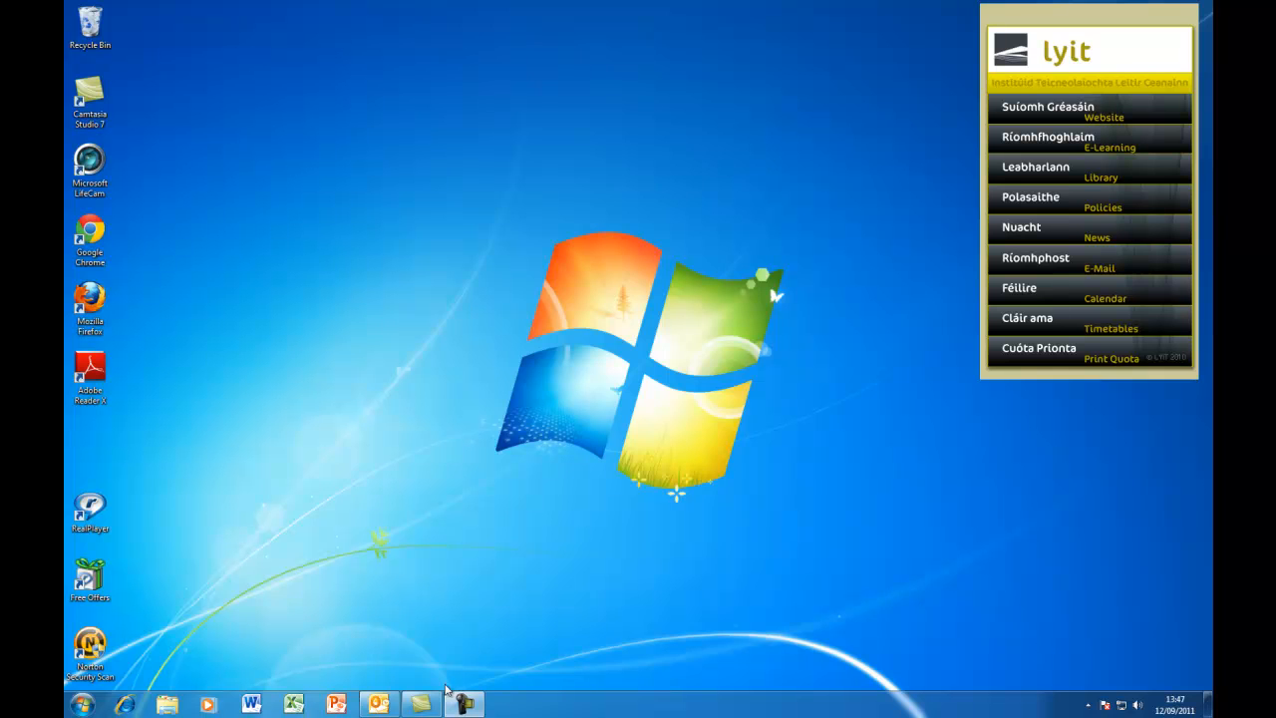
mouse_move(378, 704)
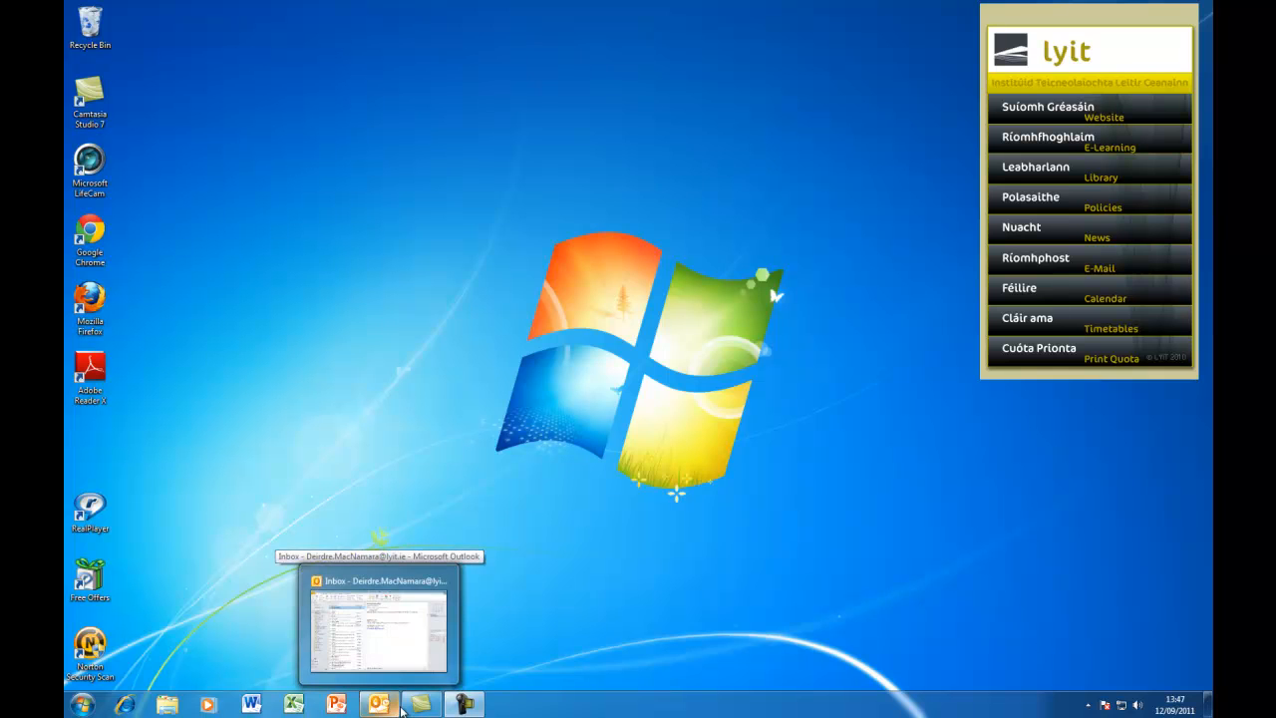
mouse_move(252, 705)
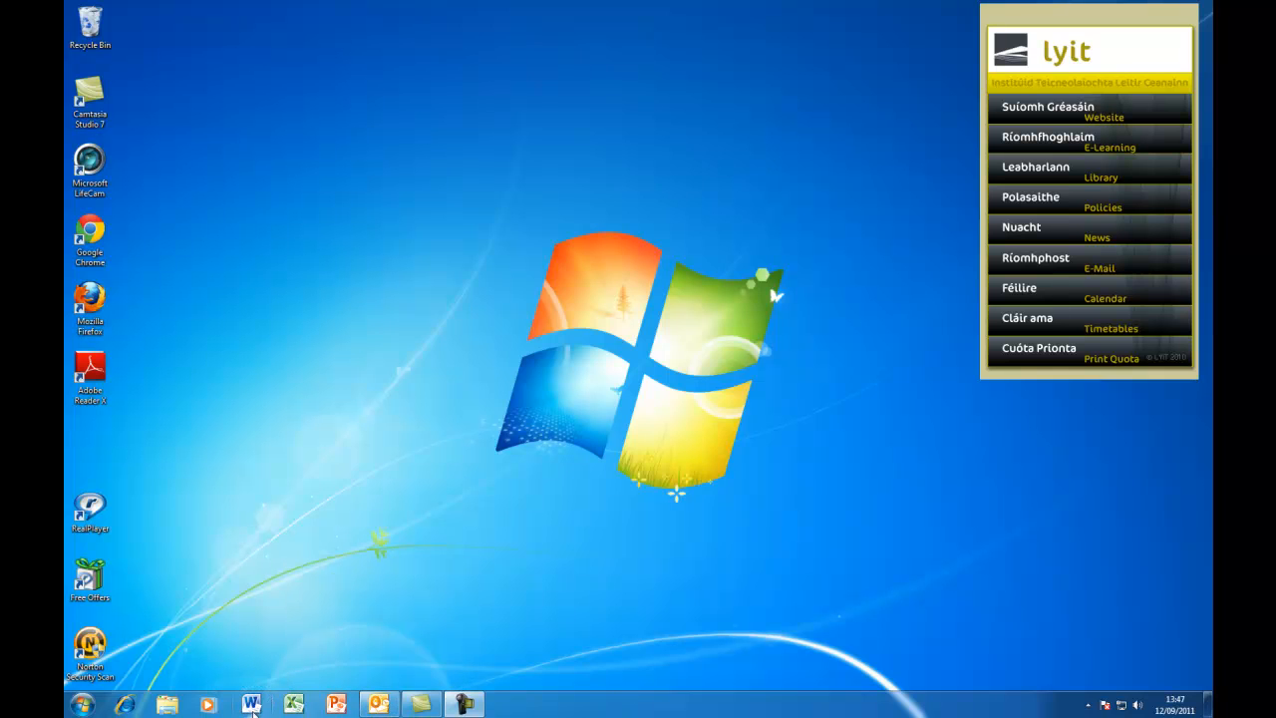
Save the Word report as 'Business Report' in a new 'class notes' folder on drive X:
click(251, 705)
text(Business Report)
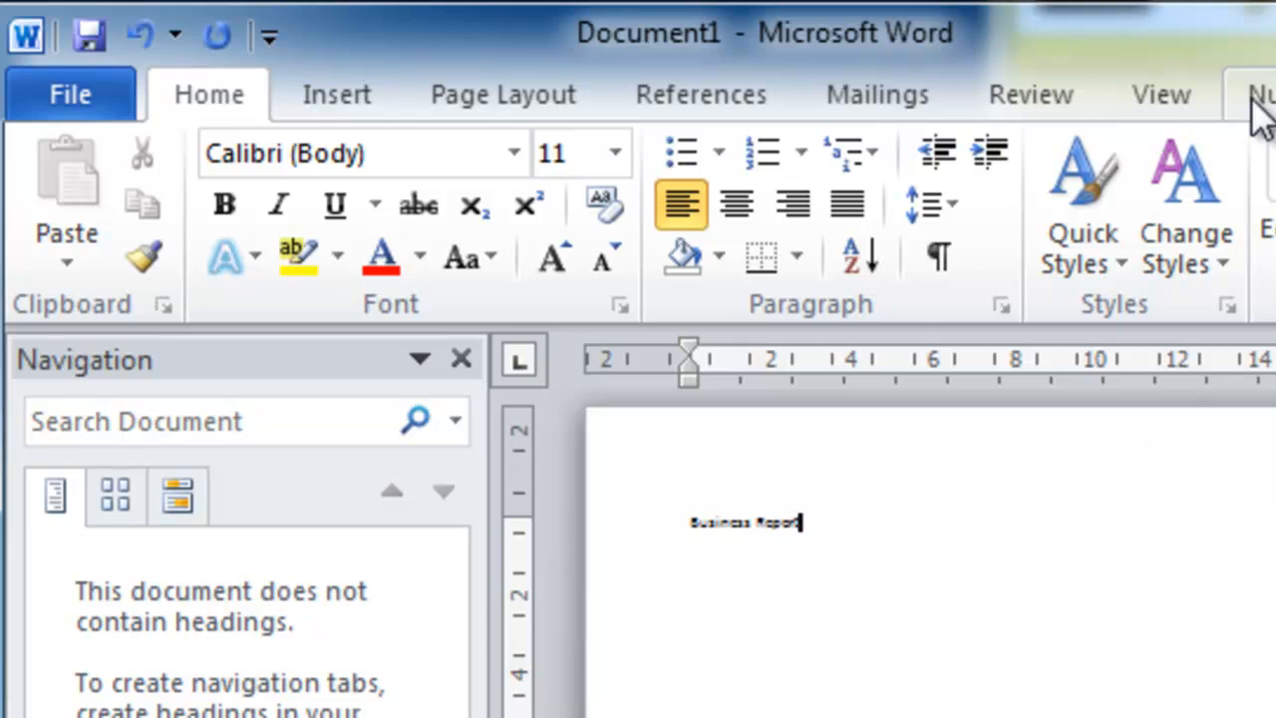
click(70, 93)
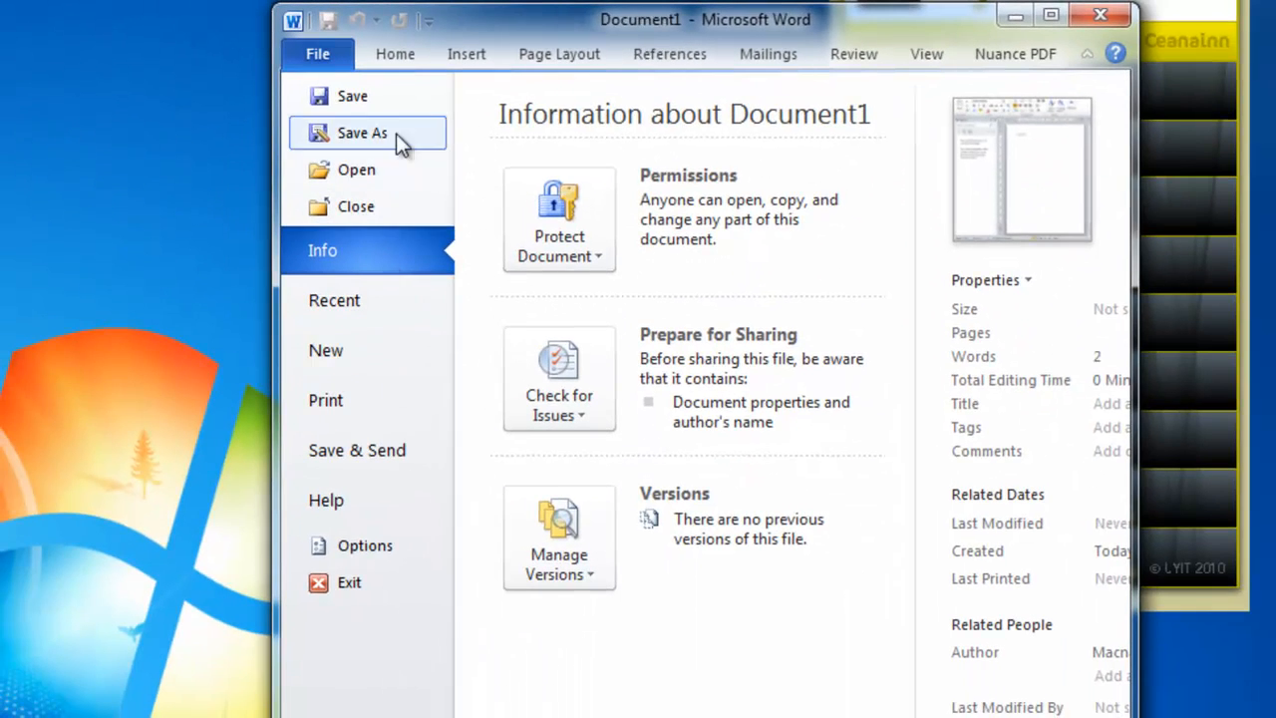
click(362, 133)
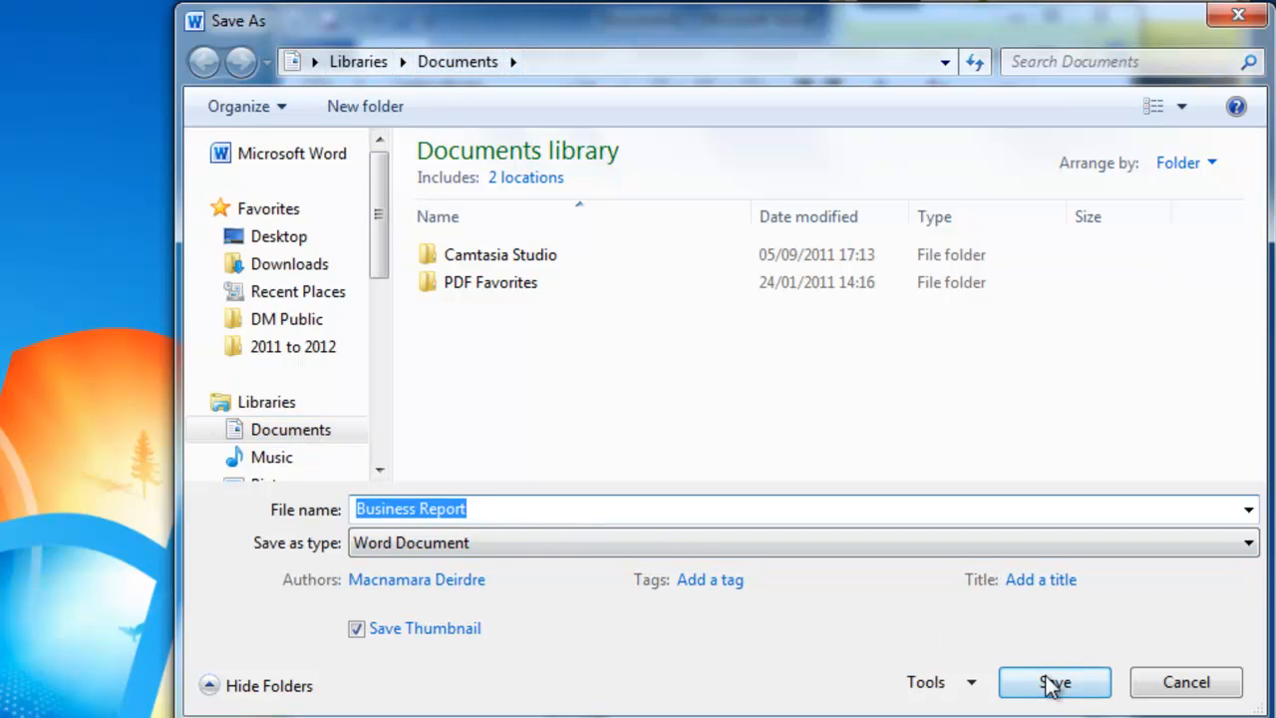
mouse_move(361, 280)
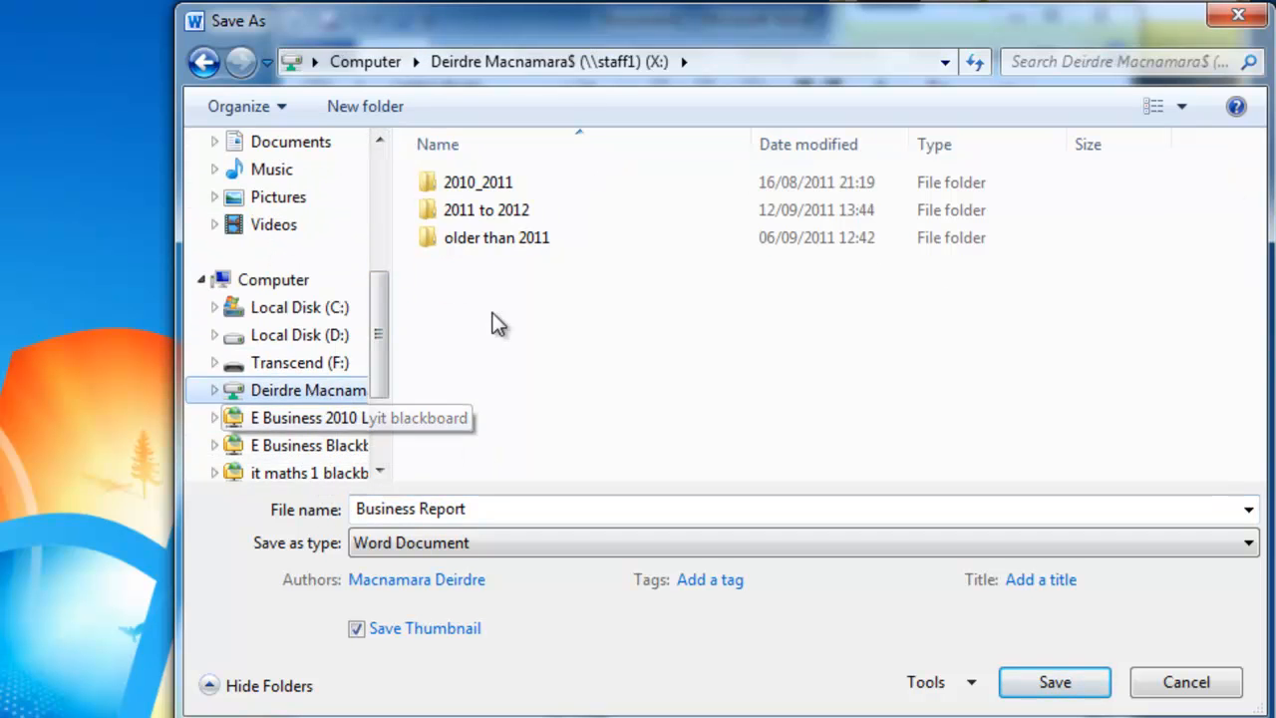
click(364, 106)
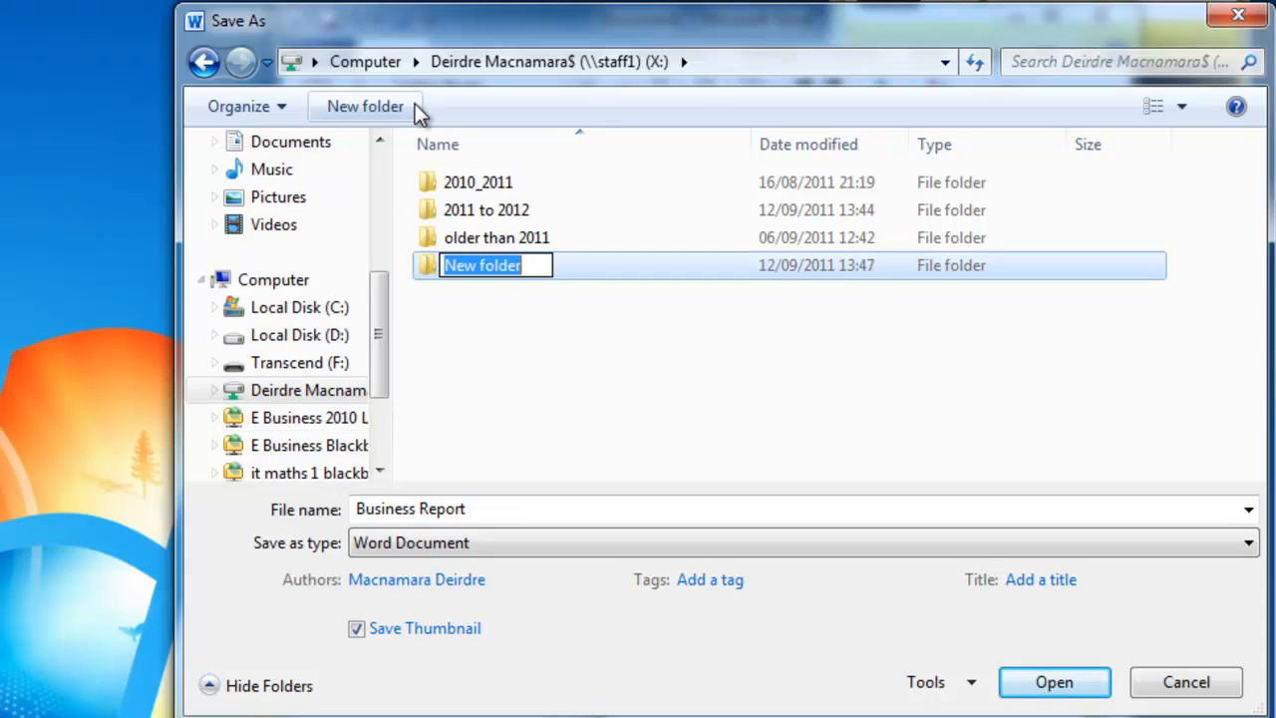
text(class notes)
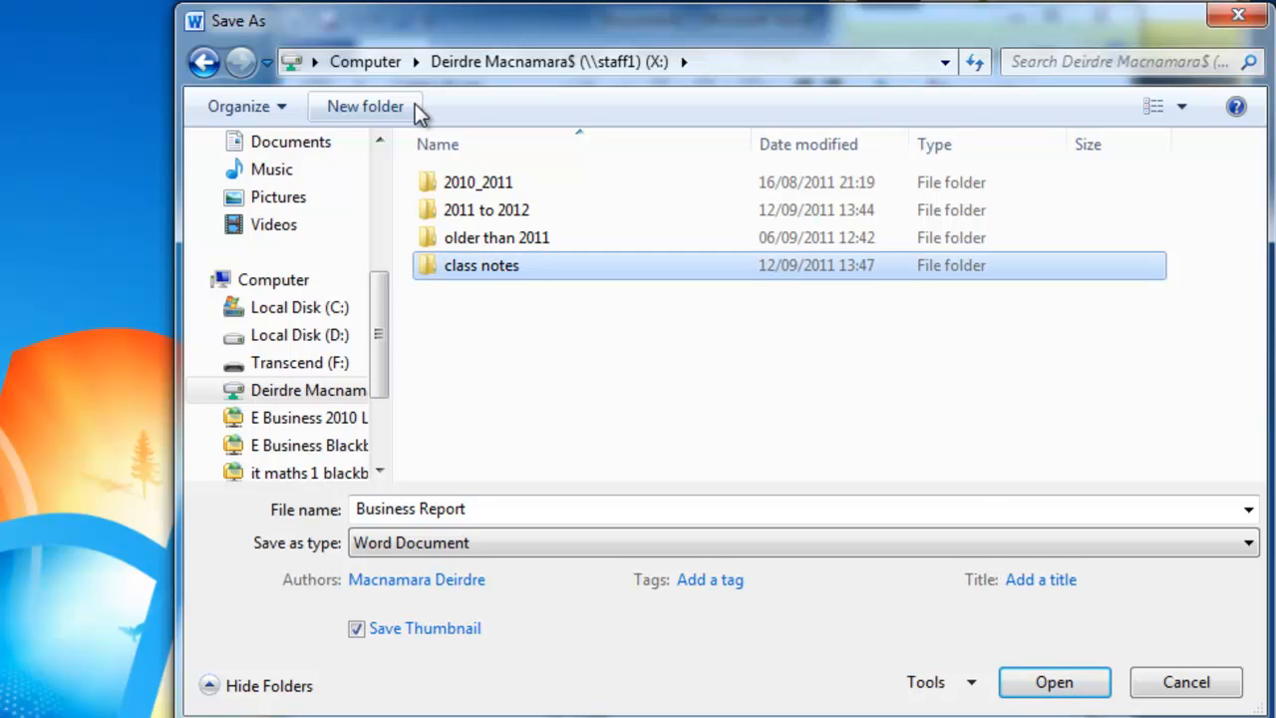
double_click(481, 265)
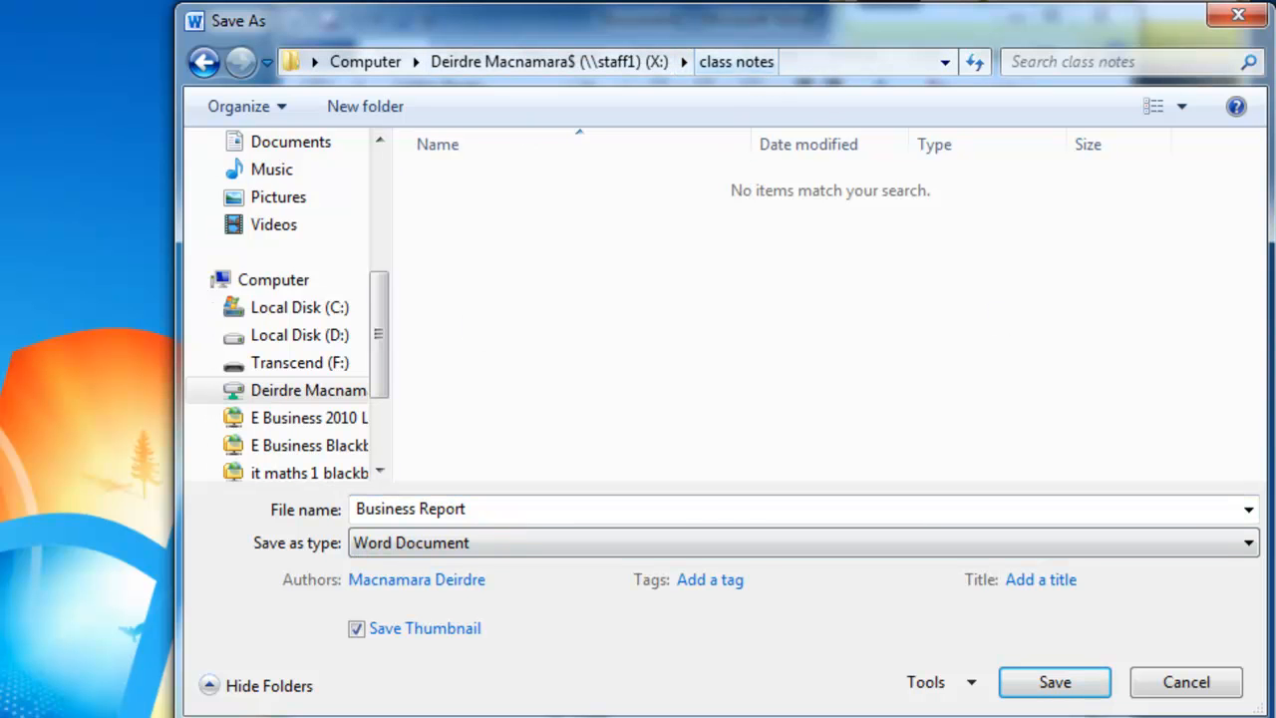
click(1054, 682)
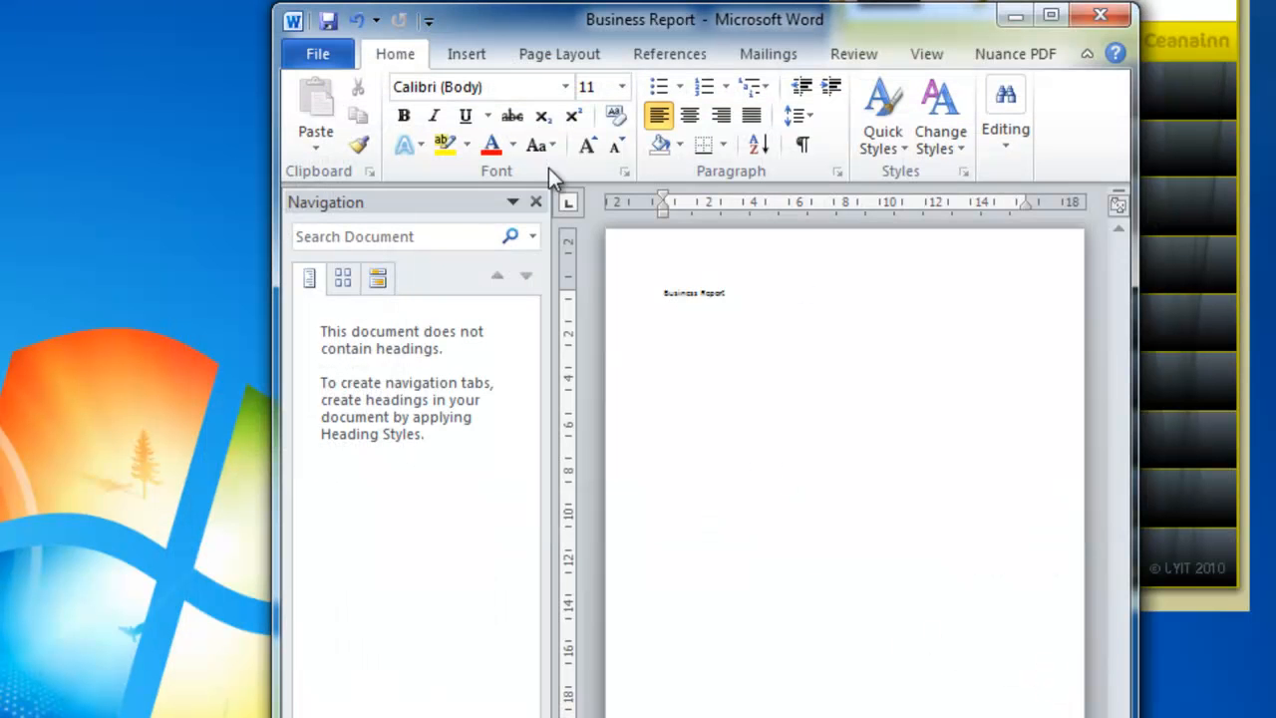
Start a new blank Word document and type some text into it
click(317, 54)
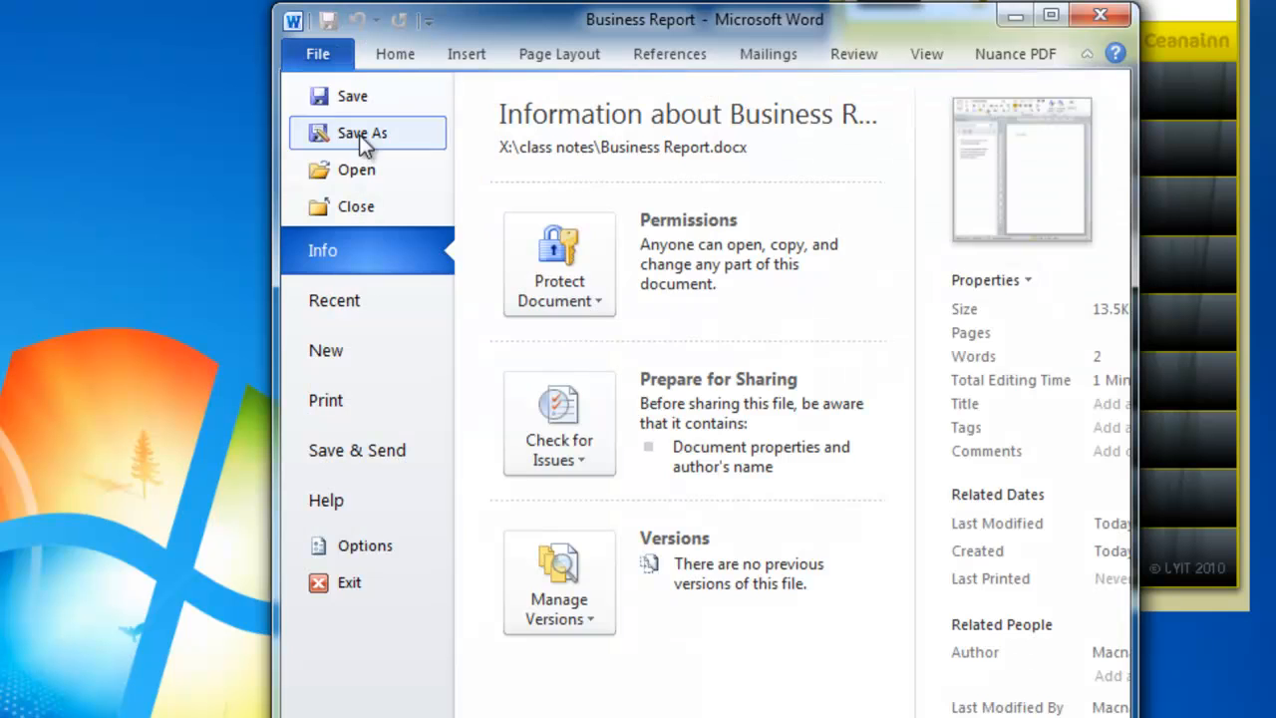
click(326, 350)
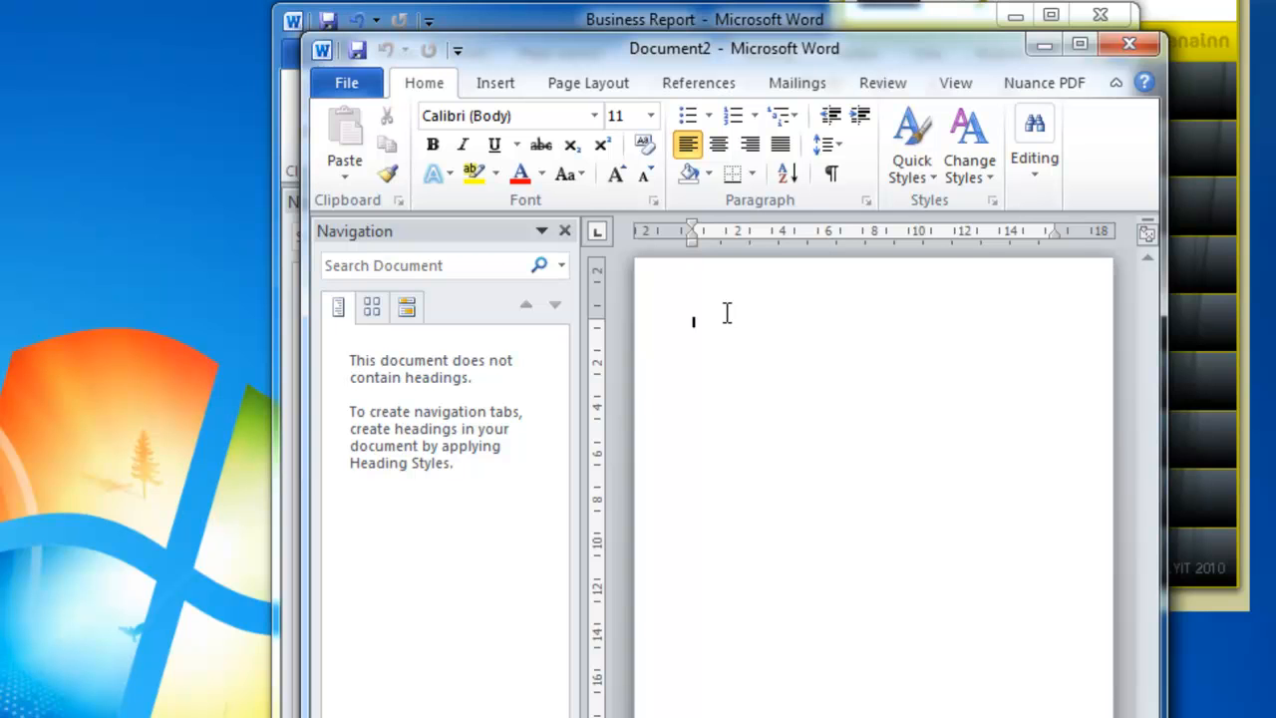
text(a)
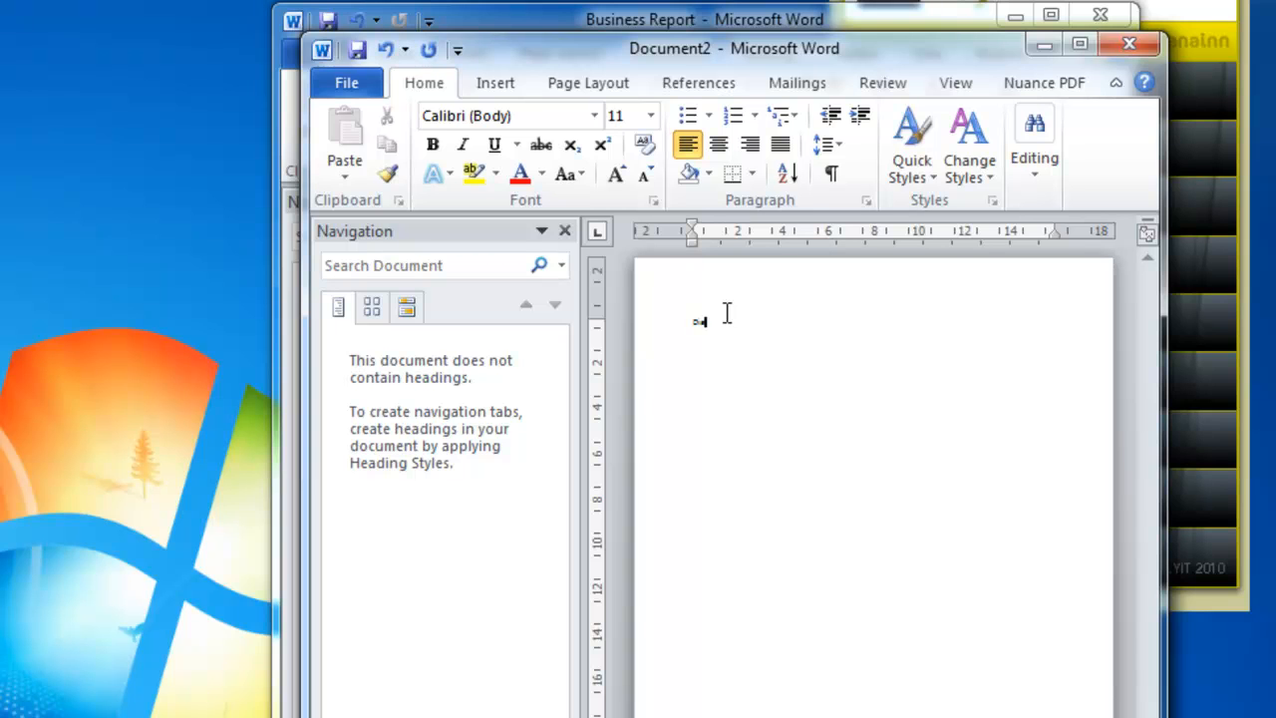
Save the new document as 'Diary' in the class notes folder
click(346, 83)
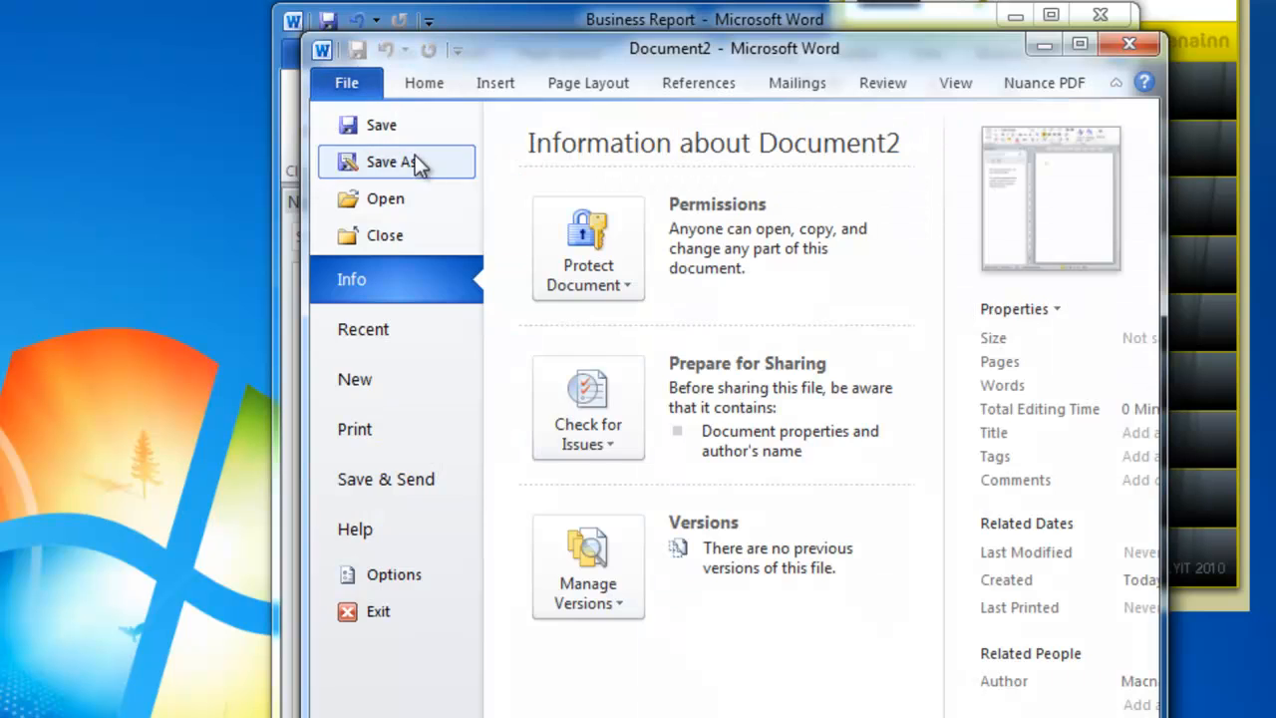
click(391, 161)
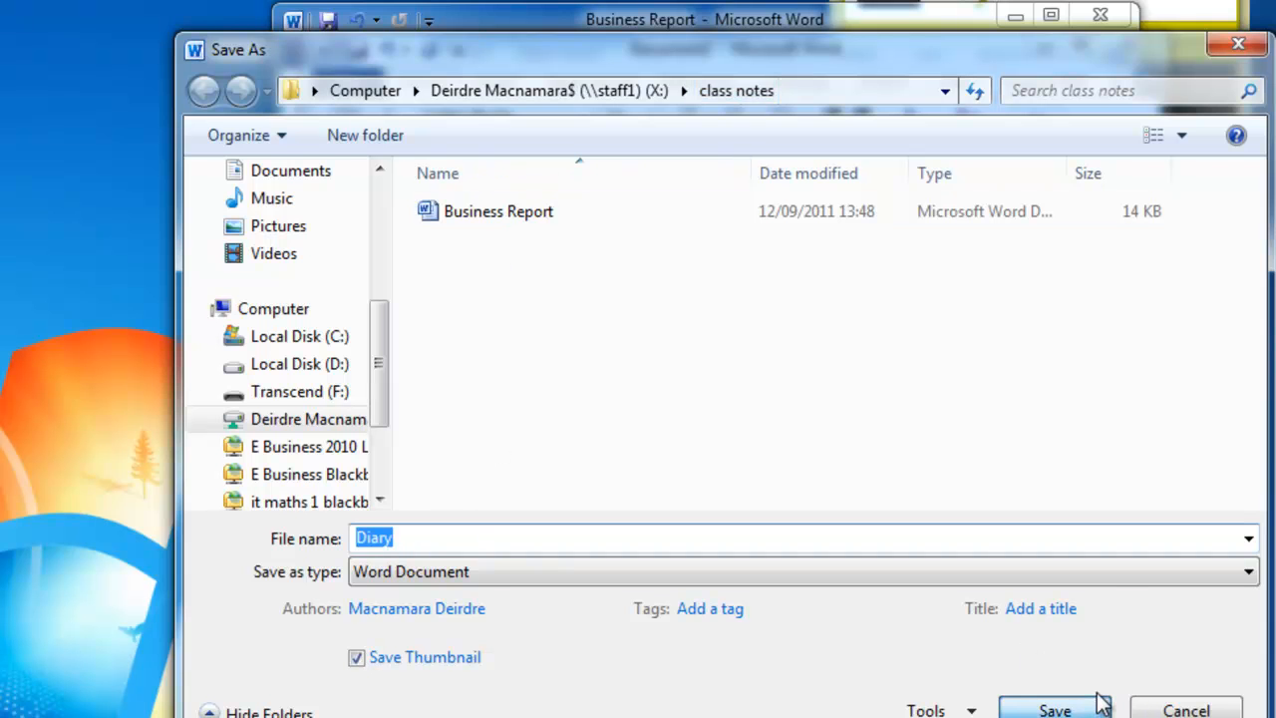
click(1054, 709)
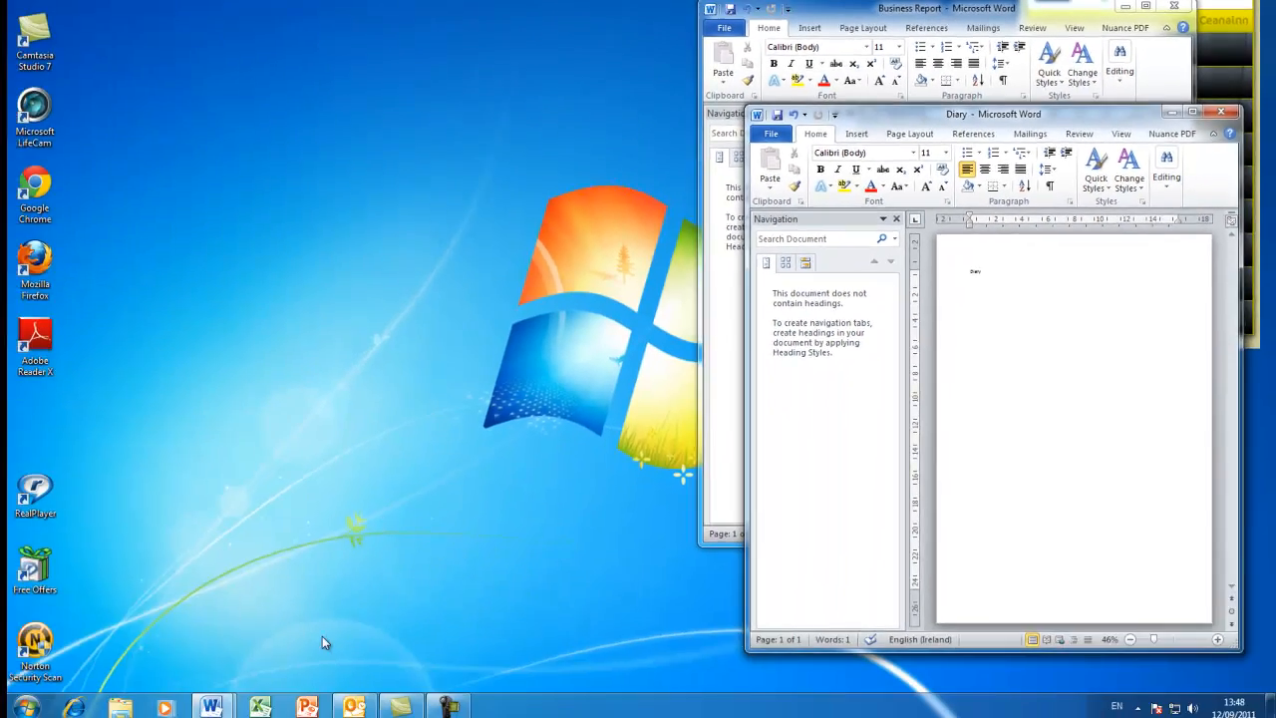
Type 'Show' into the title placeholder of the first PowerPoint slide
click(313, 704)
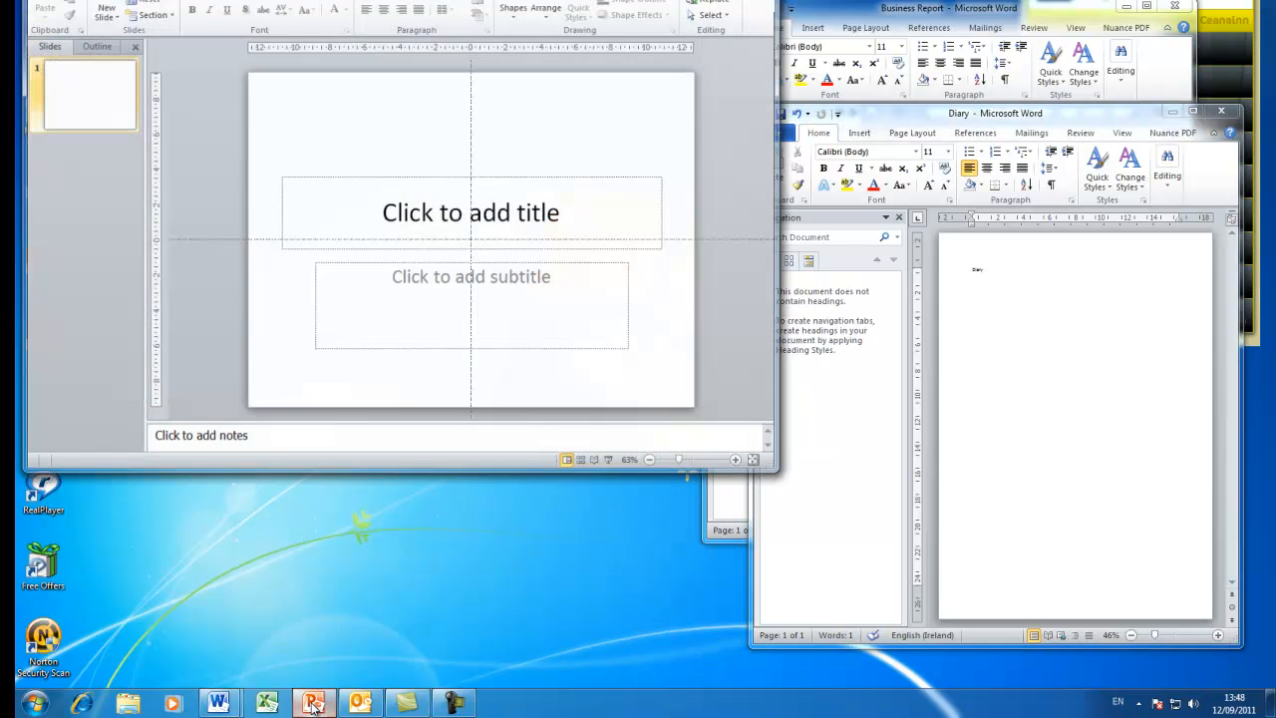
click(471, 211)
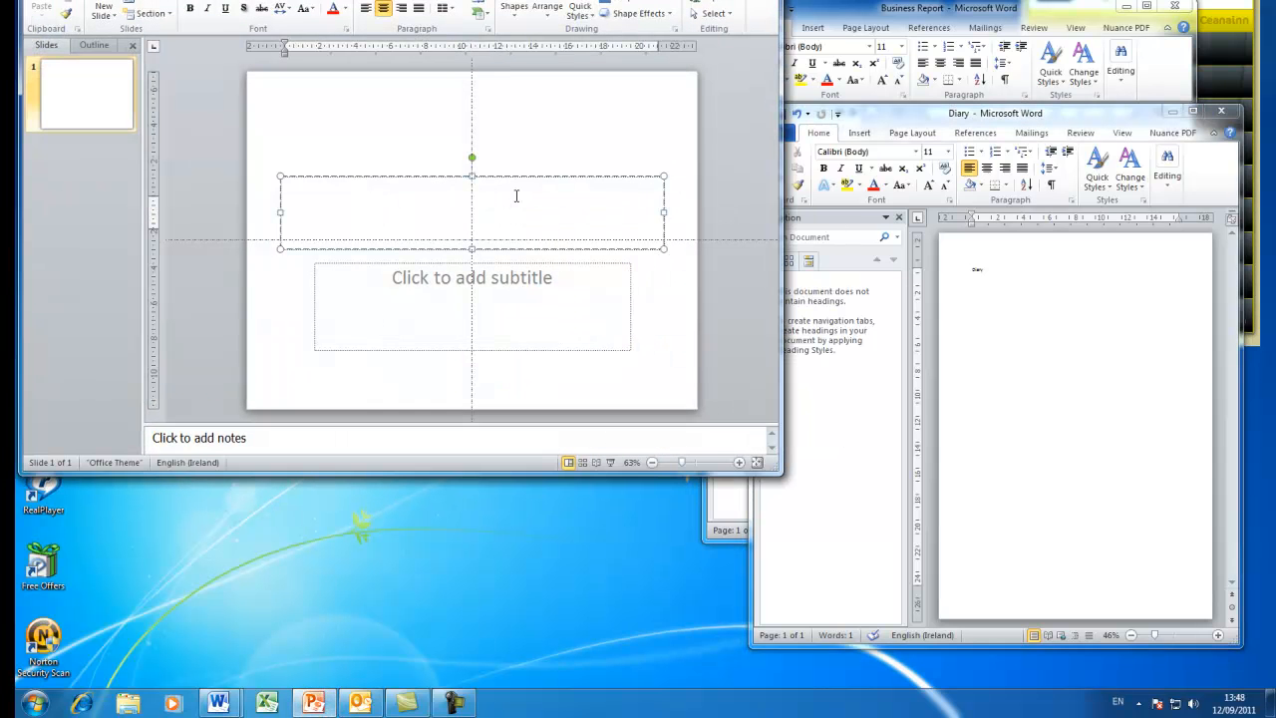
text(Show)
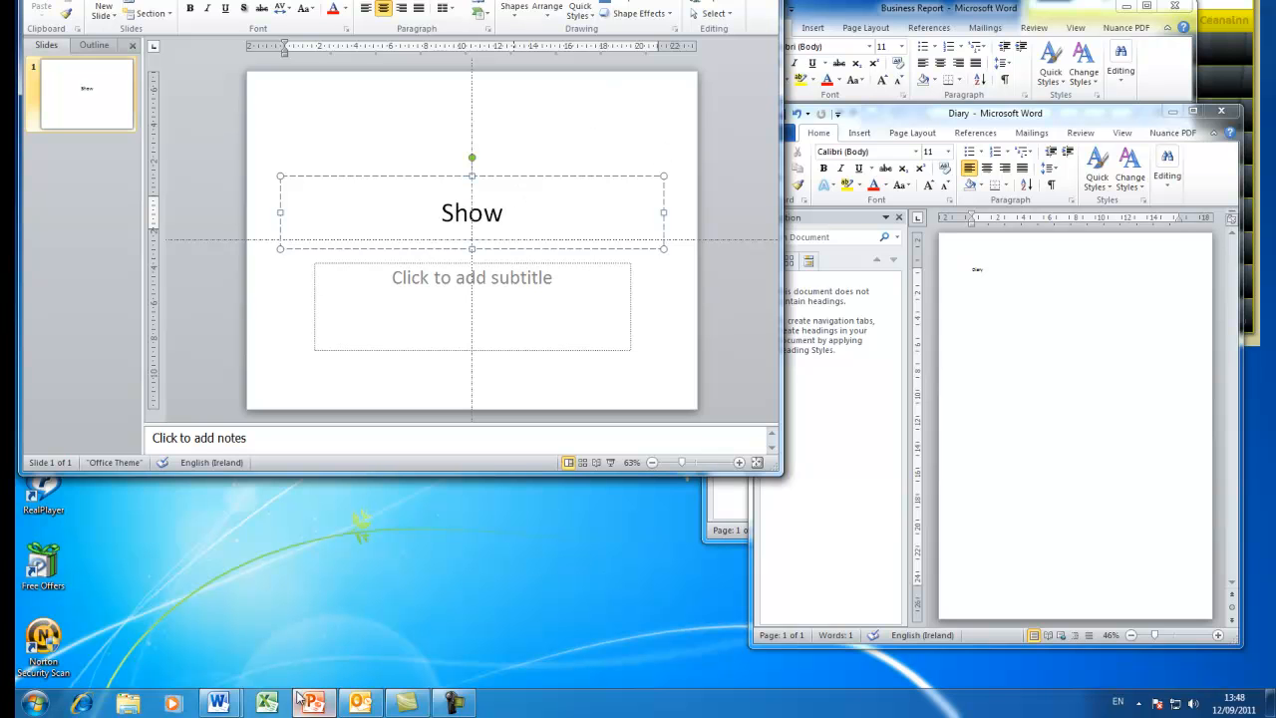
click(267, 703)
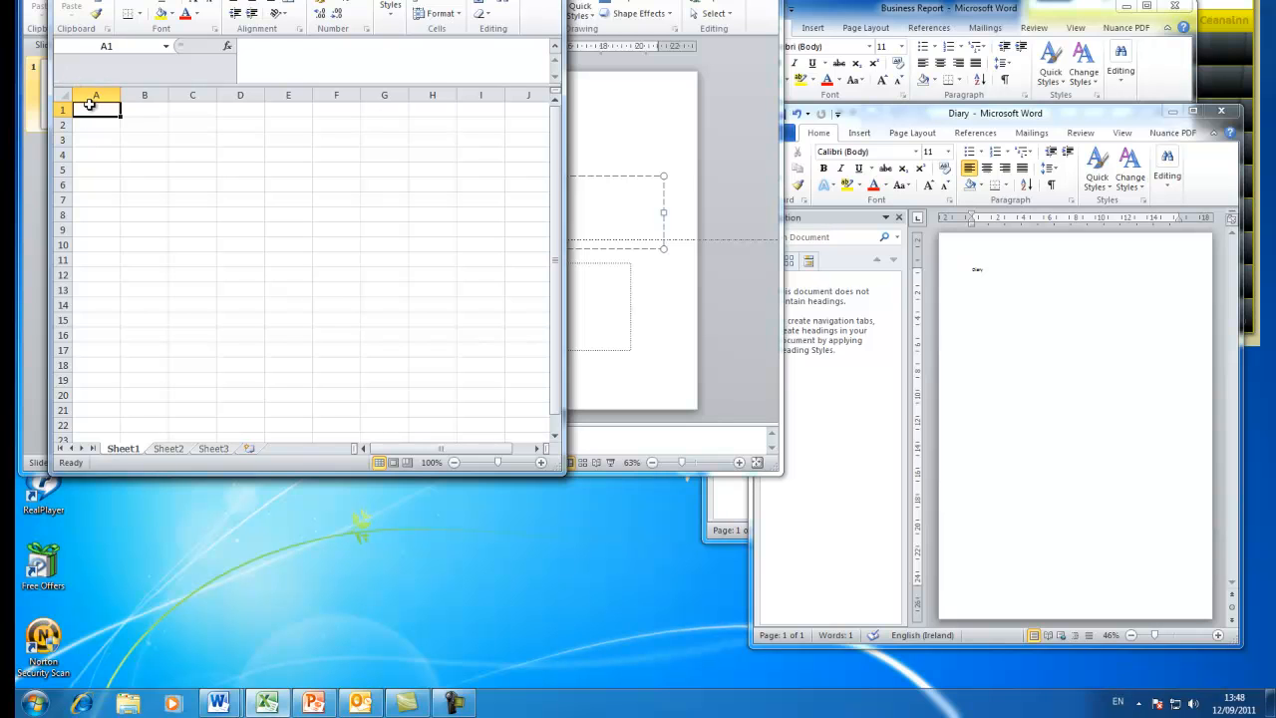
Enter 'Costs' in cell A1 and move the Excel window lower on the desktop
text(Costs)
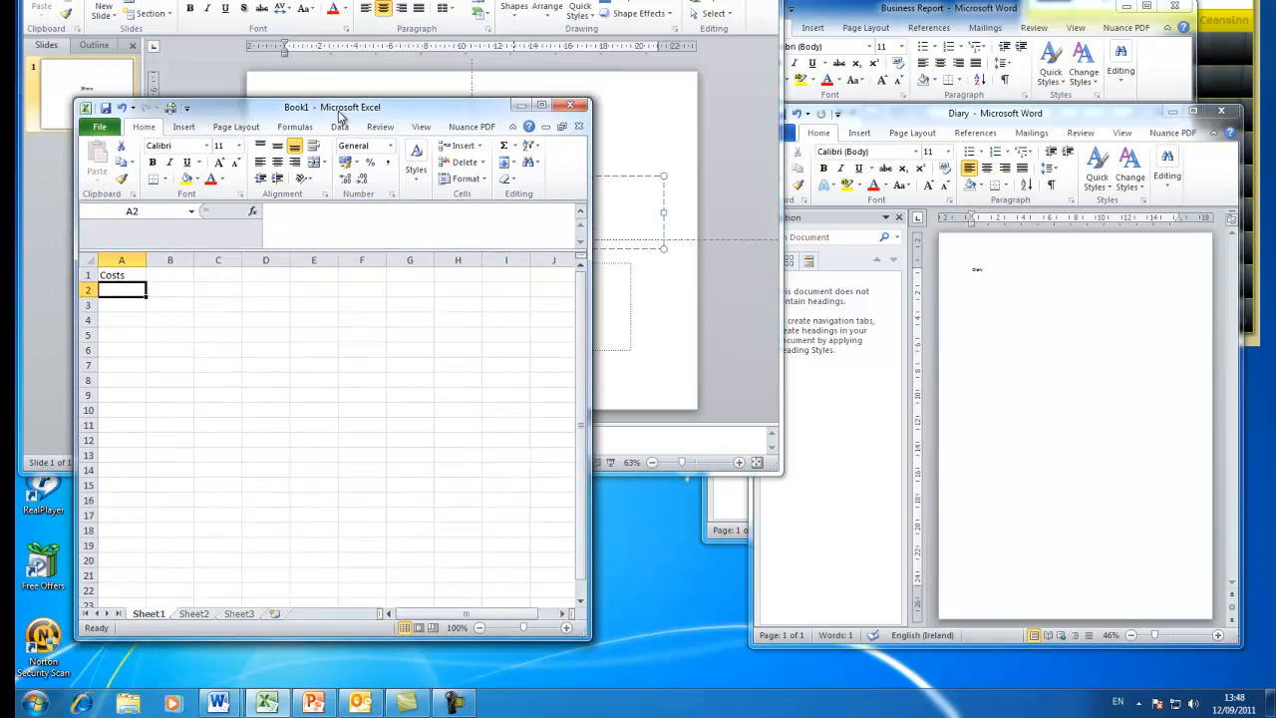
drag(334, 107, 312, 222)
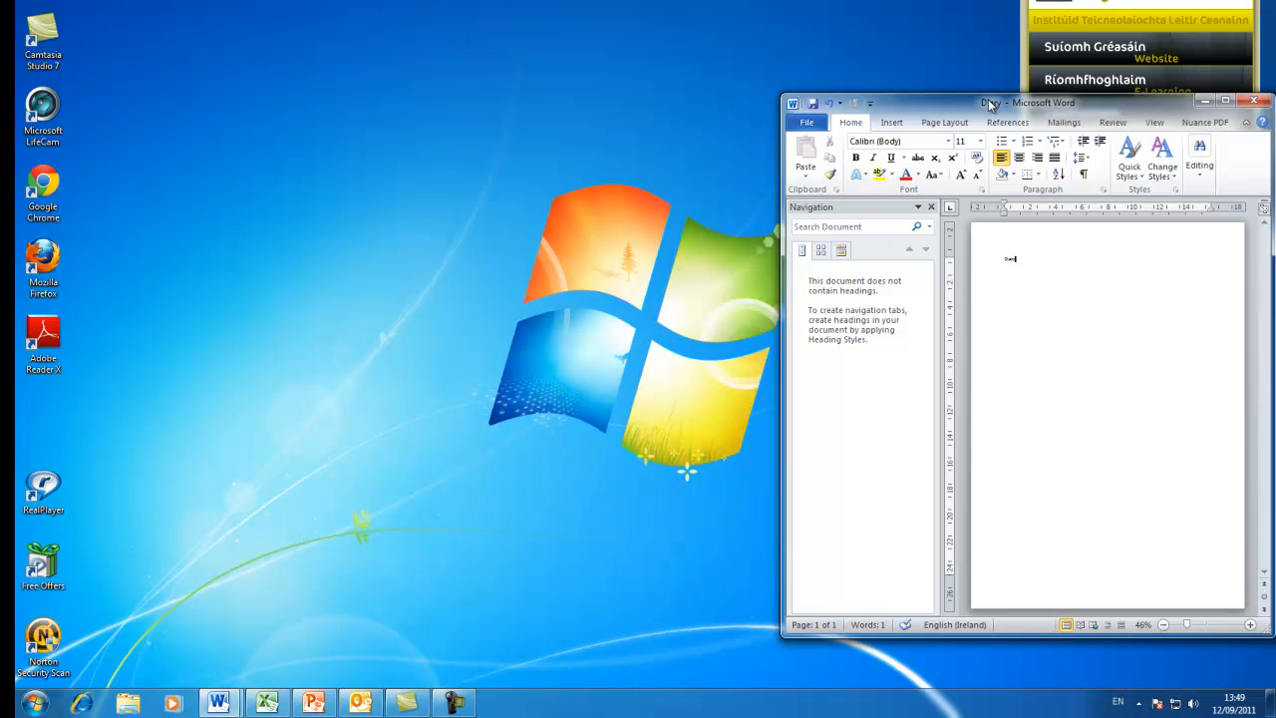
Shake the Diary window to minimise every other open window
text(Diary)
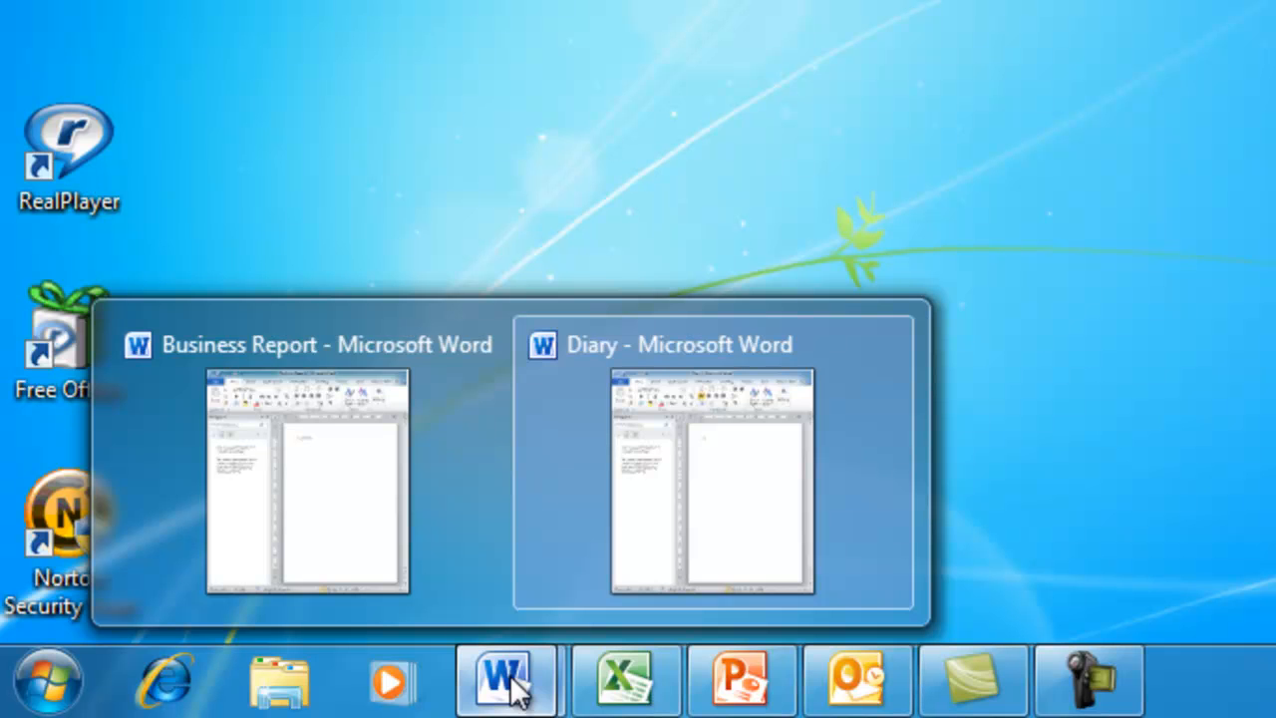
mouse_move(399, 583)
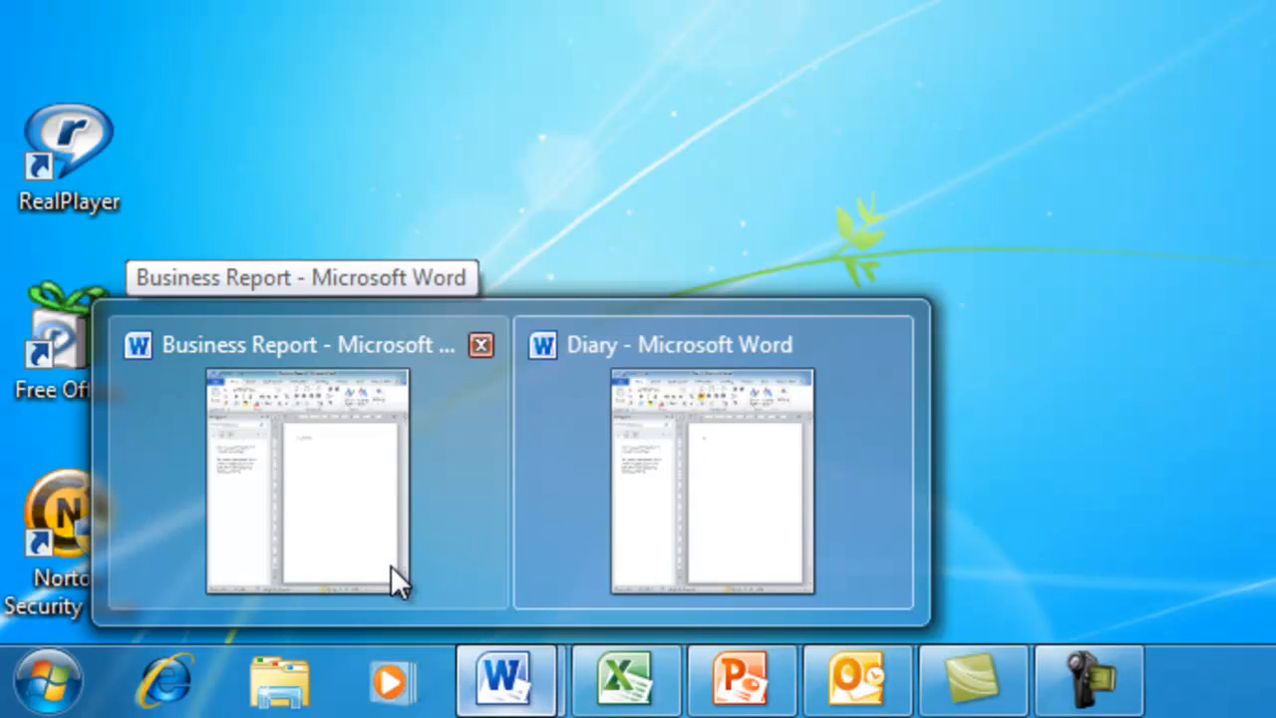
mouse_move(609, 573)
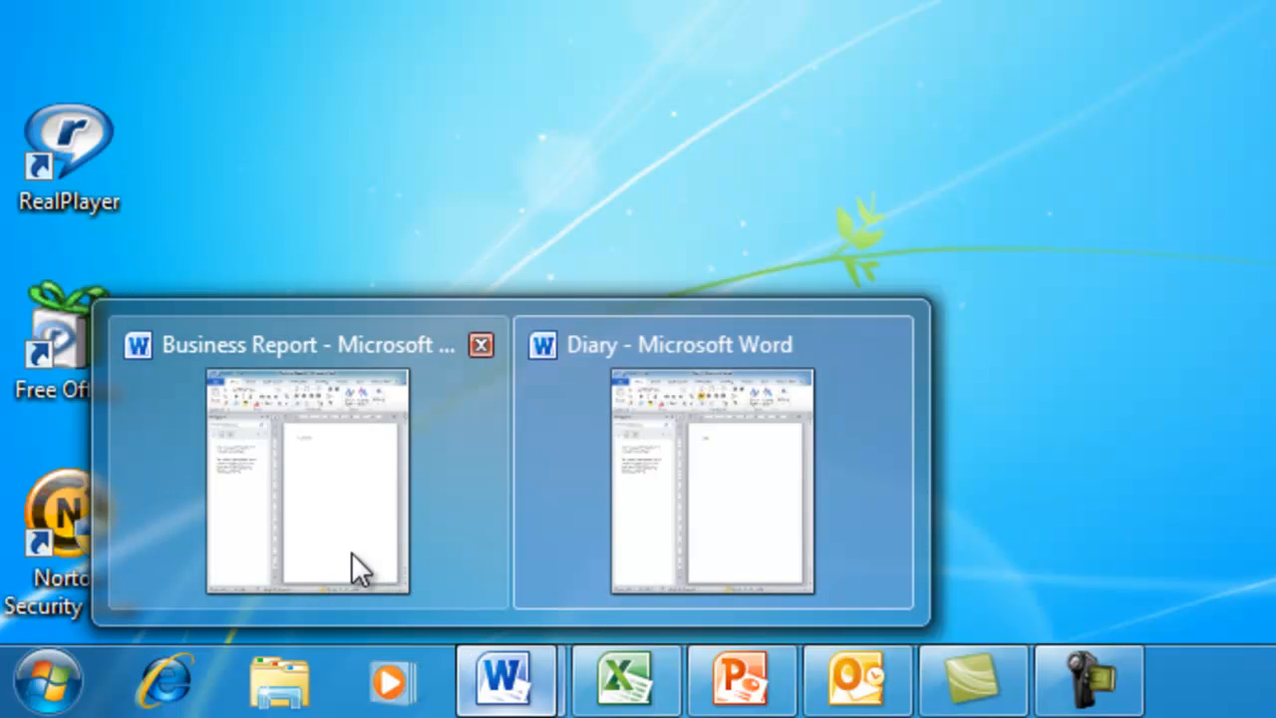
mouse_move(681, 523)
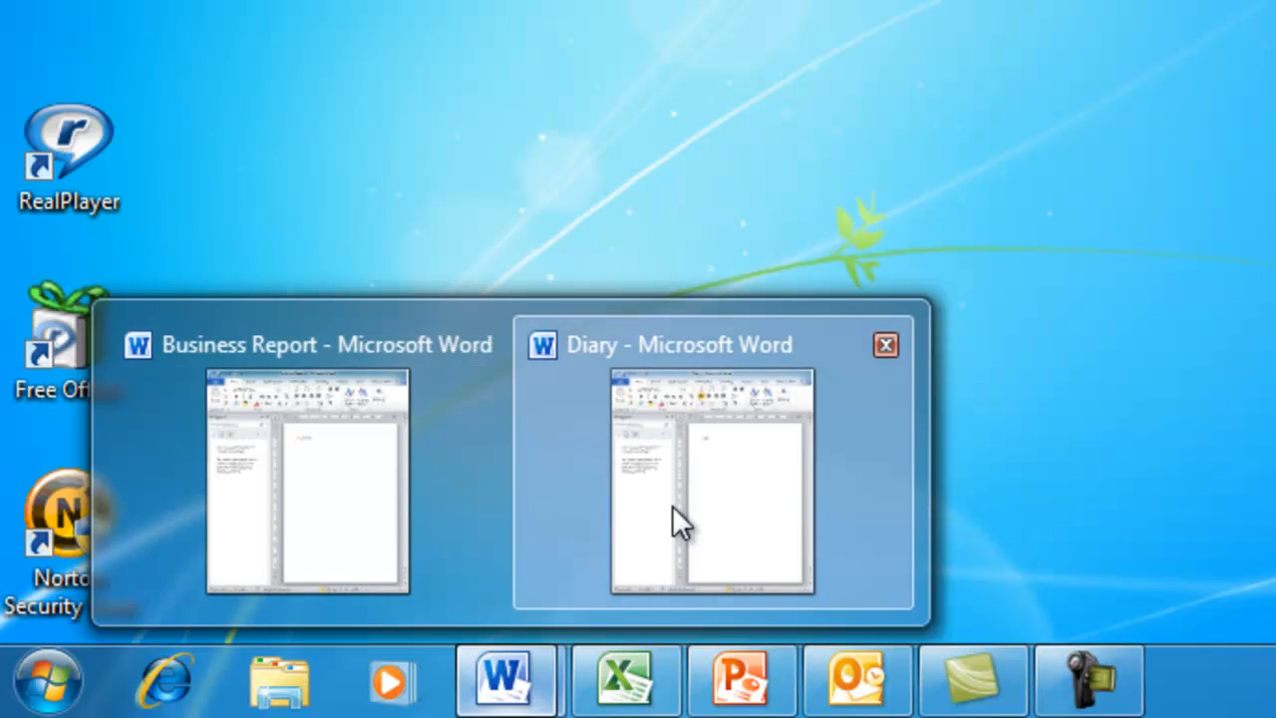
Bring Business Report to the front via its Word taskbar thumbnail
click(886, 345)
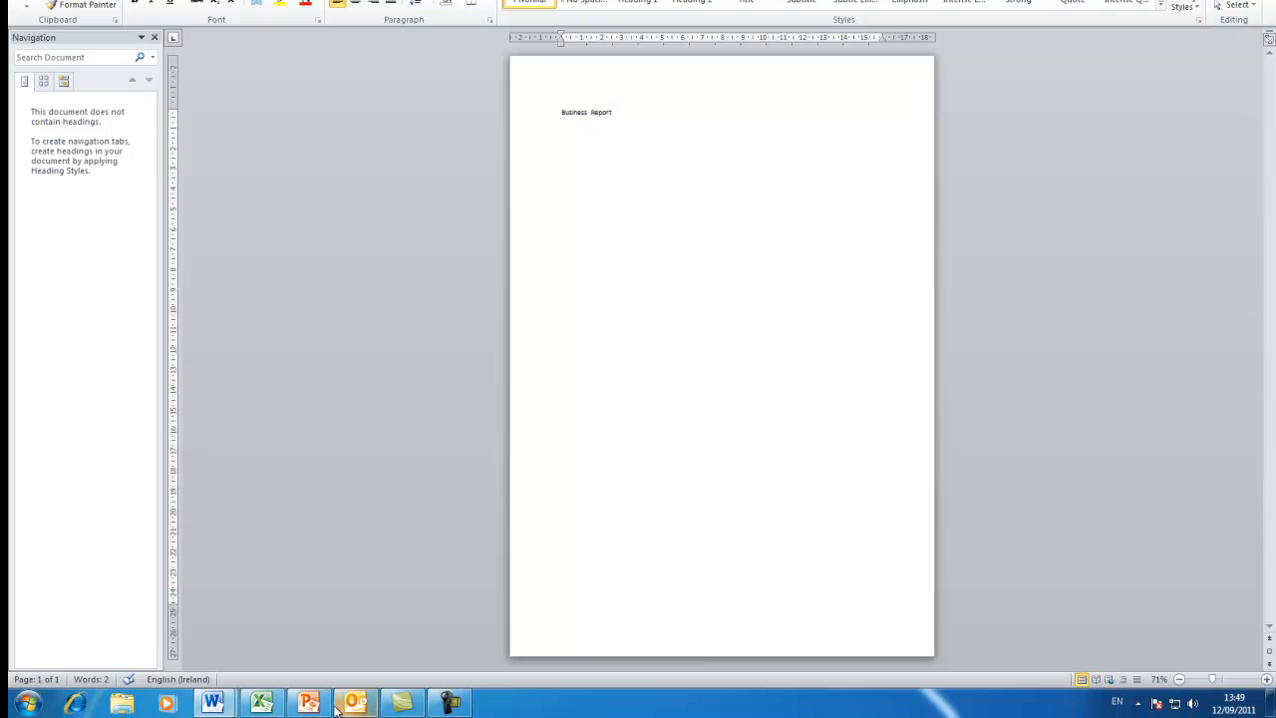
mouse_move(309, 703)
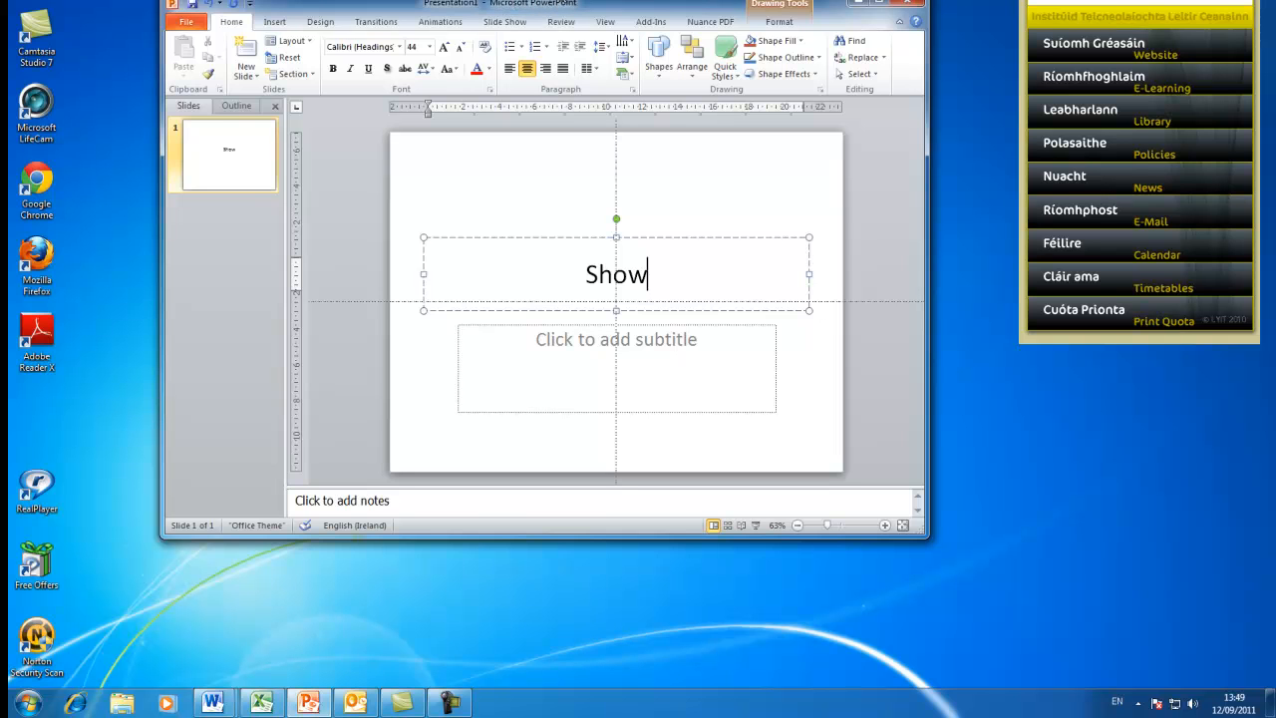
mouse_move(576, 8)
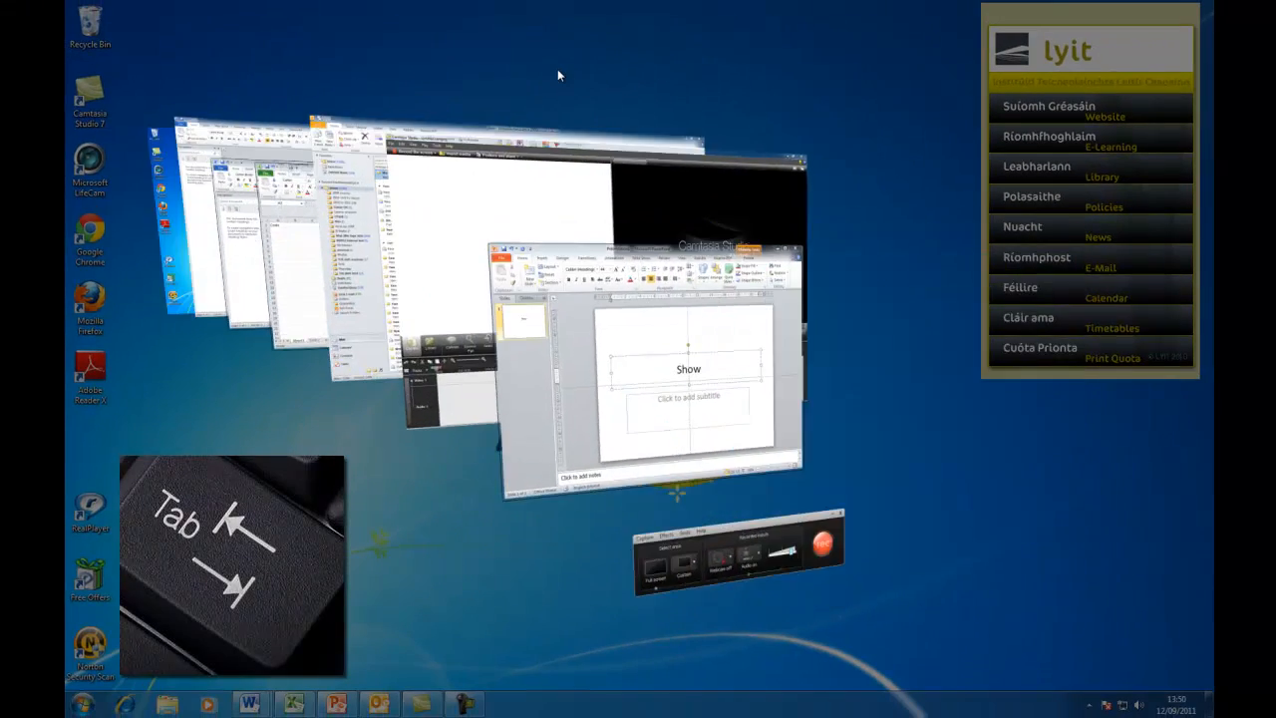
Flip through the open windows to bring the 'Costs' Excel workbook forward
key(alt+tab)
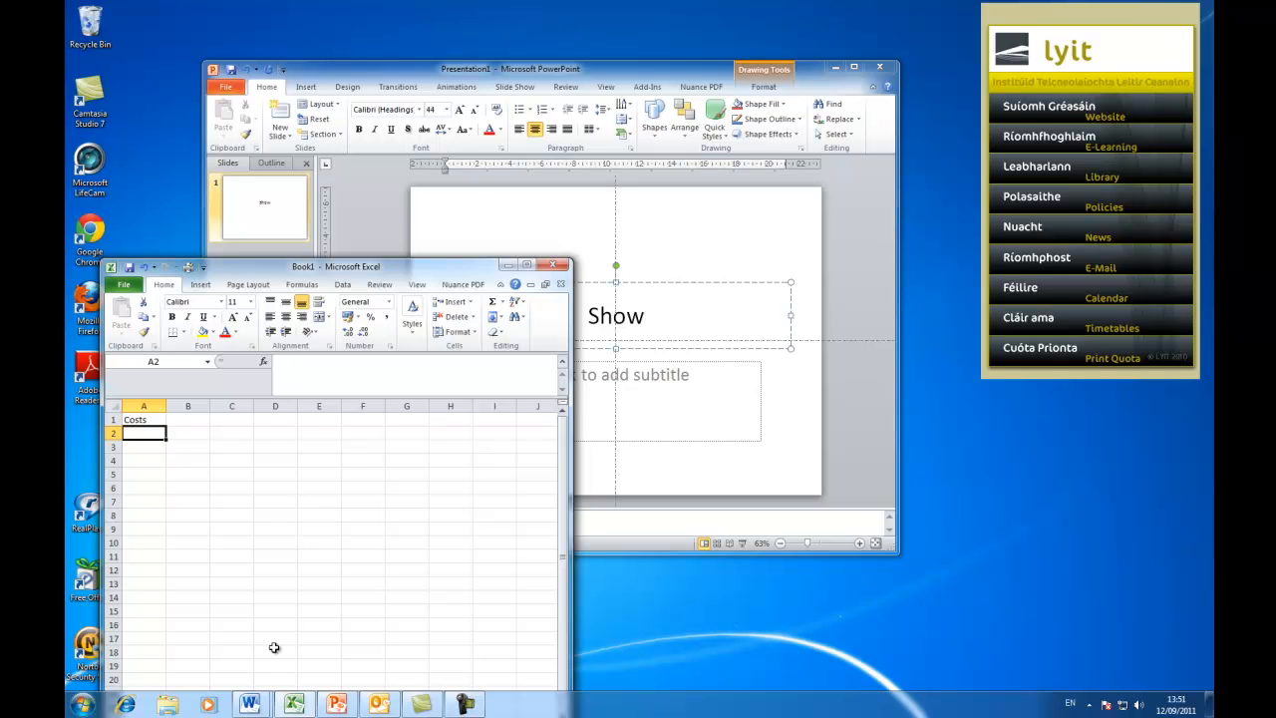
Open the Start menu to browse program jump lists like Camtasia Studio and Access 2010
click(83, 704)
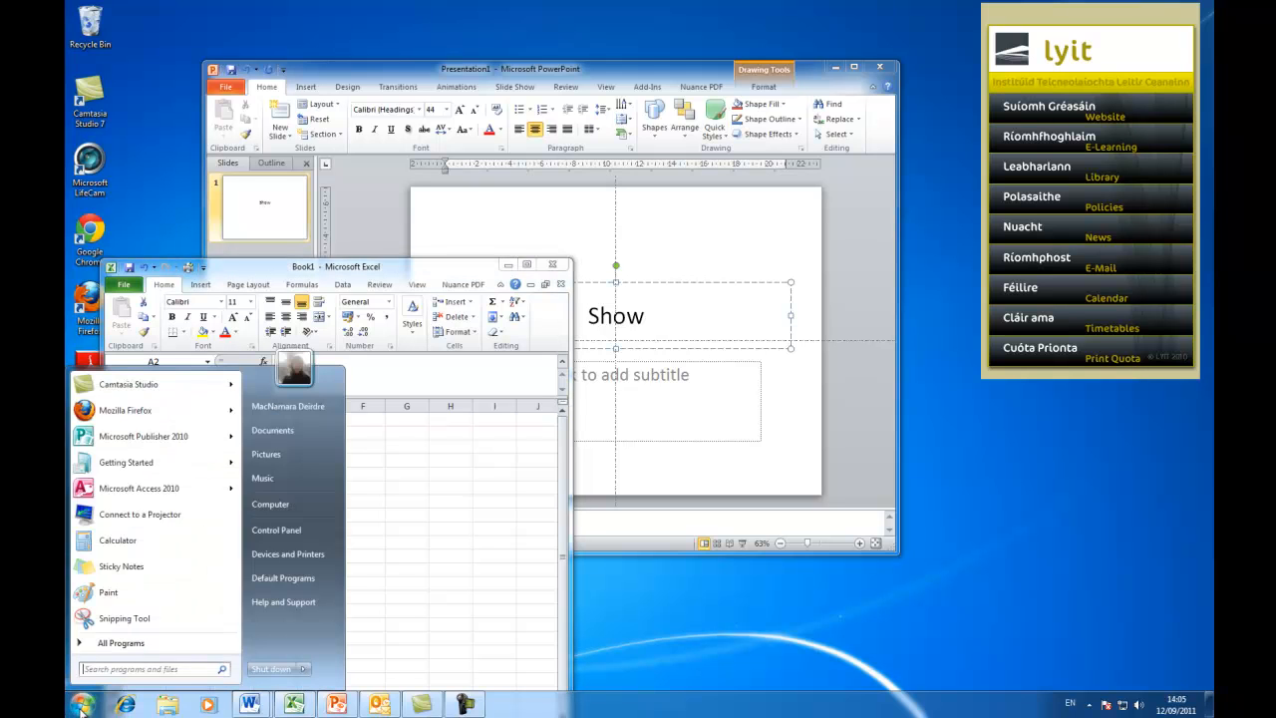
mouse_move(124, 410)
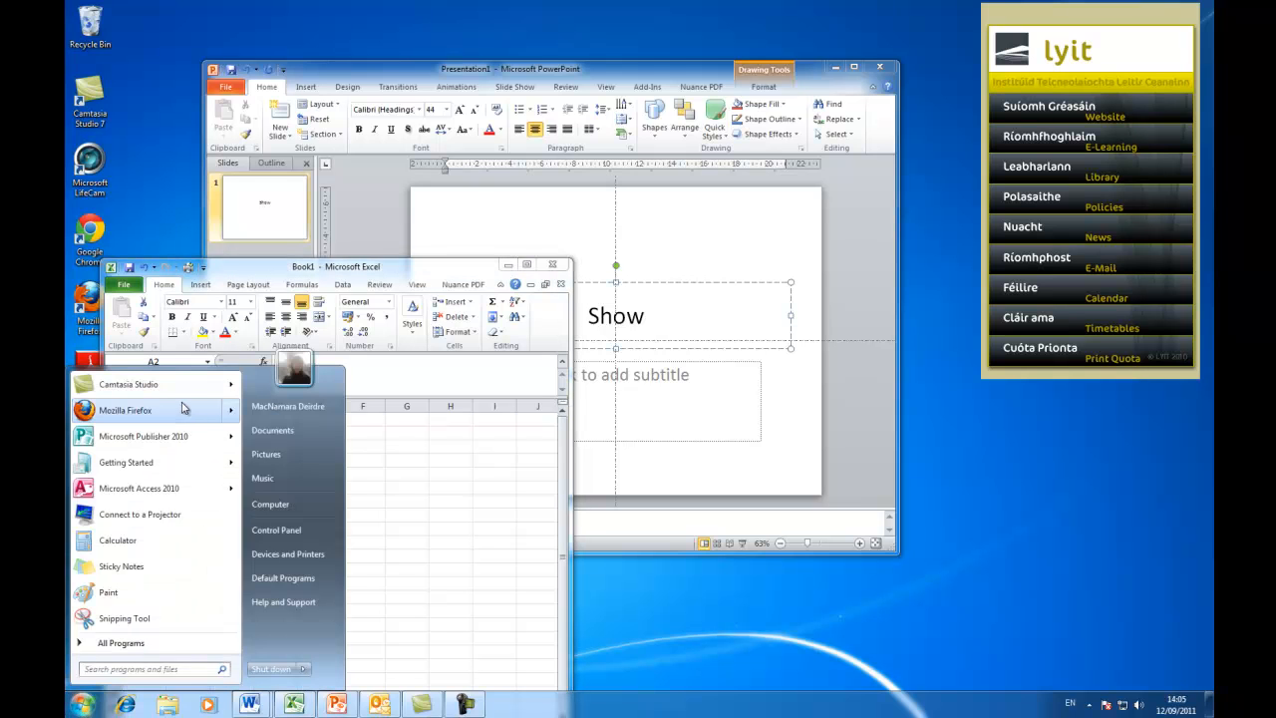
mouse_move(128, 384)
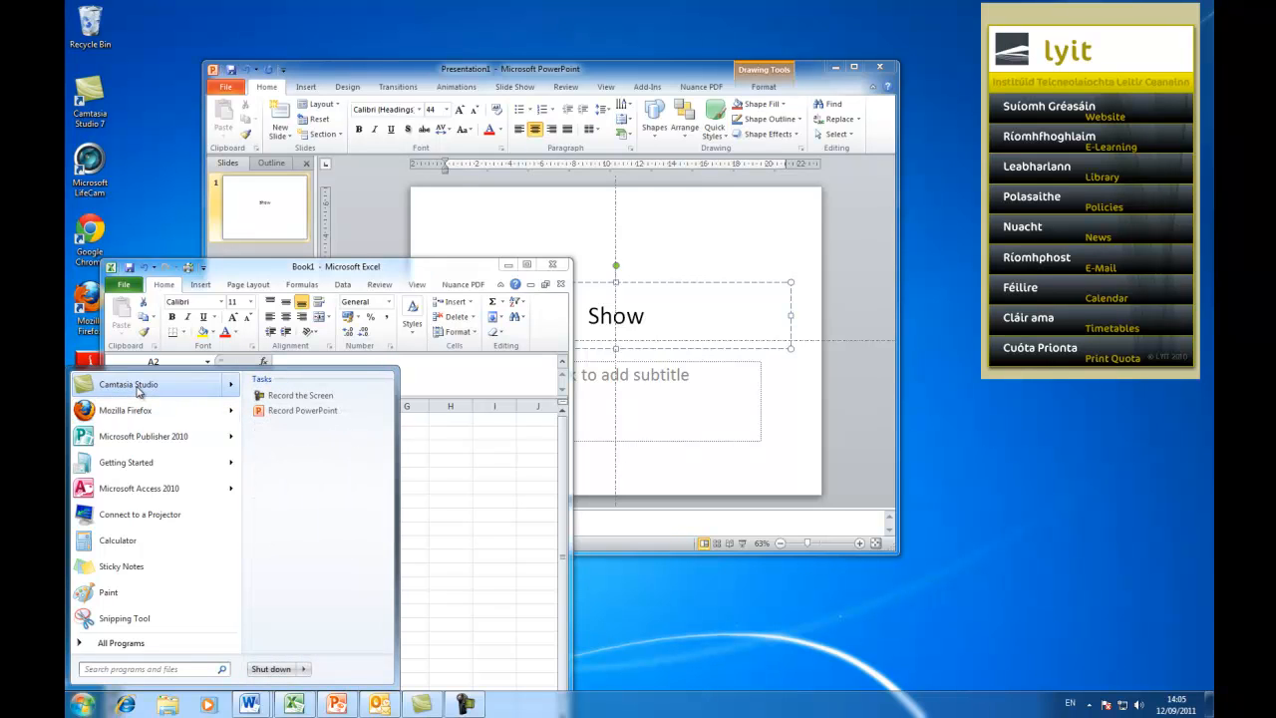
mouse_move(143, 436)
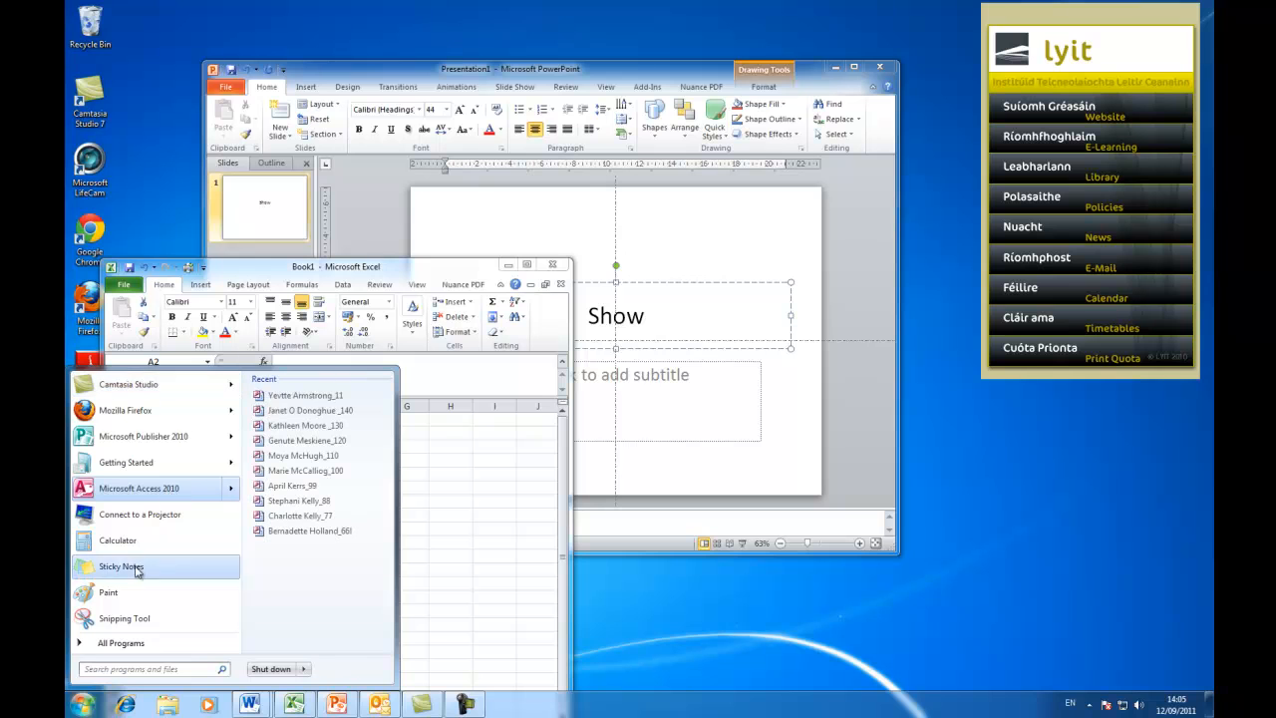
mouse_move(143, 436)
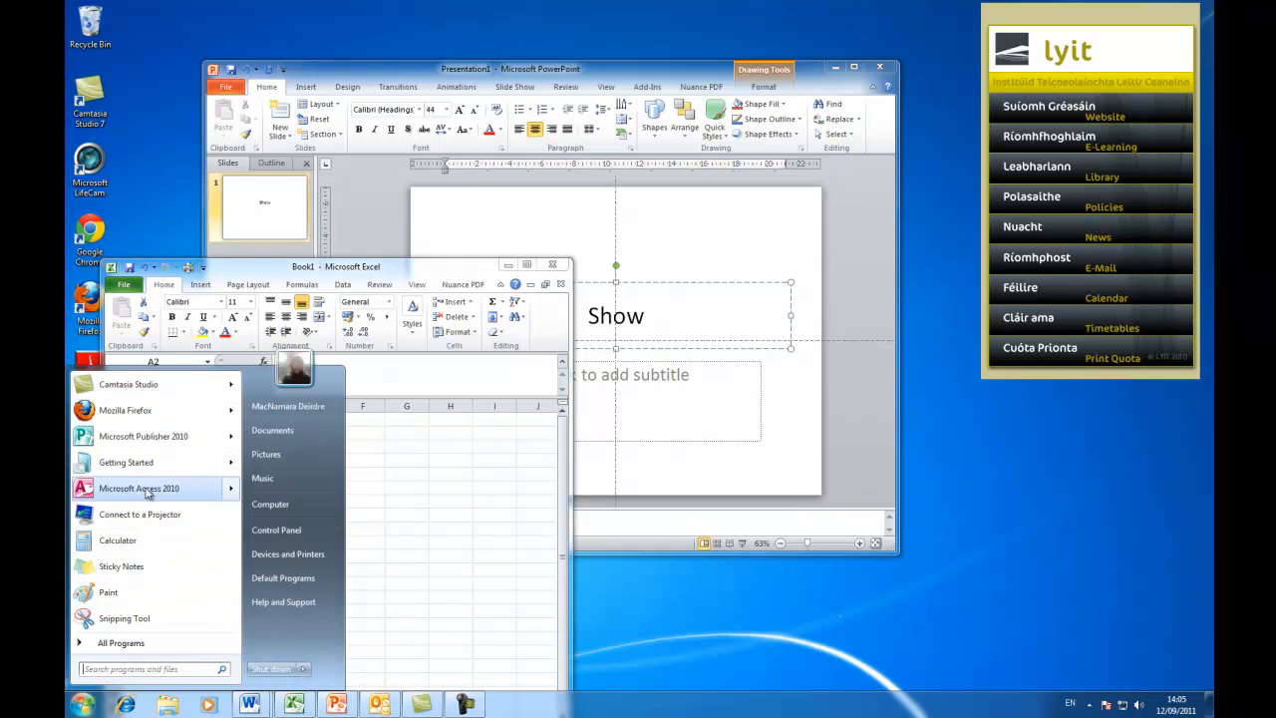
mouse_move(119, 643)
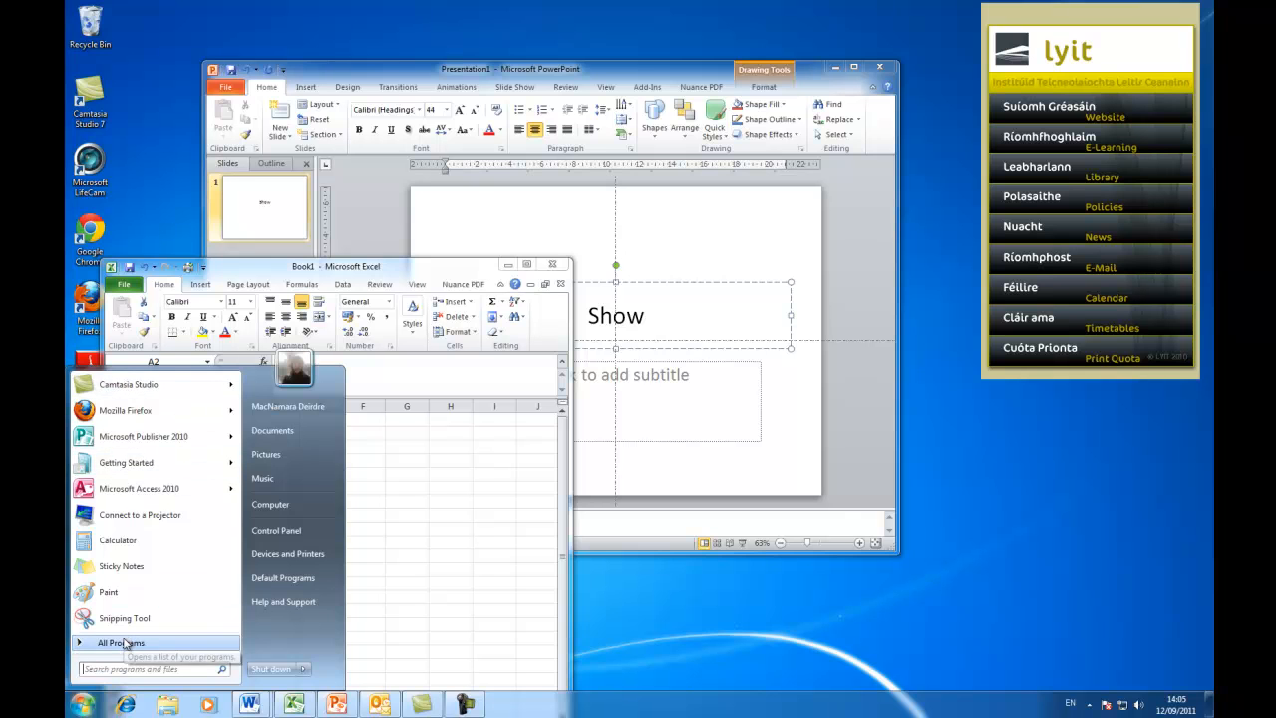
Expand All Programs to Microsoft Office and view Word 2010's shortcut menu
click(121, 642)
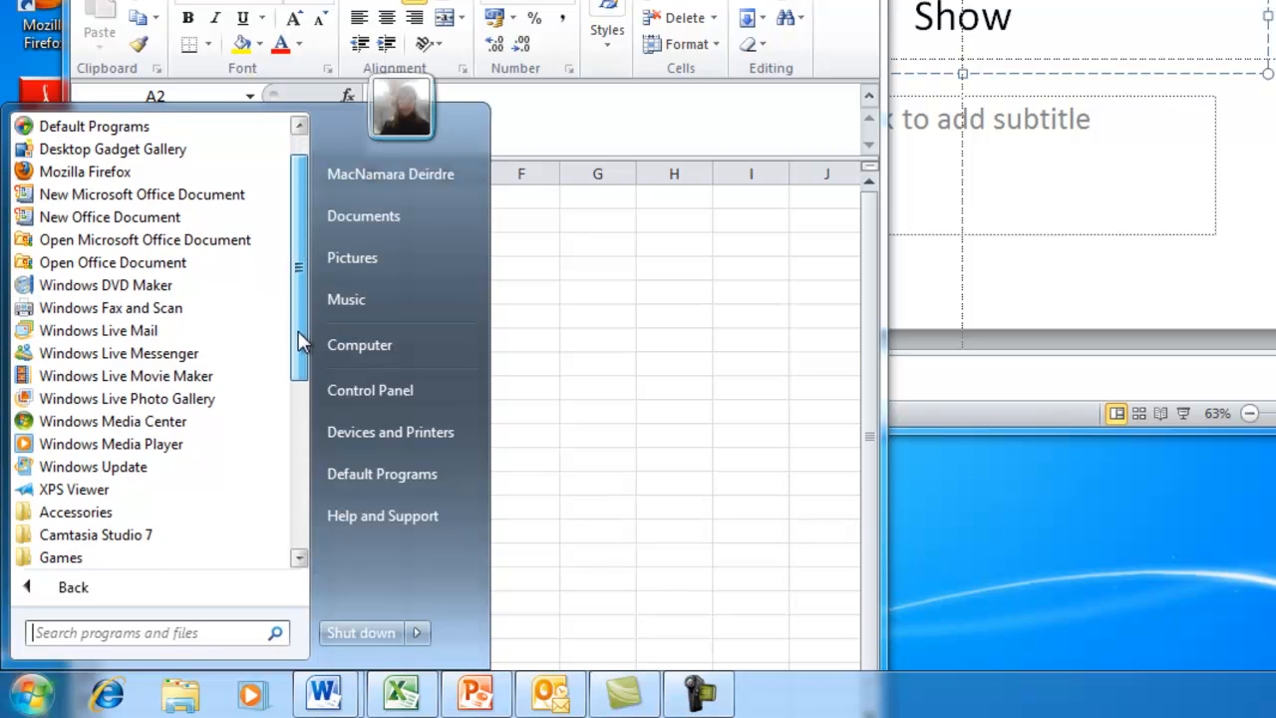
scroll(down, 3)
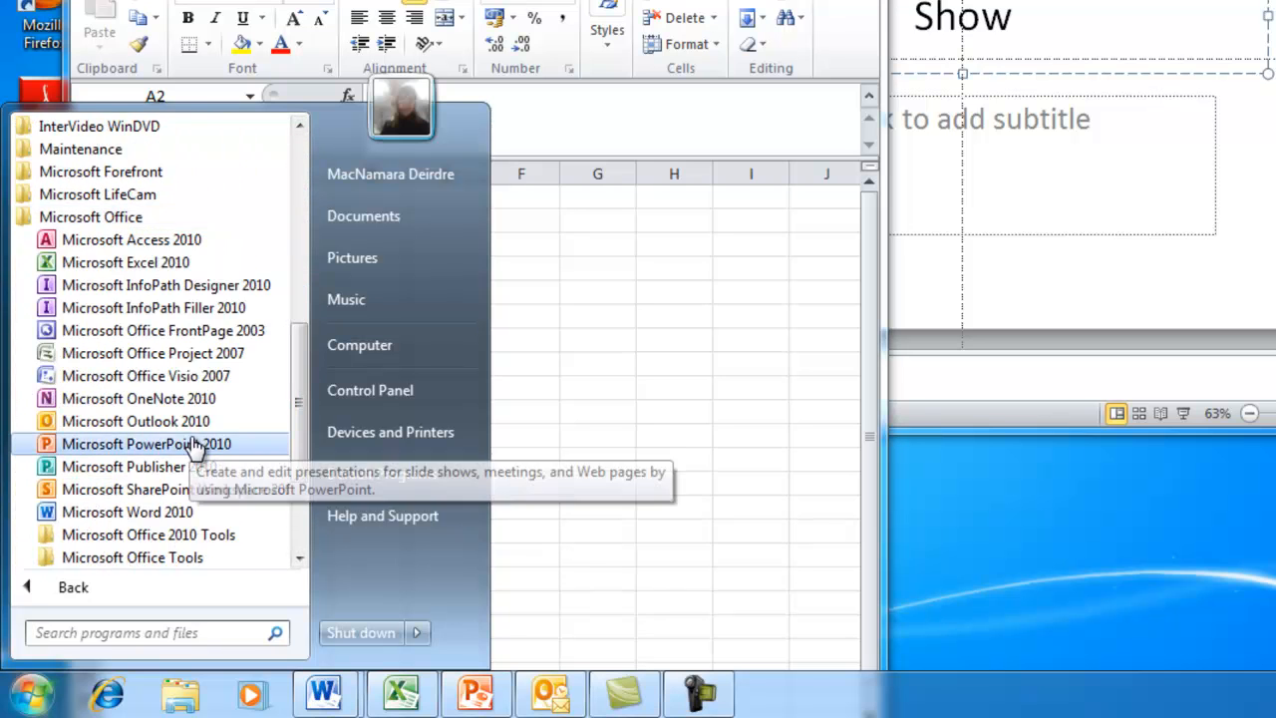
mouse_move(127, 512)
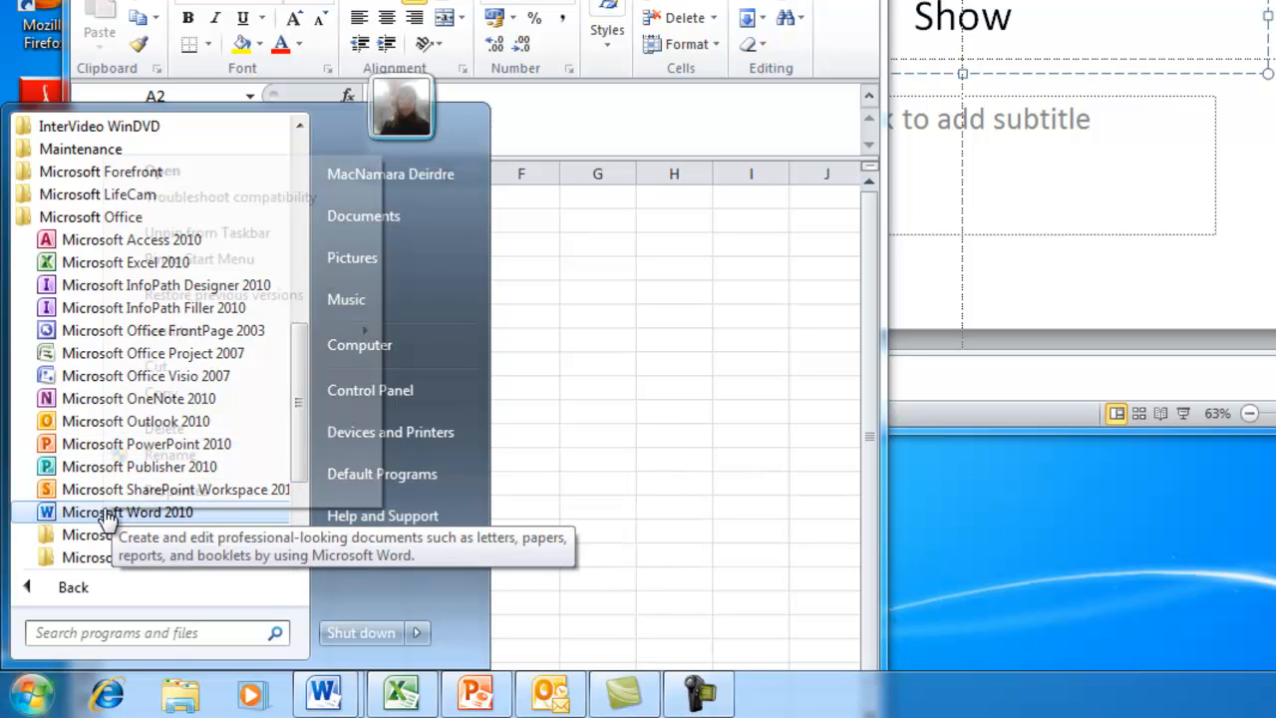
right_click(127, 511)
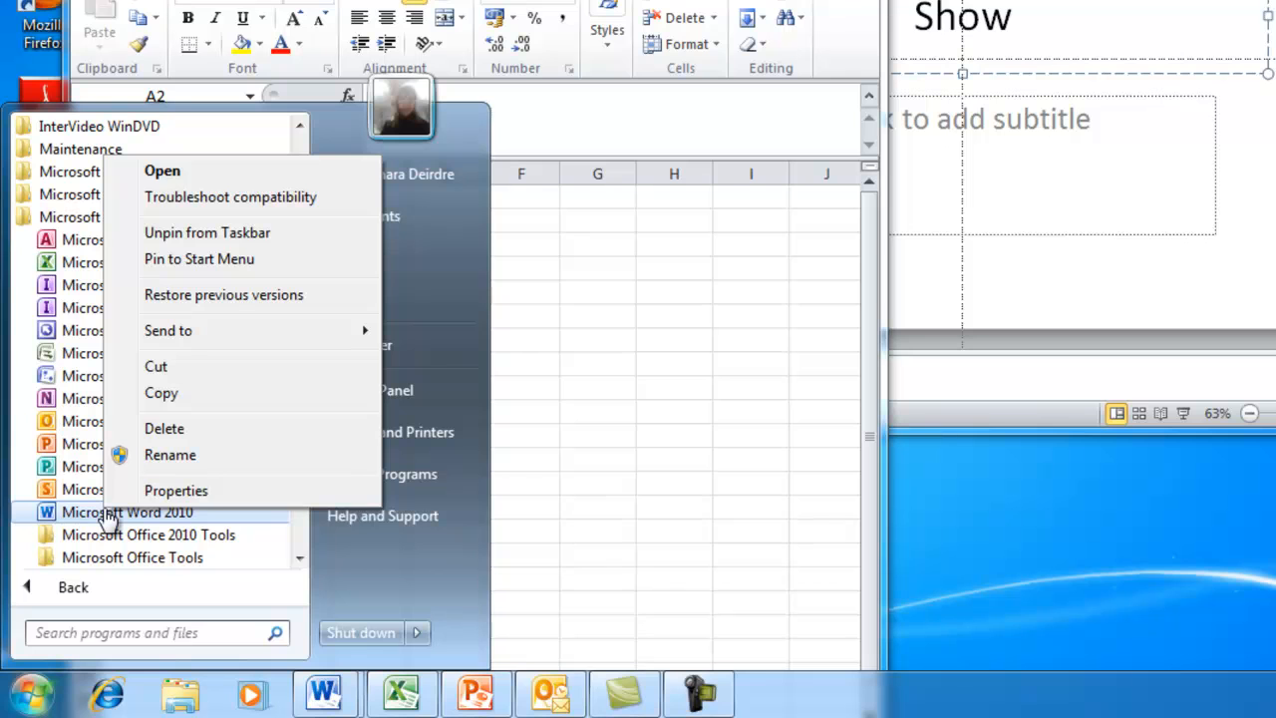
mouse_move(275, 259)
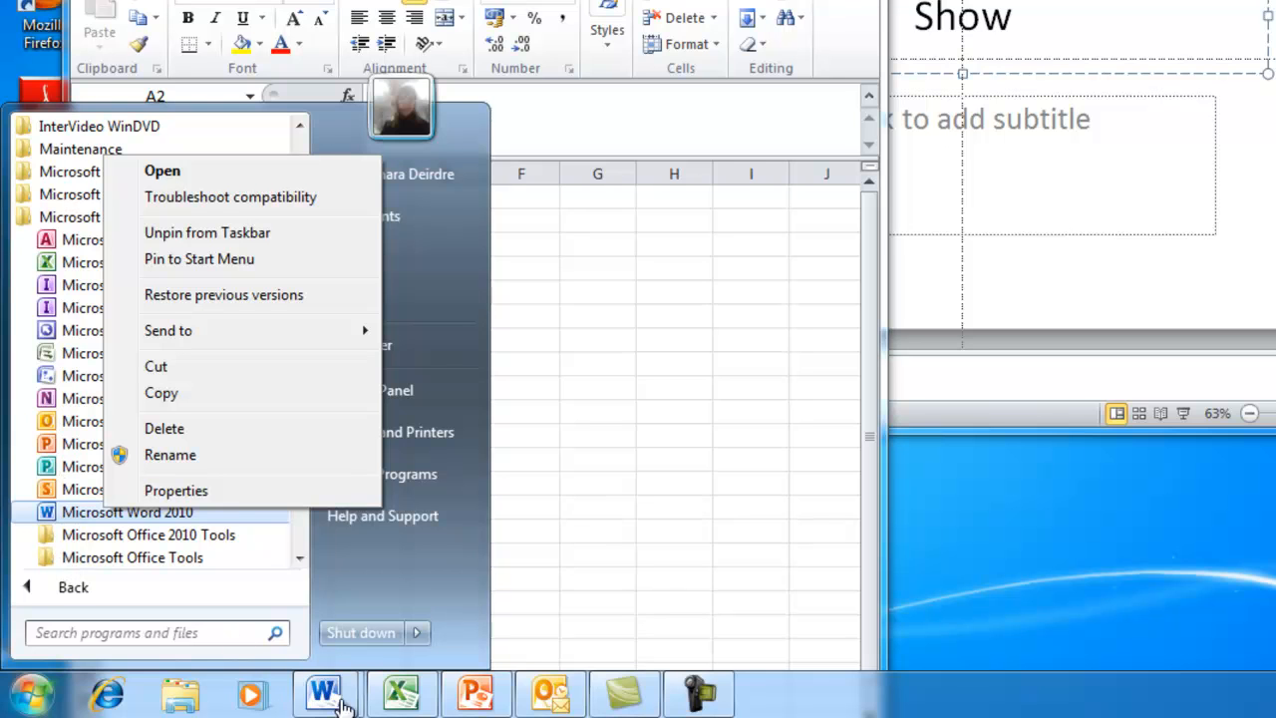
mouse_move(324, 693)
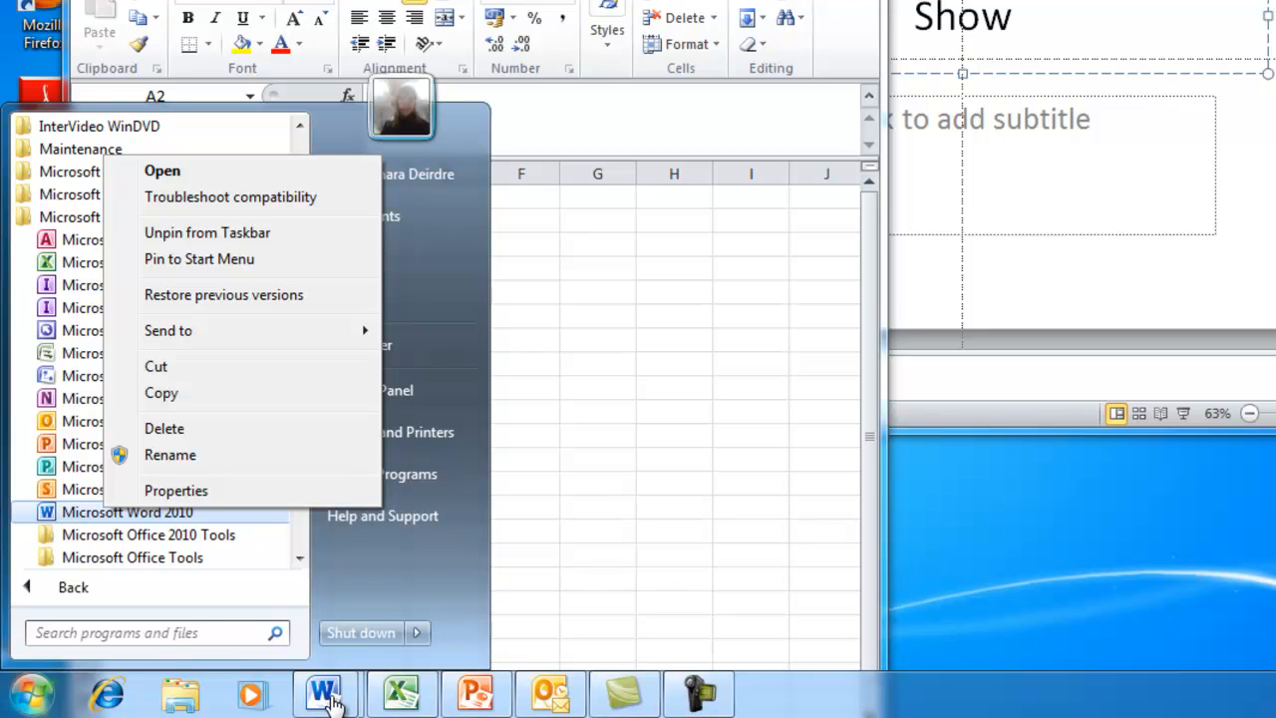
mouse_move(207, 239)
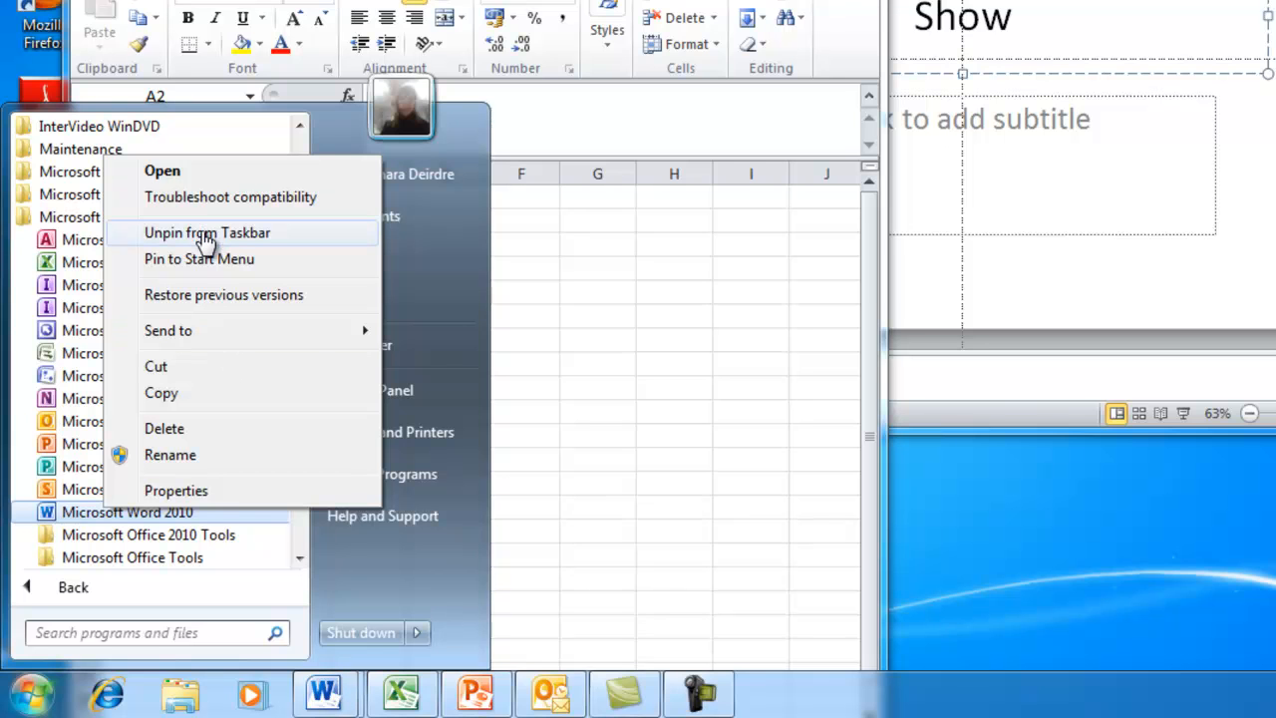
mouse_move(69, 473)
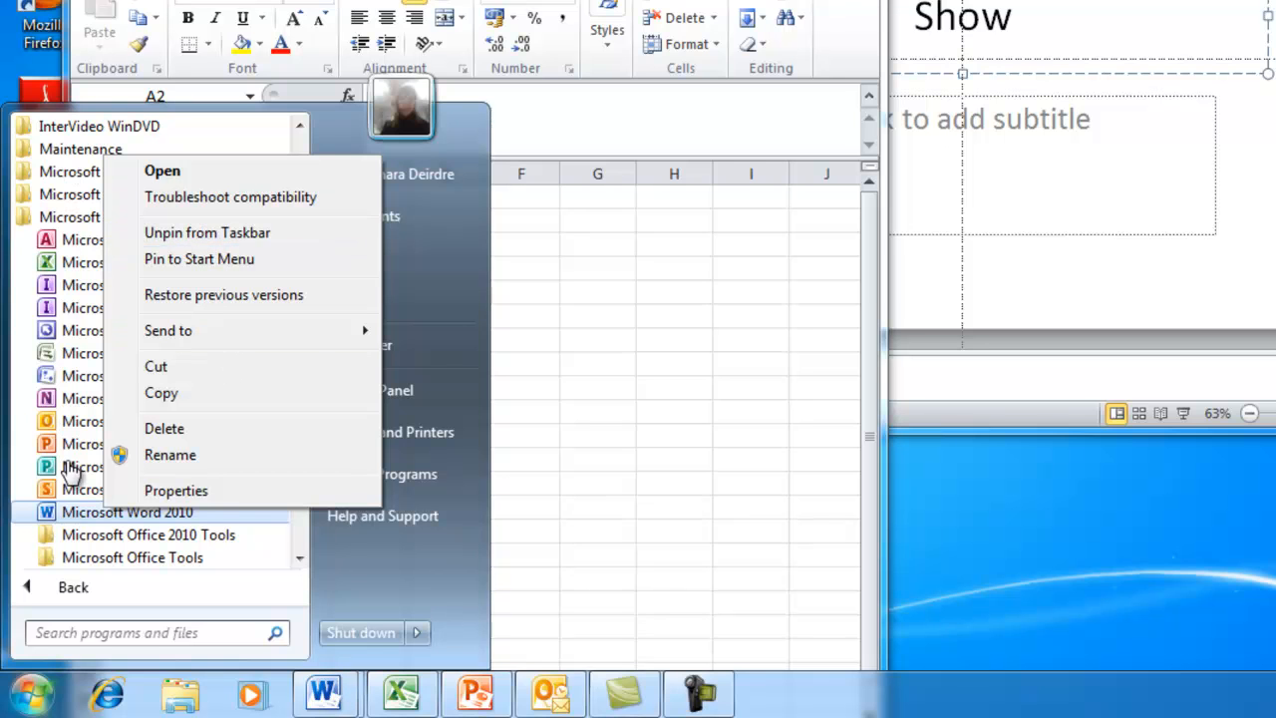
mouse_move(60, 155)
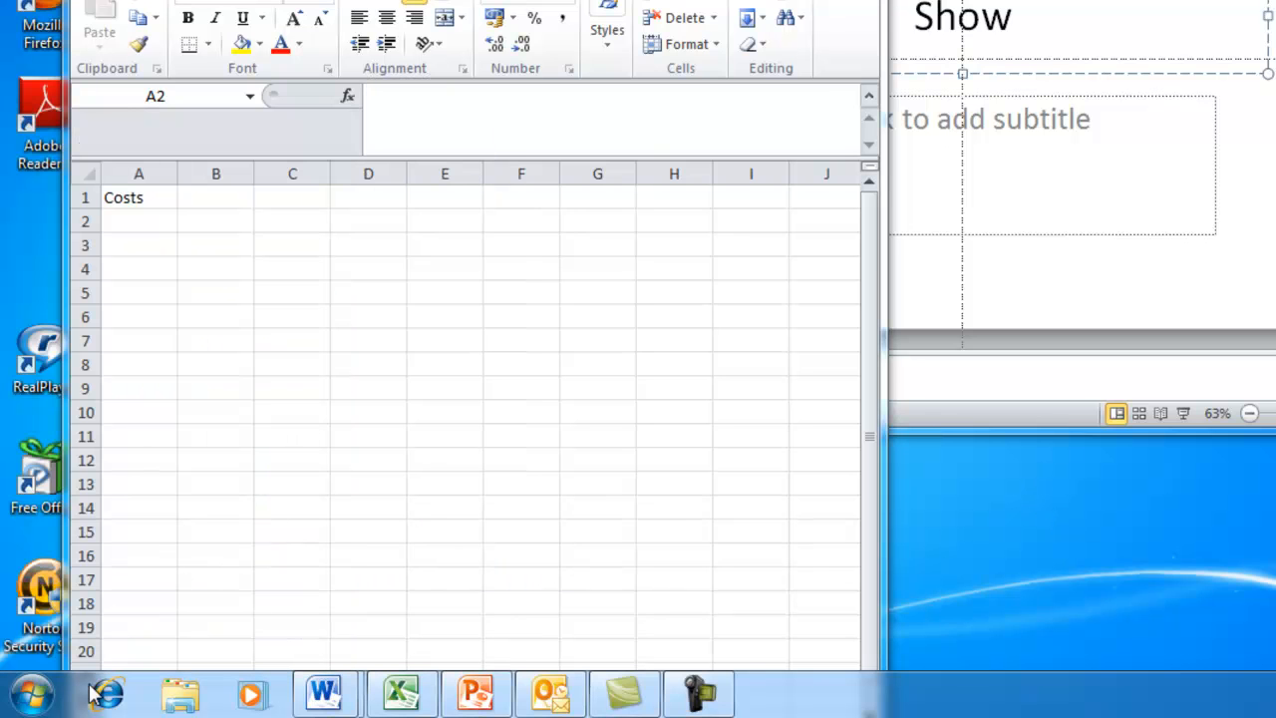
click(30, 693)
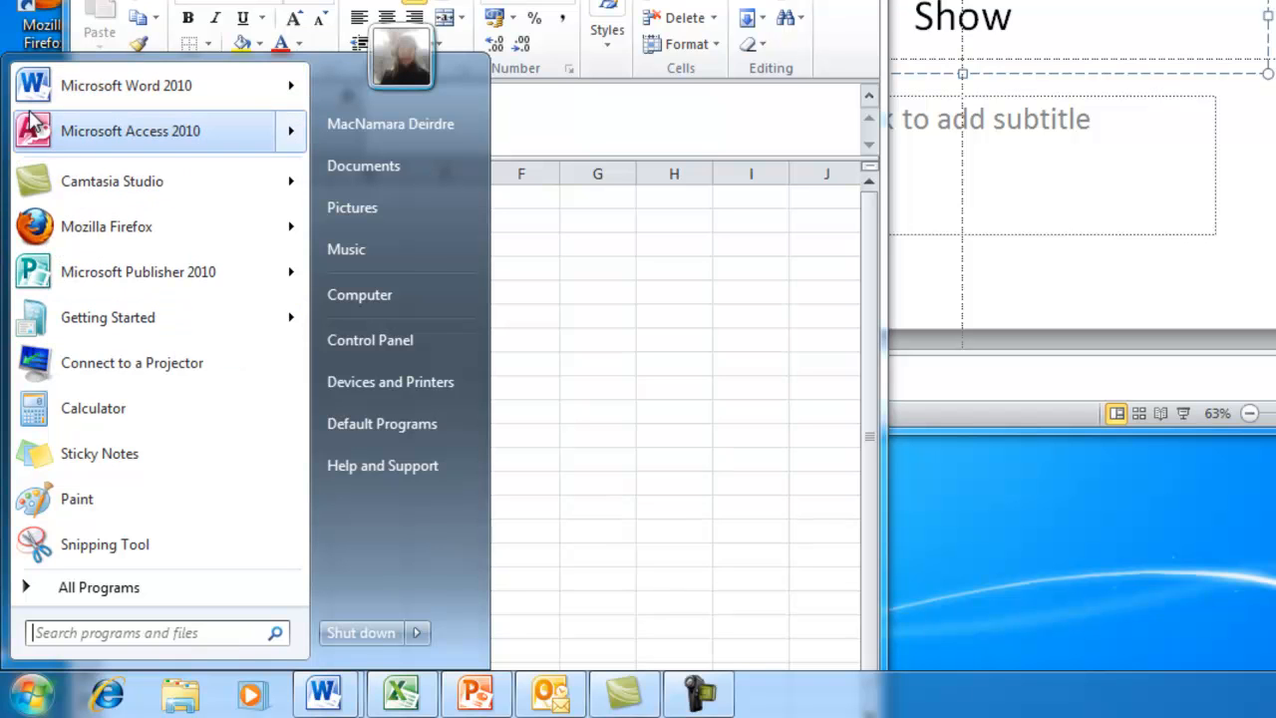
mouse_move(63, 147)
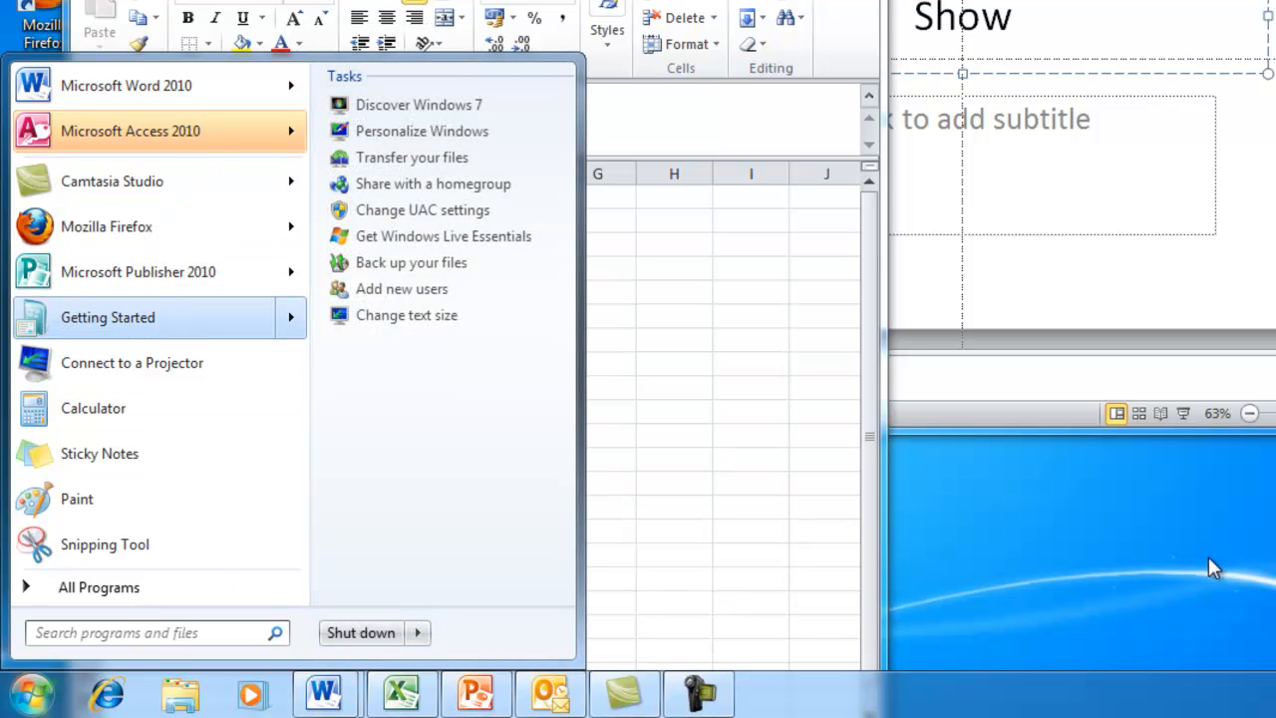
mouse_move(1202, 569)
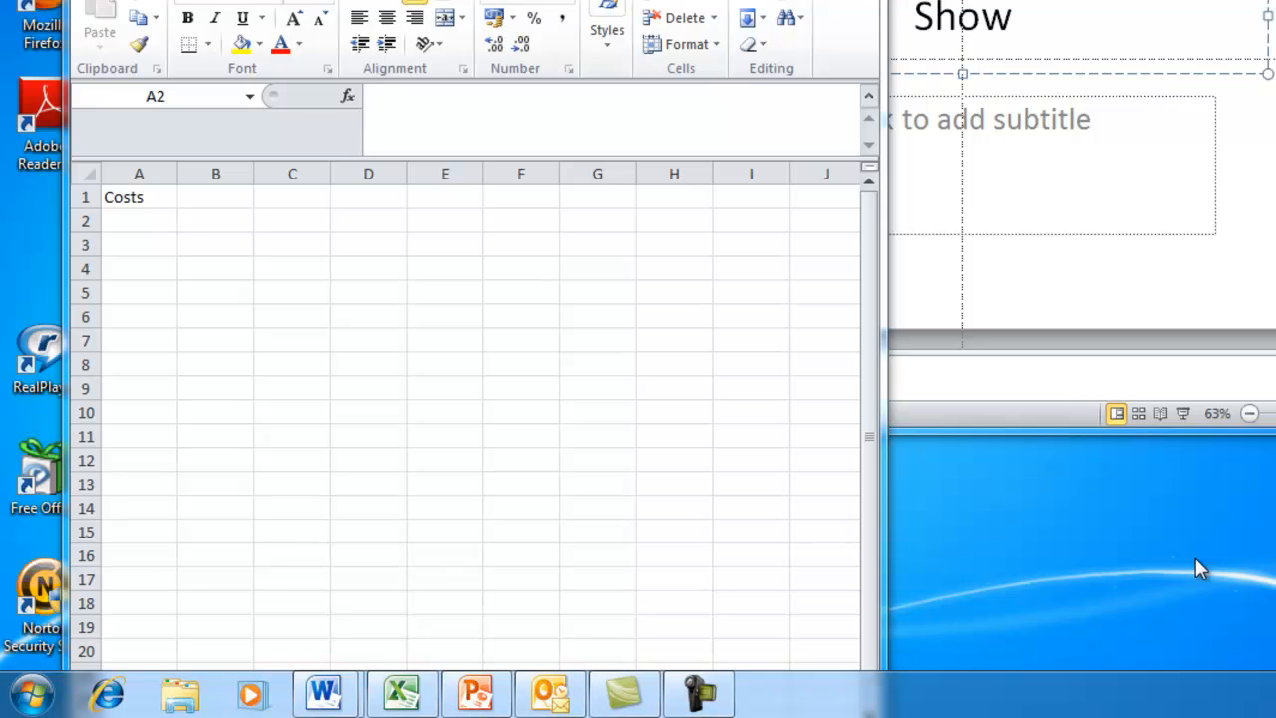
mouse_move(698, 688)
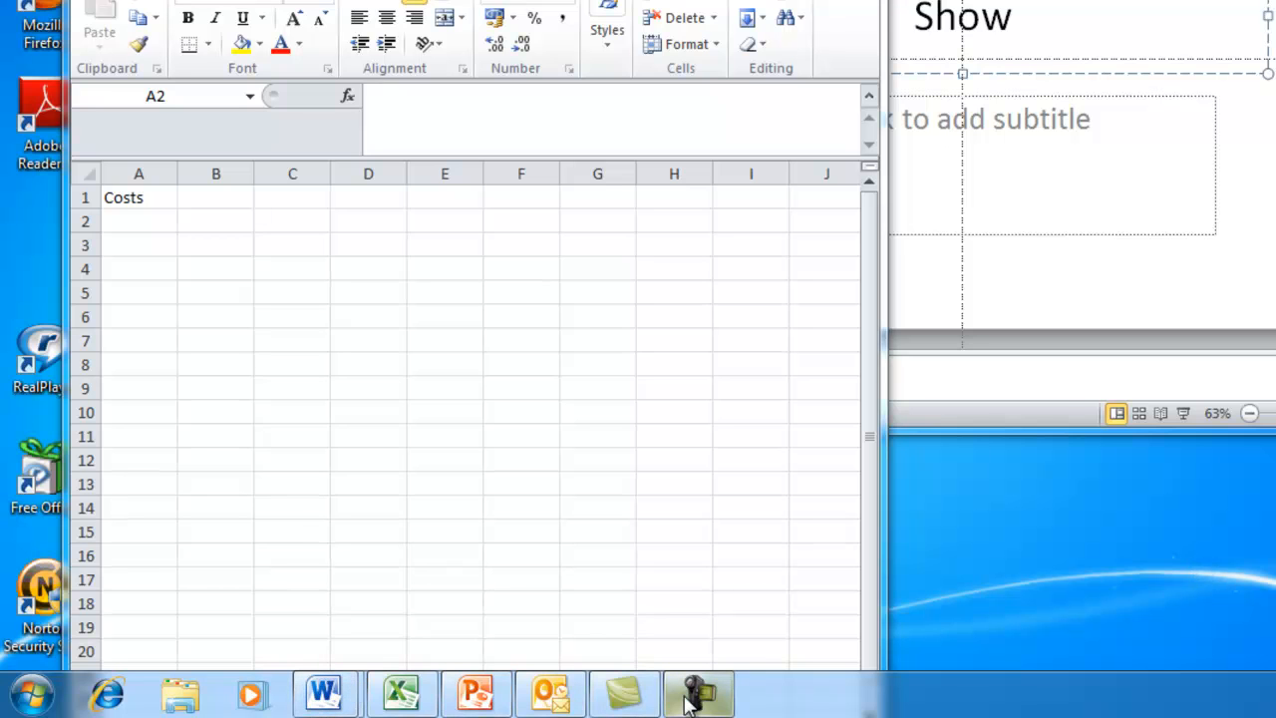
Pin Calculator from All Programs > Accessories to the taskbar
click(28, 693)
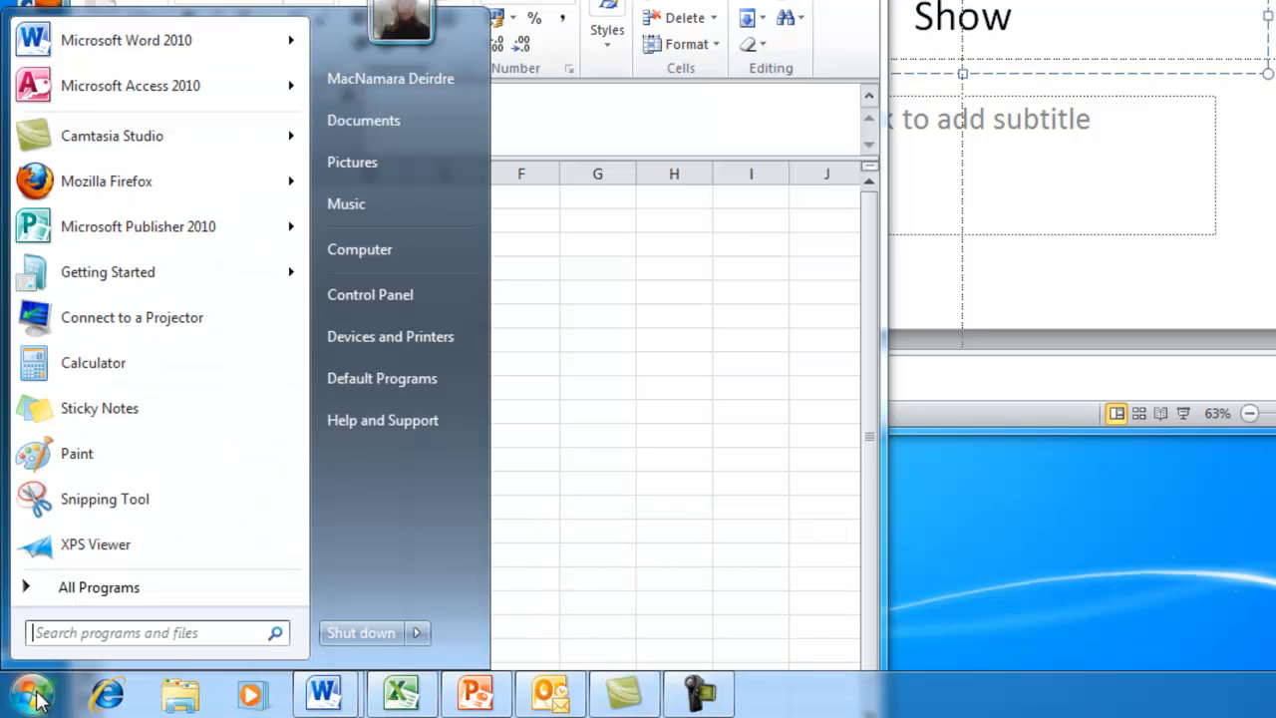
mouse_move(99, 587)
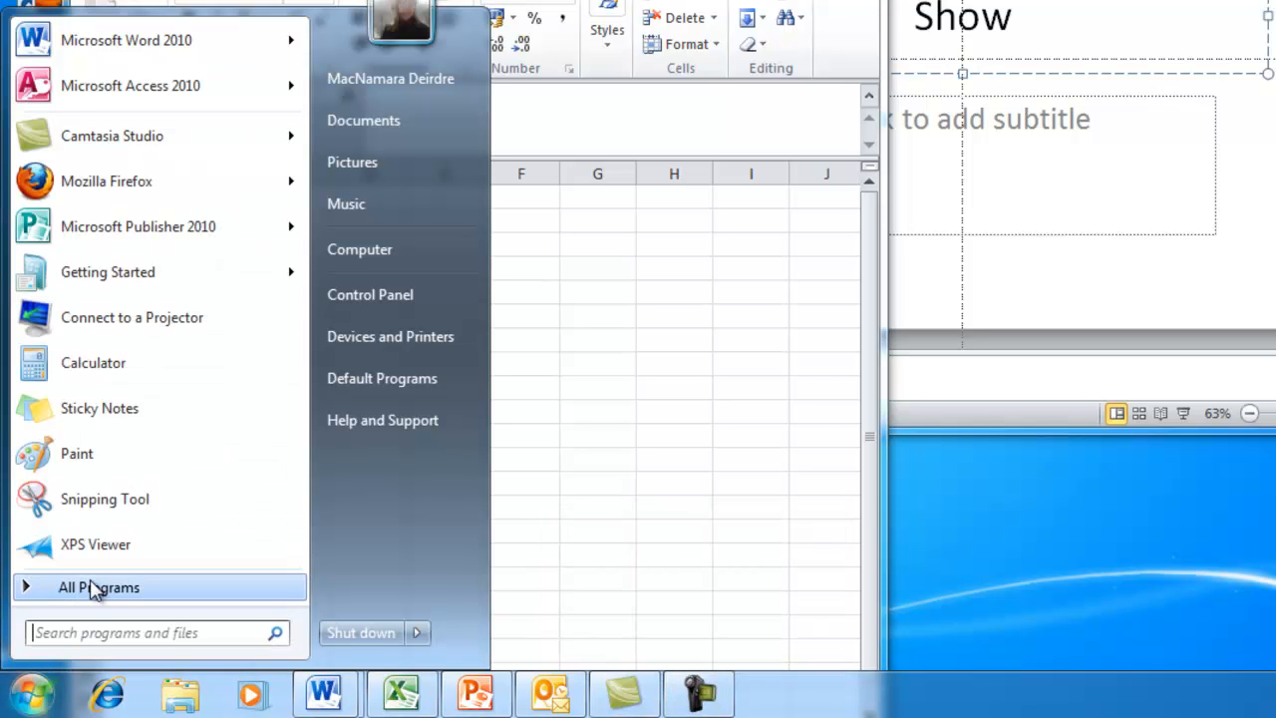
click(99, 586)
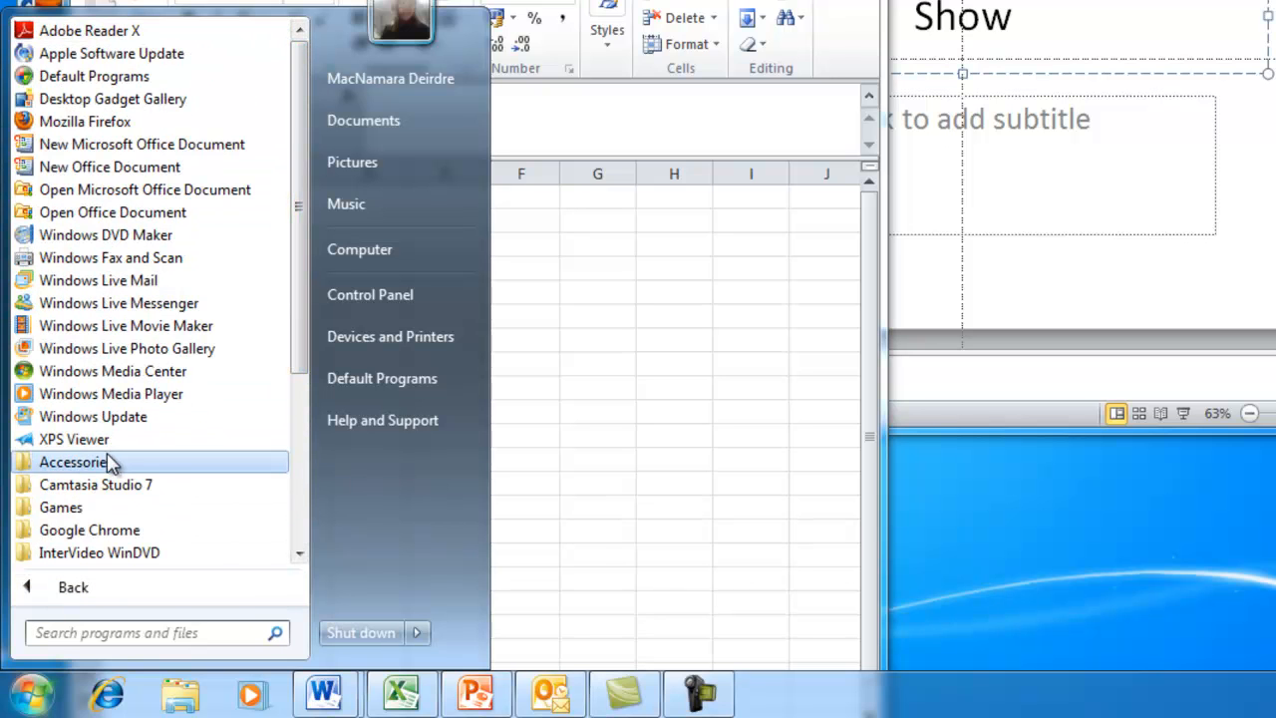
click(75, 461)
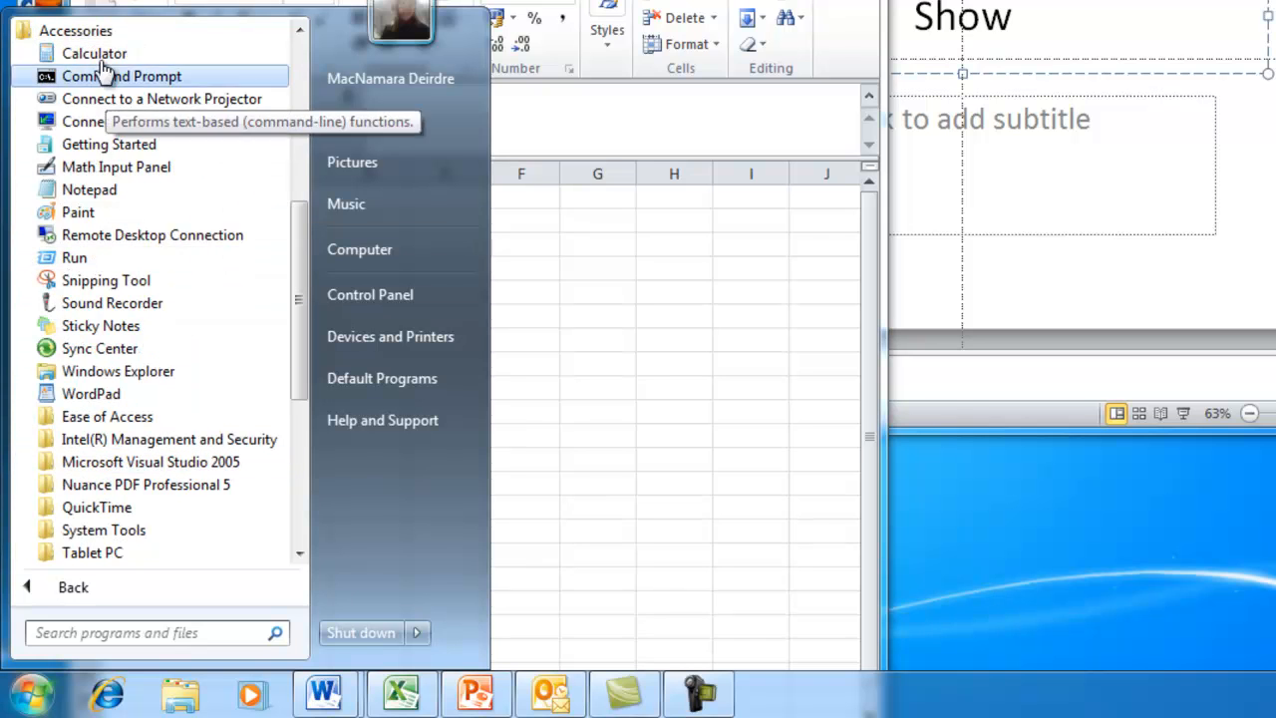
right_click(94, 53)
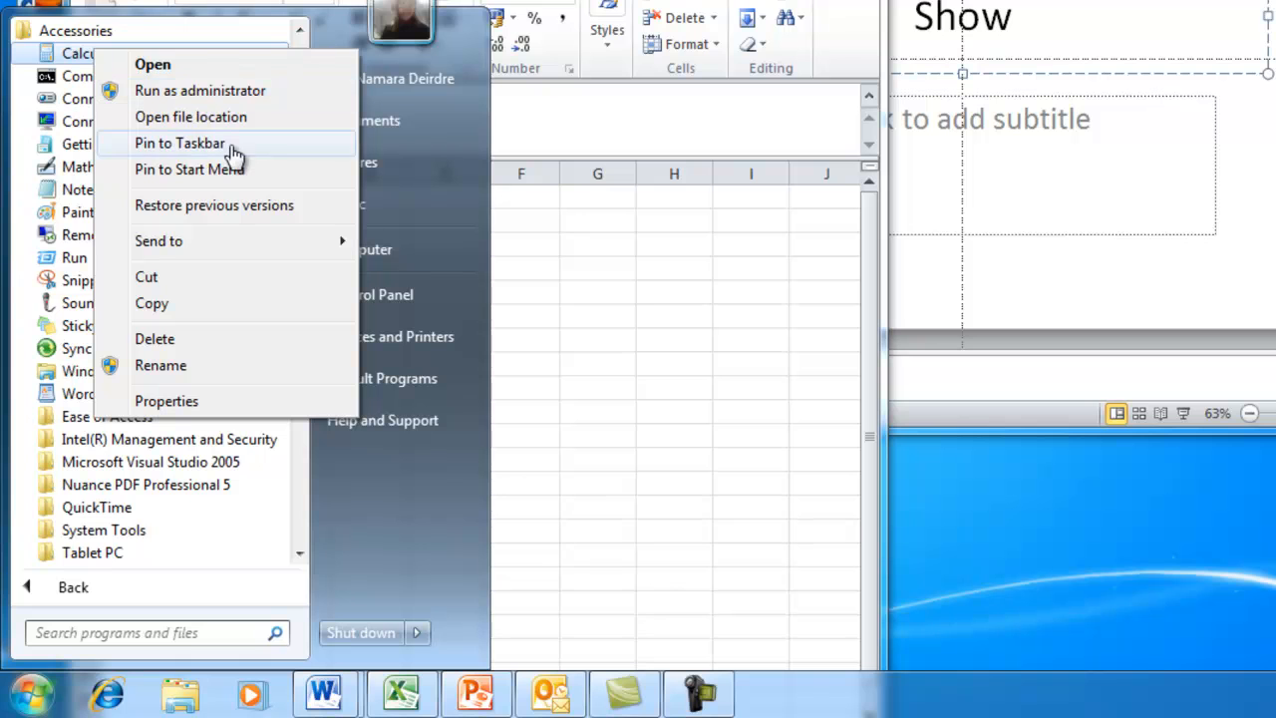
click(180, 143)
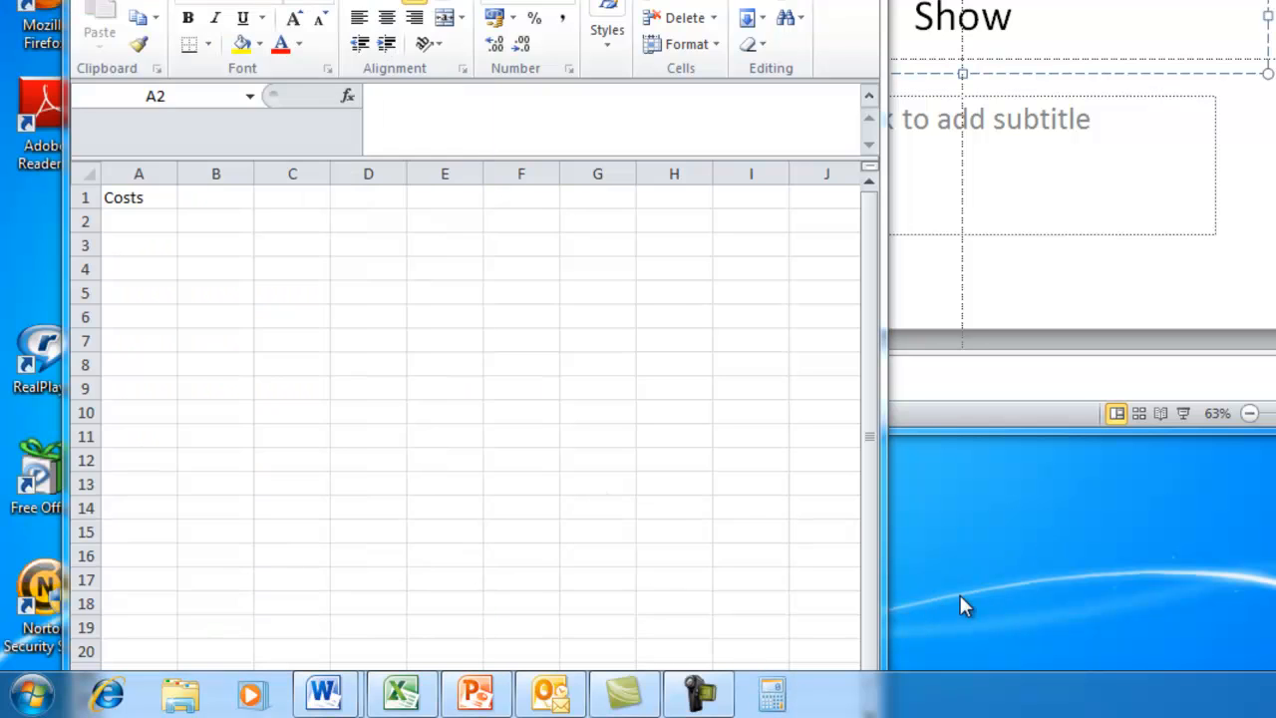
mouse_move(778, 698)
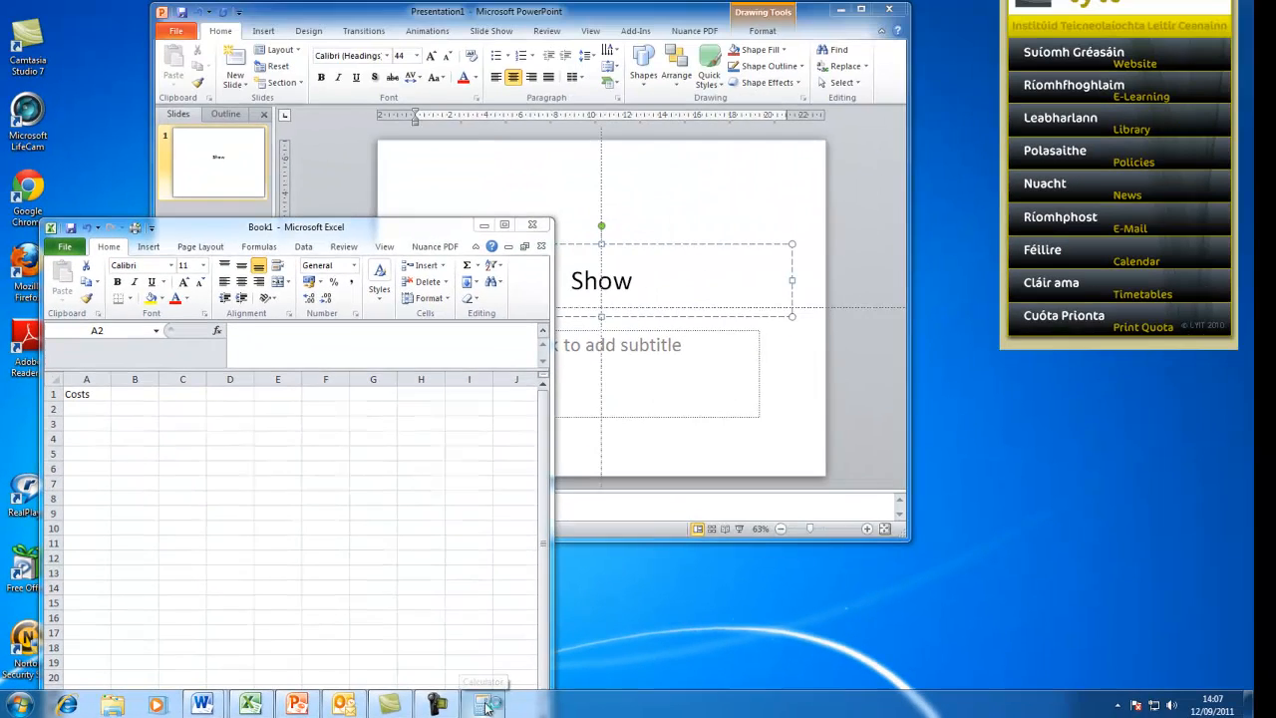
Launch and close the pinned Calculator, then close Excel and PowerPoint choosing Don't Save
click(486, 706)
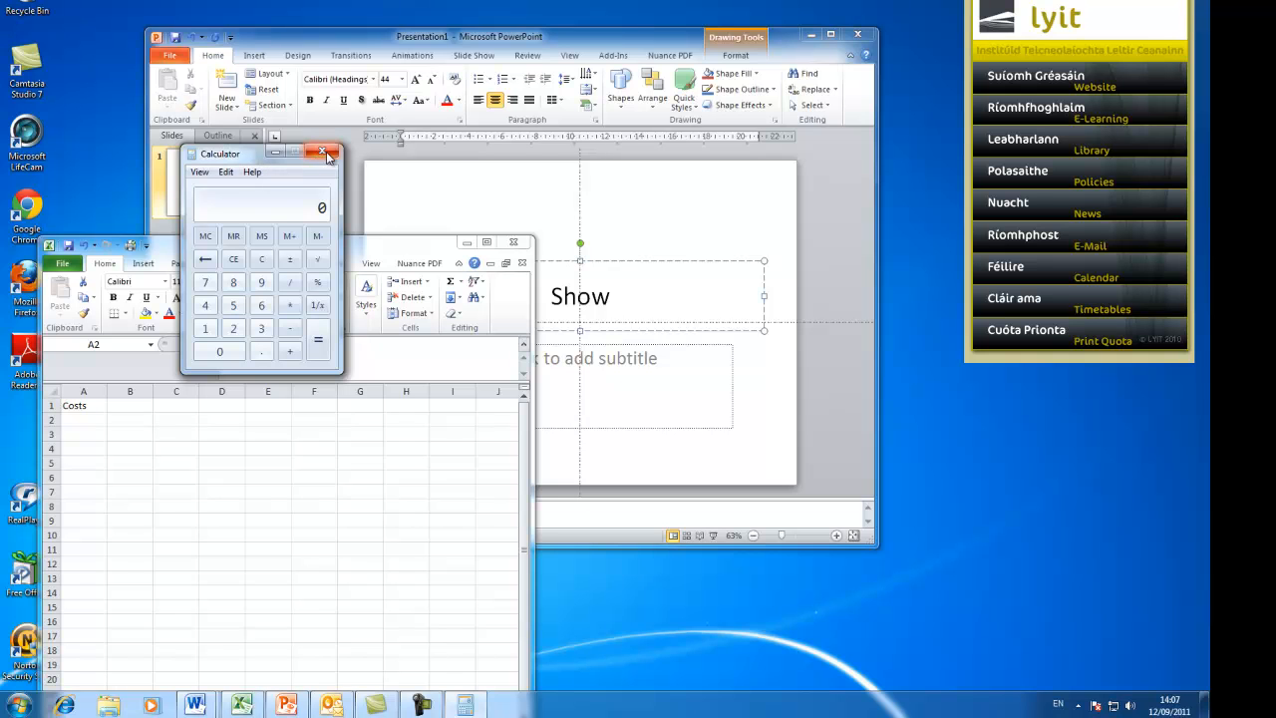
click(323, 153)
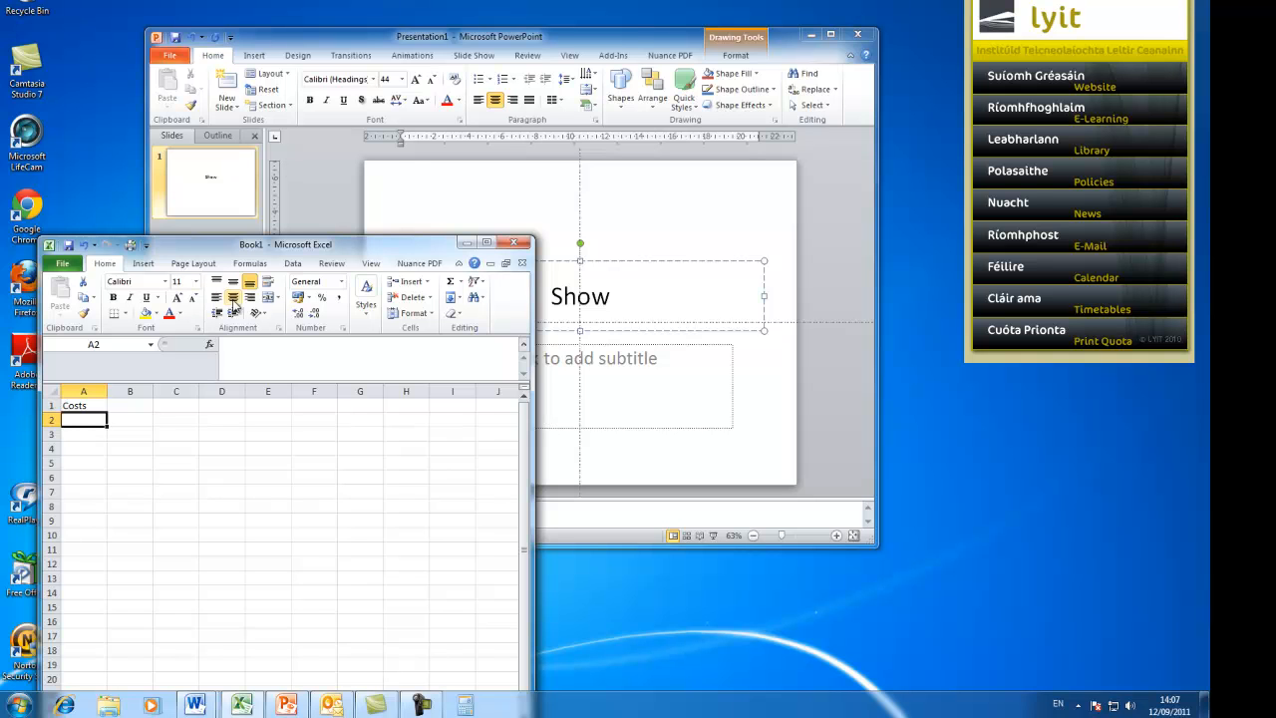
click(513, 242)
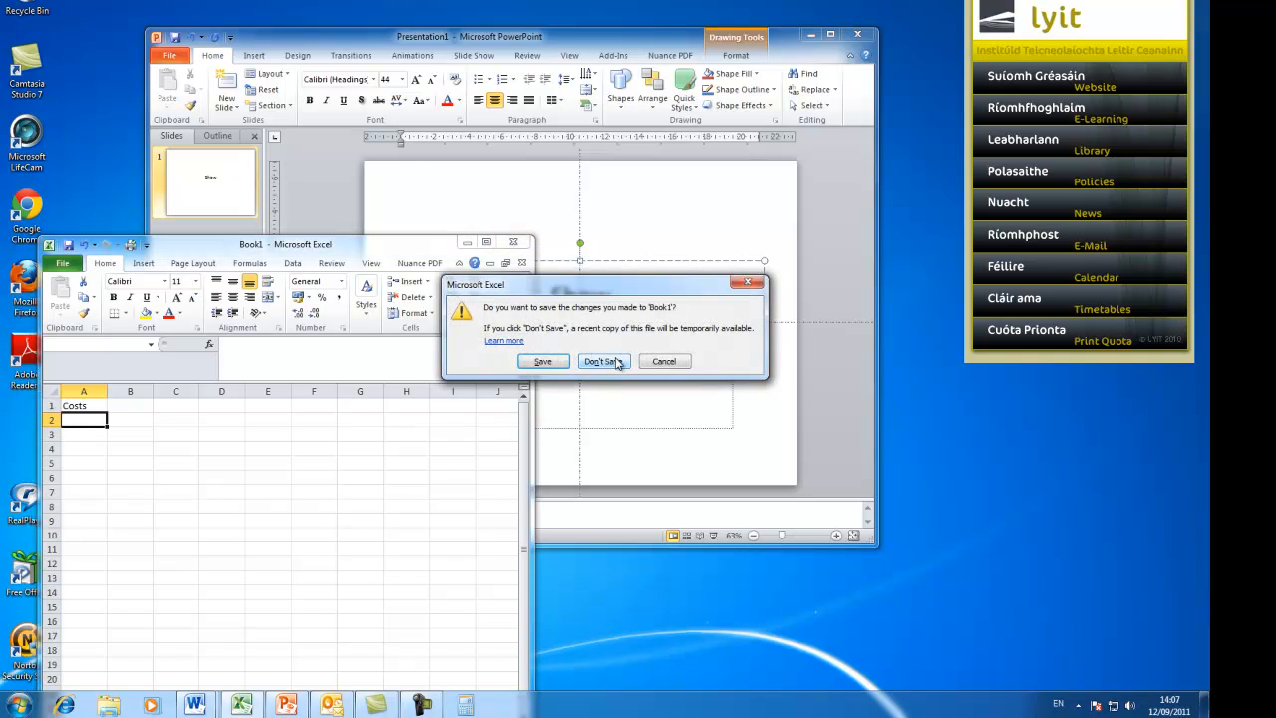
click(604, 361)
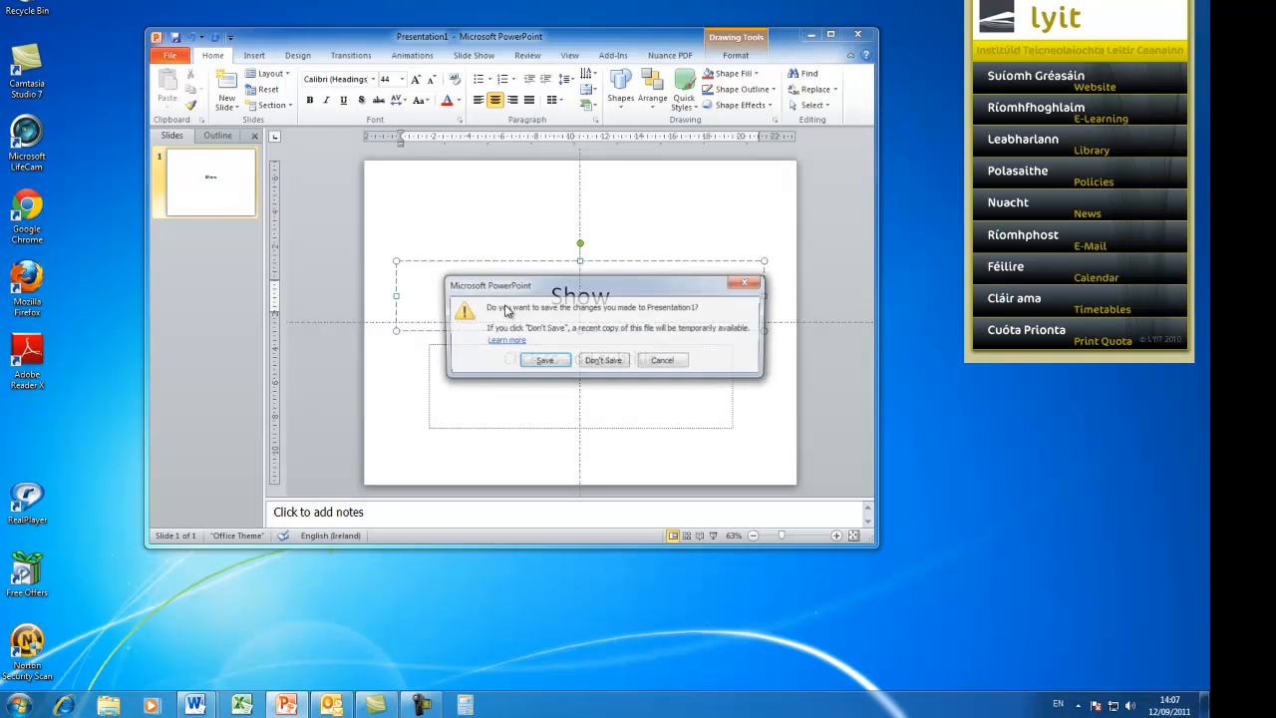
click(602, 360)
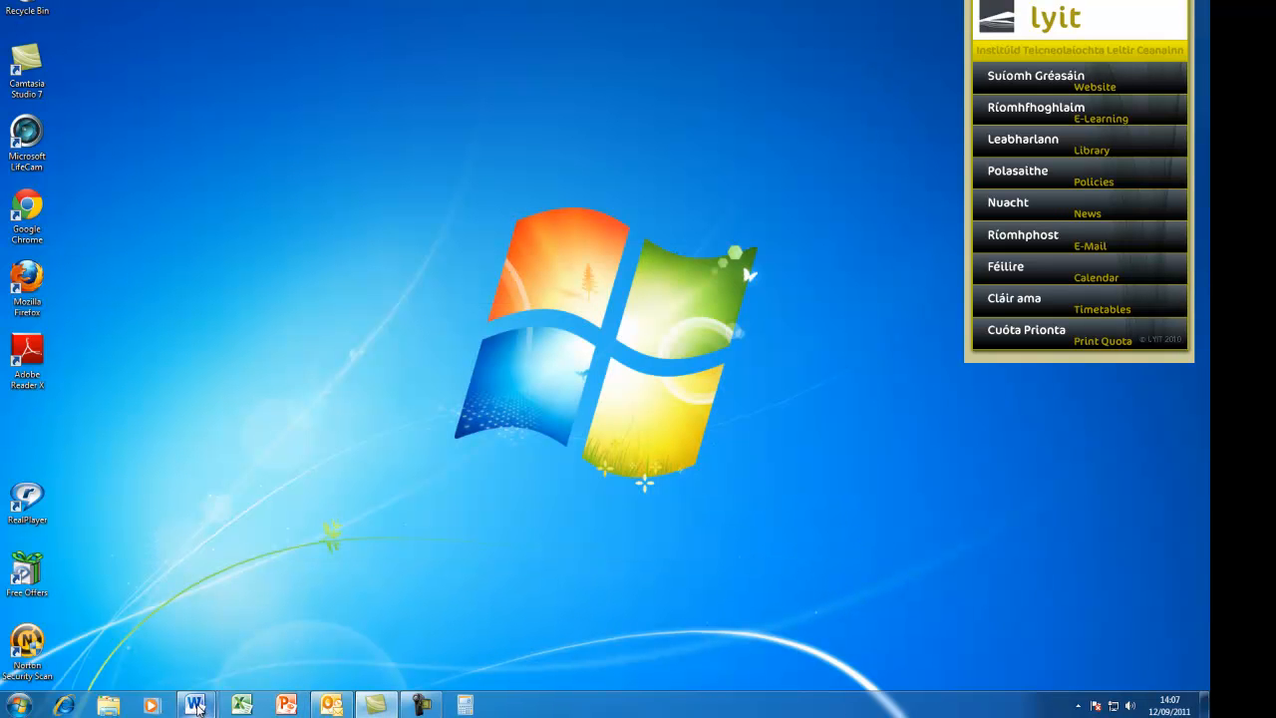
Search the Start menu for 'diary' and open the Diary file from class notes
click(195, 705)
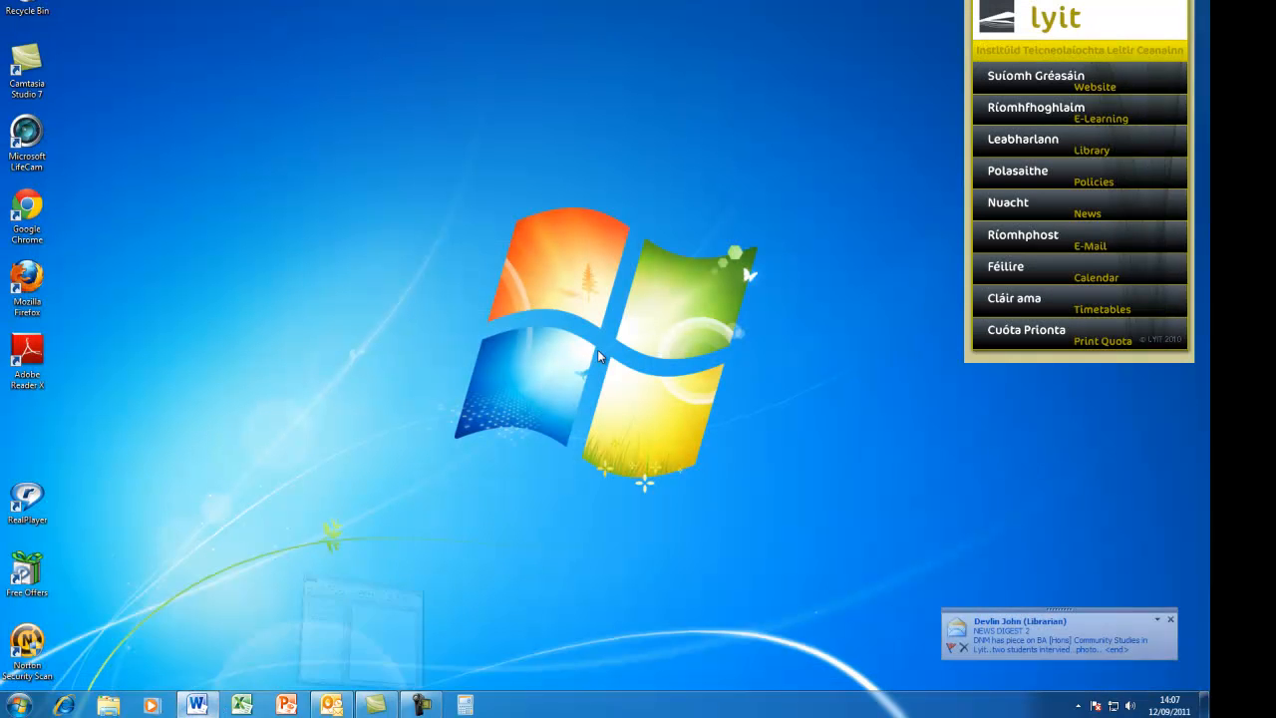
click(197, 705)
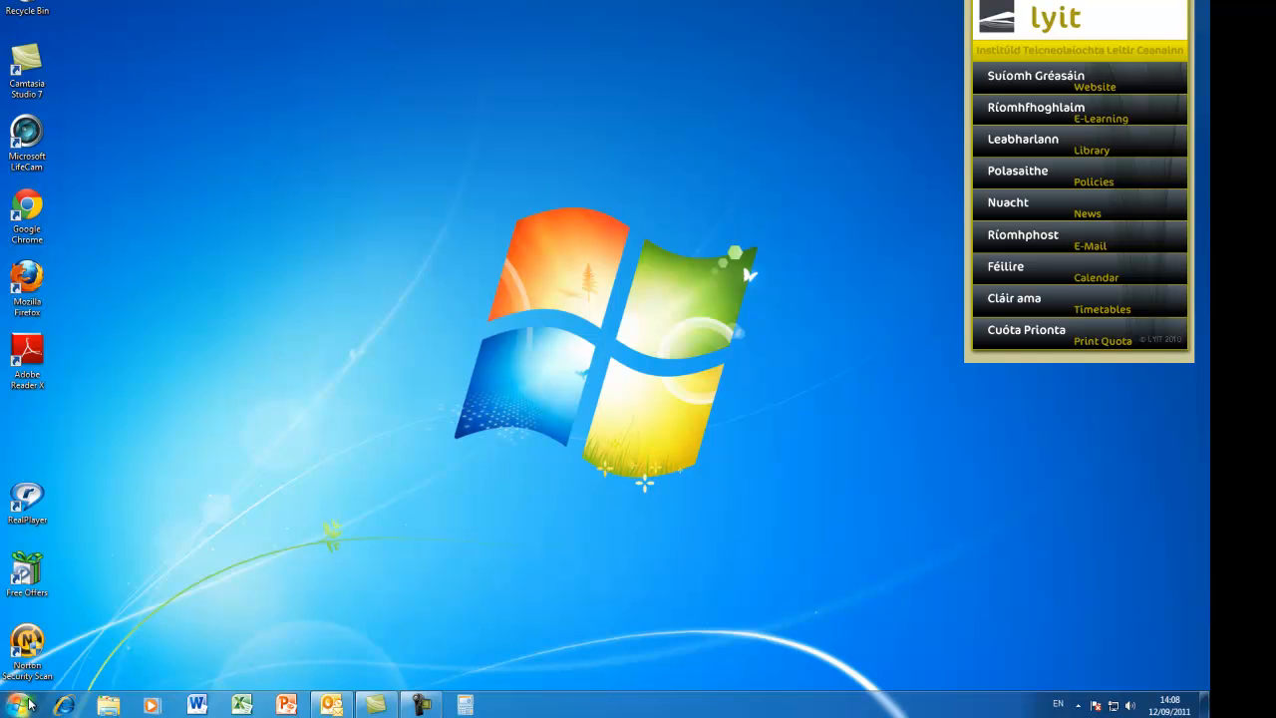
click(18, 705)
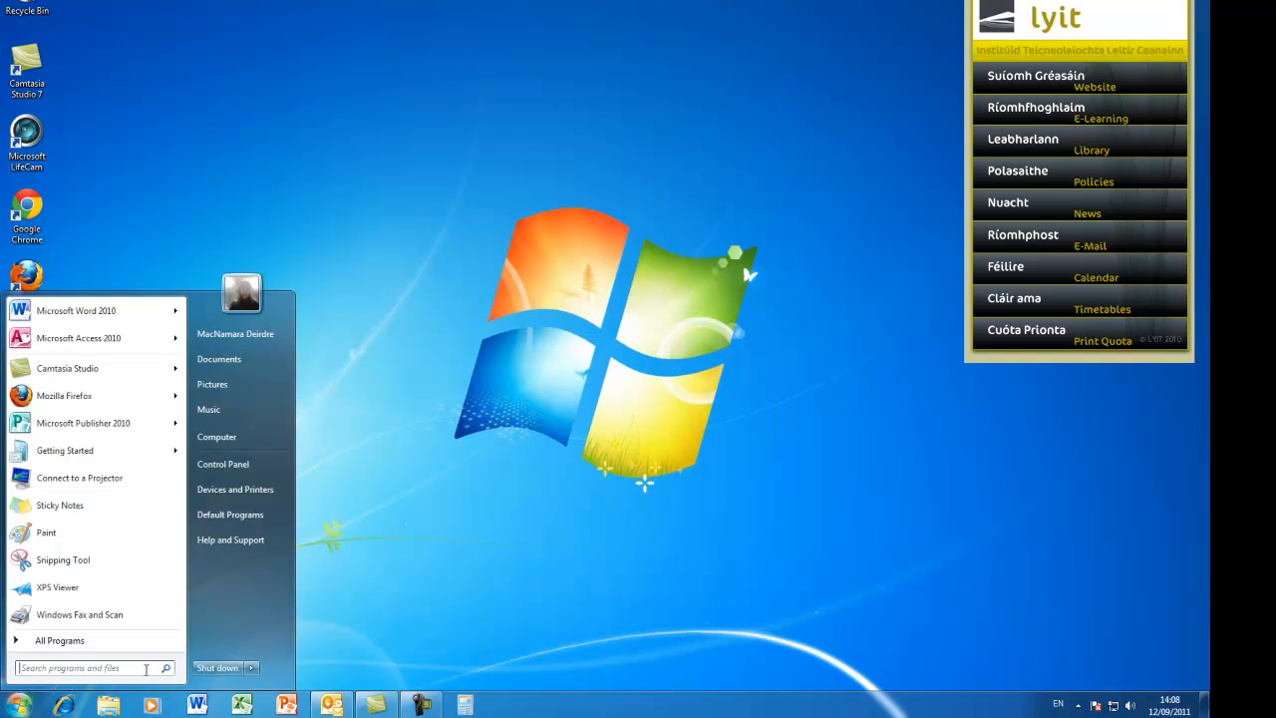
text(diary)
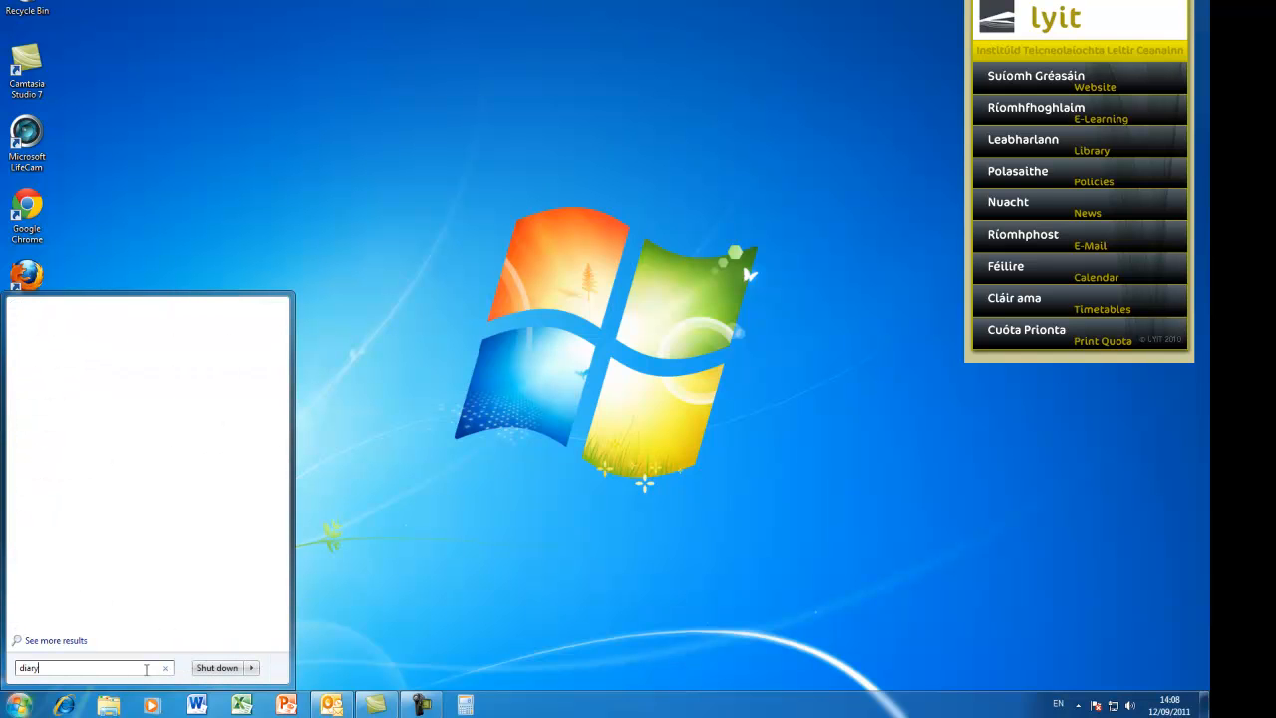
text(diary)
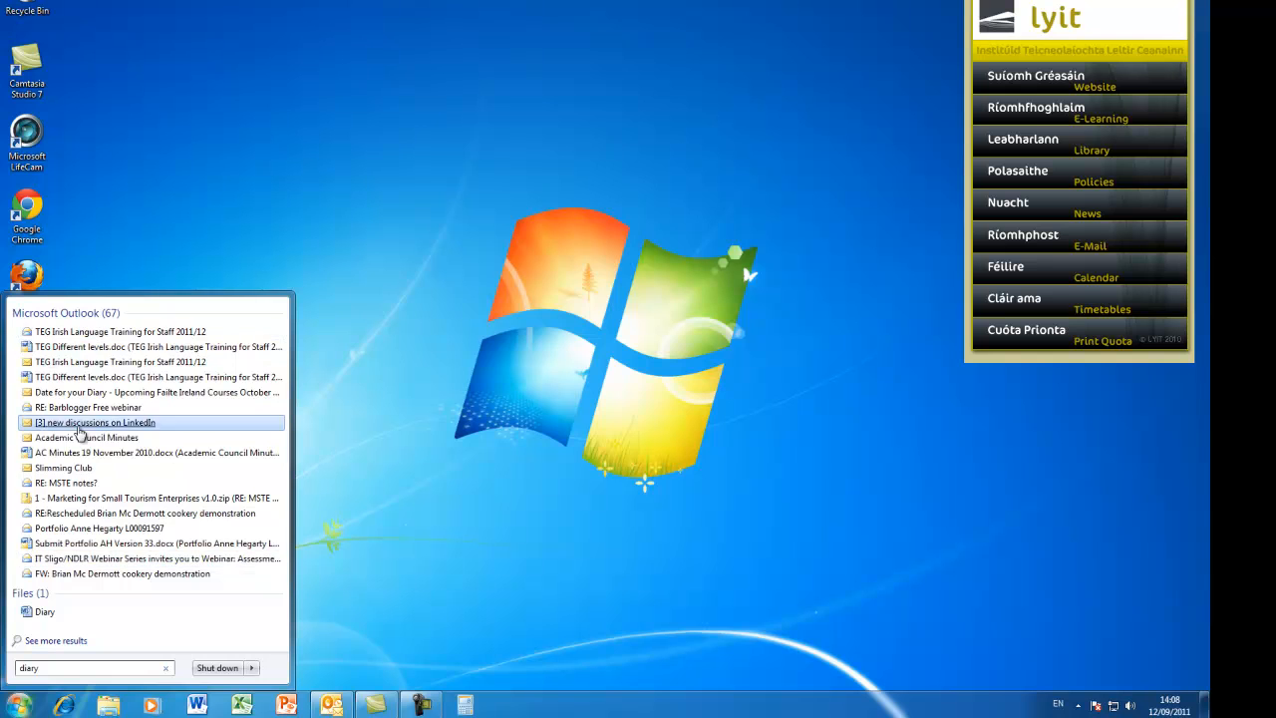
mouse_move(122, 528)
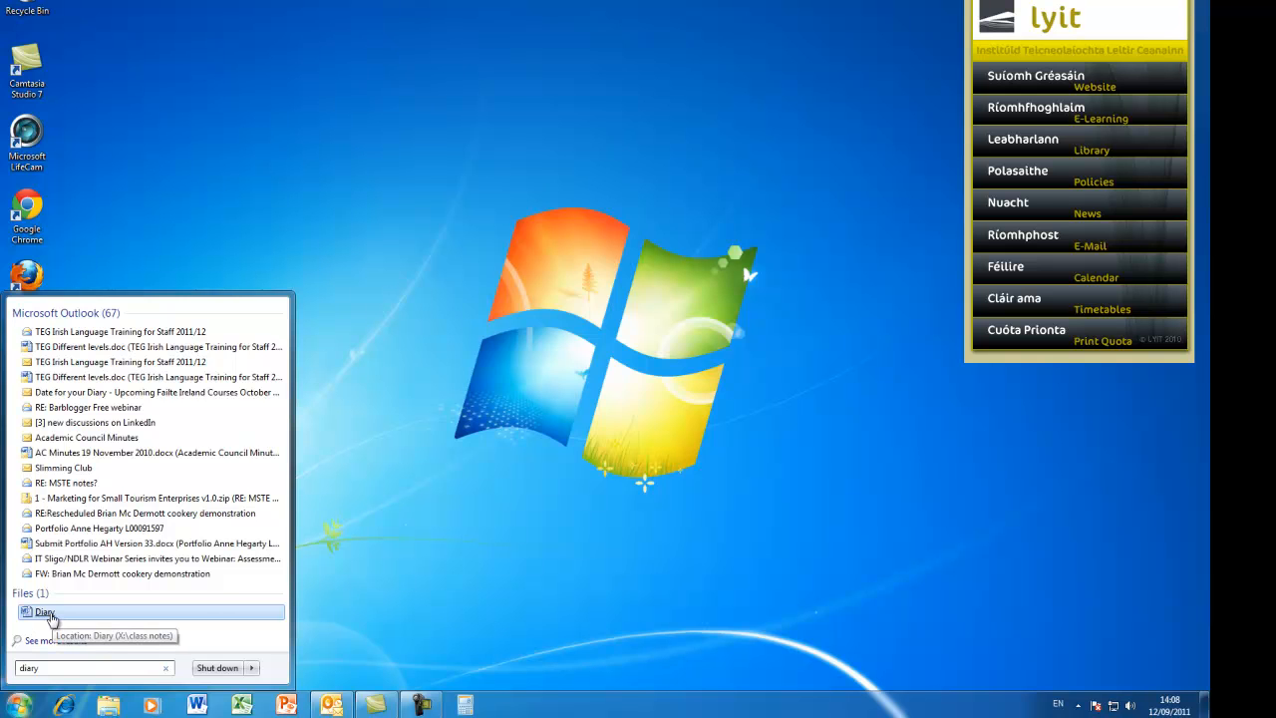
click(44, 613)
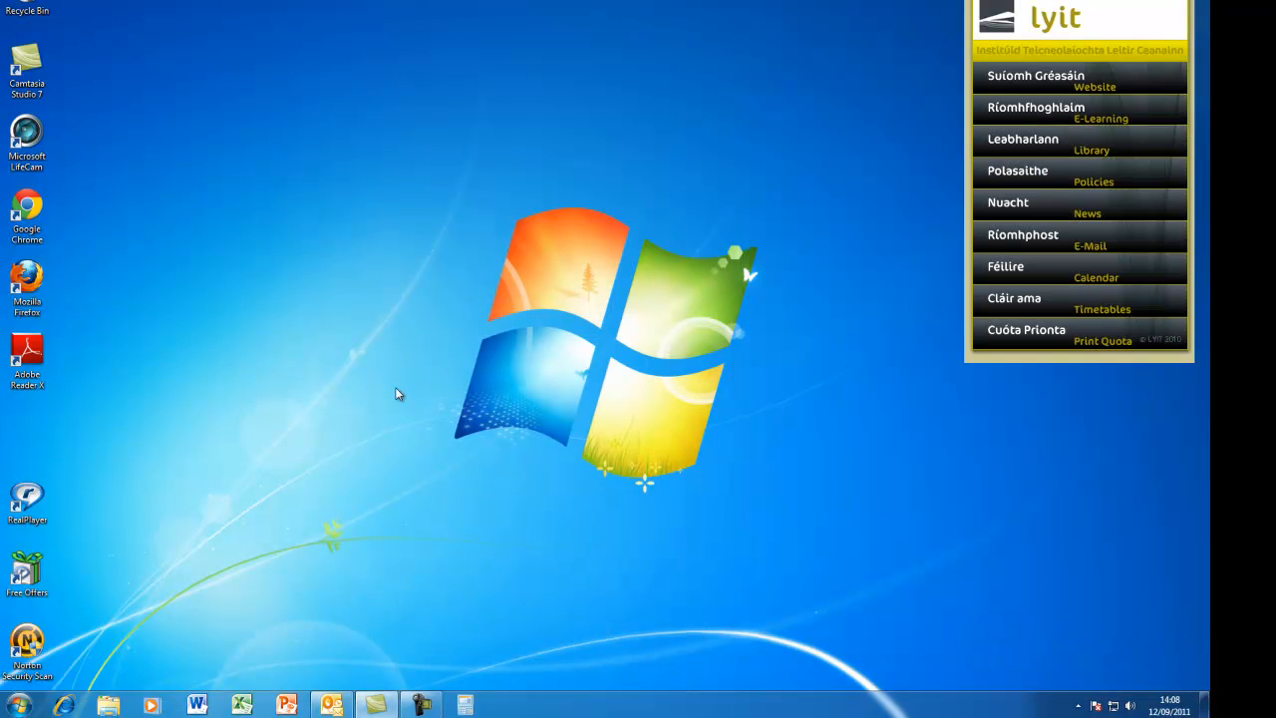
mouse_move(381, 515)
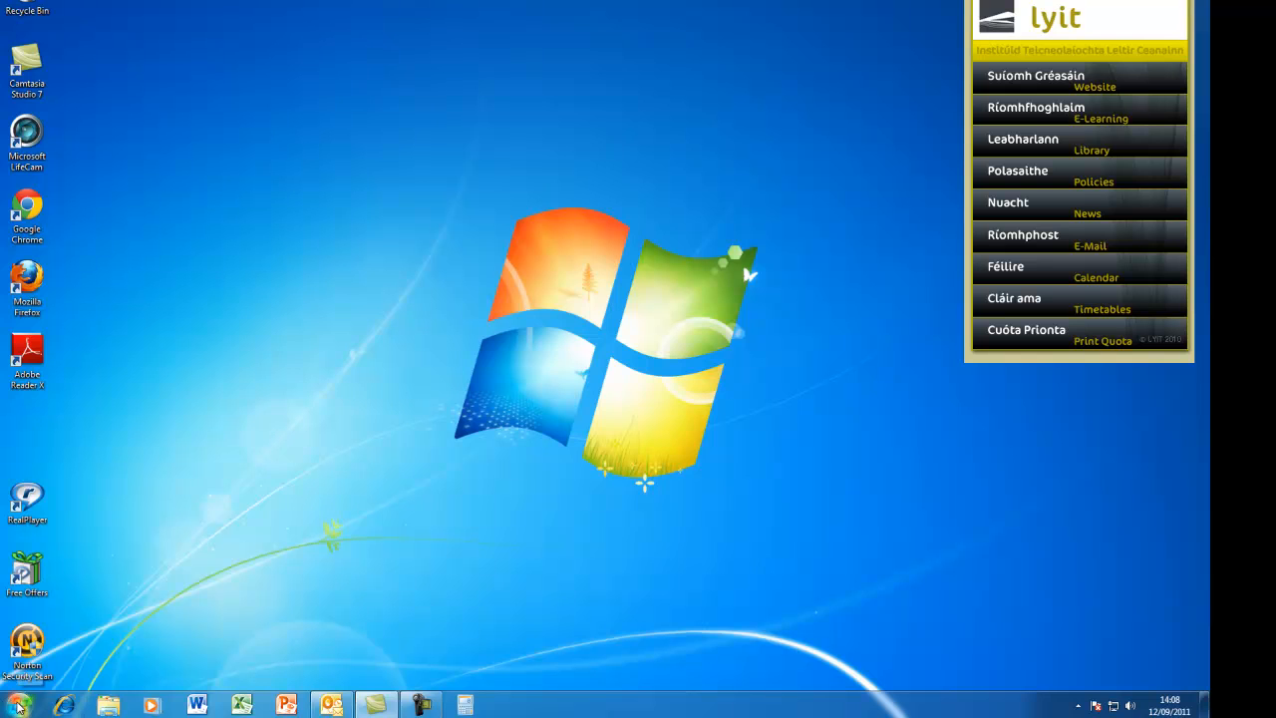
Open Computer from the Start menu to list hard disks, removable storage and network drives
click(15, 705)
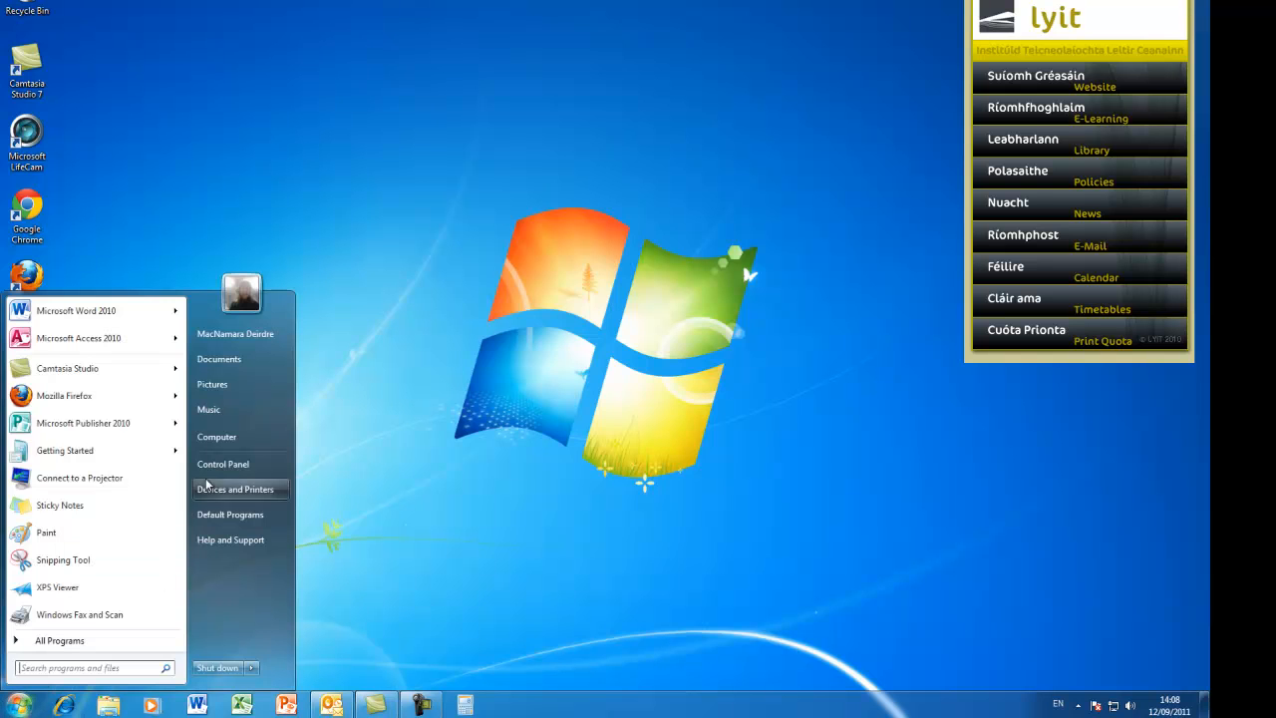
mouse_move(217, 437)
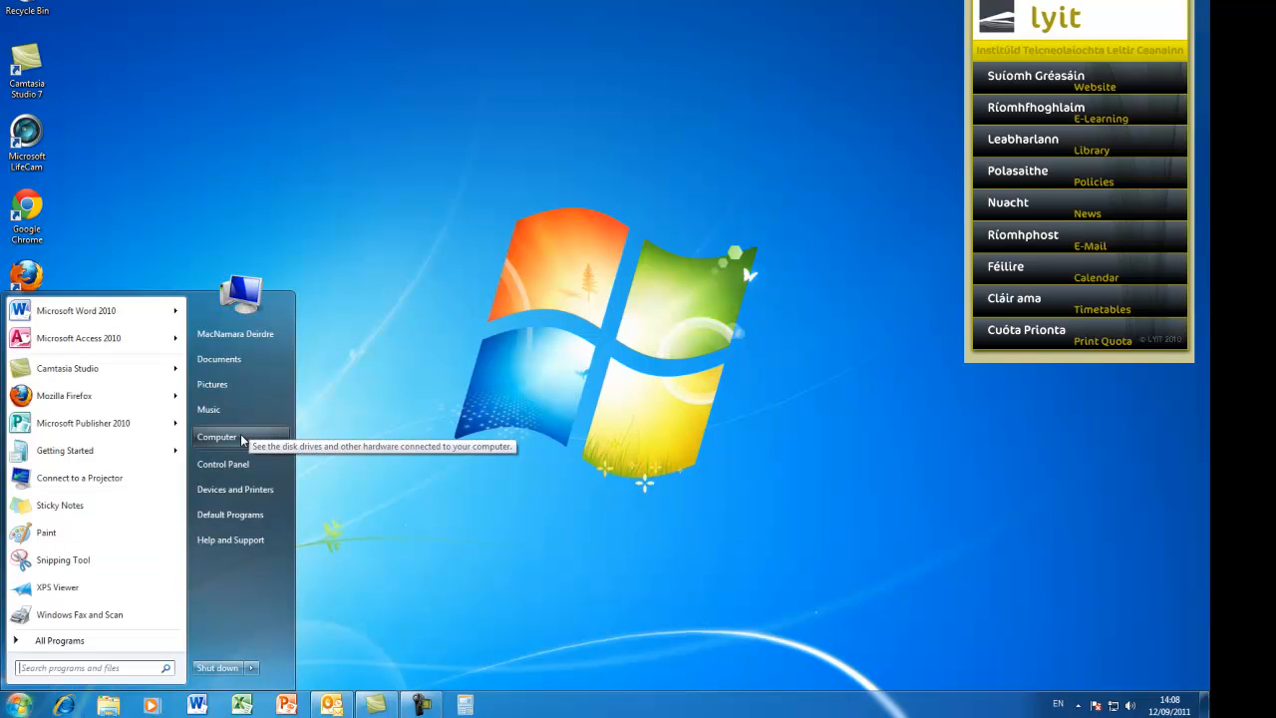
click(216, 437)
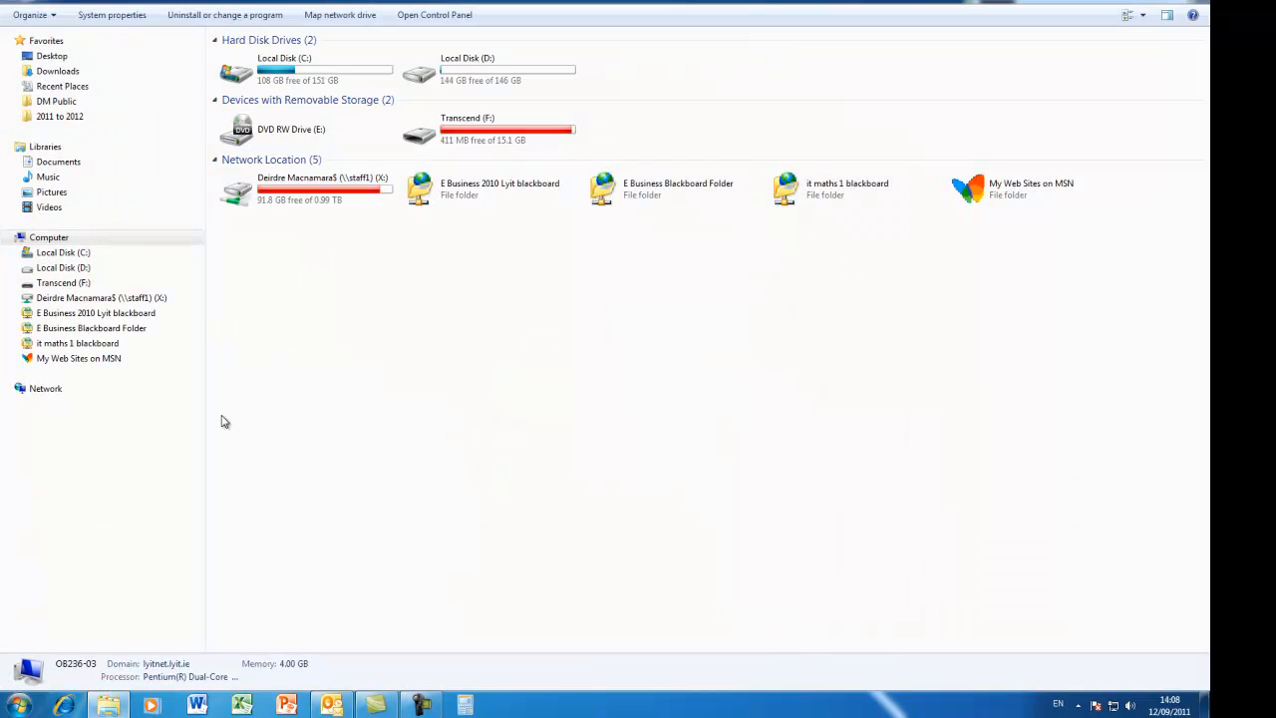
mouse_move(215, 418)
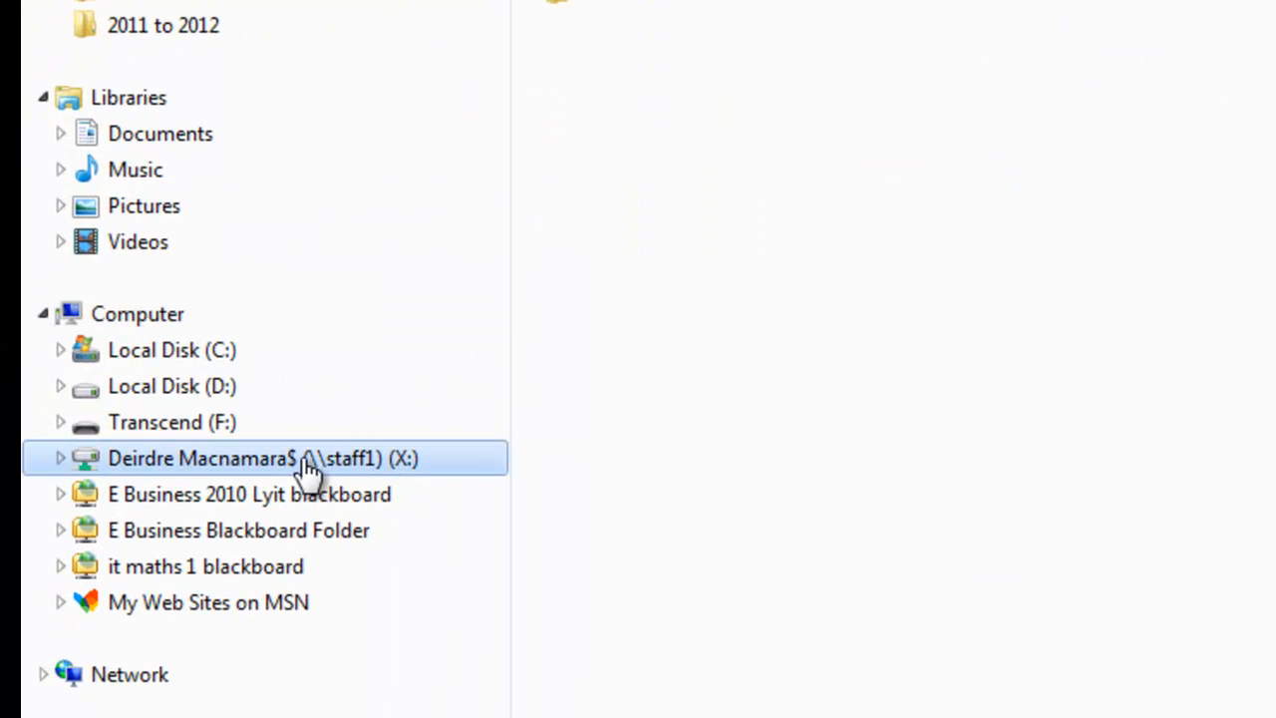
Search the X: staff network drive for 'Business report', finding Business Report V1 and V2
click(263, 457)
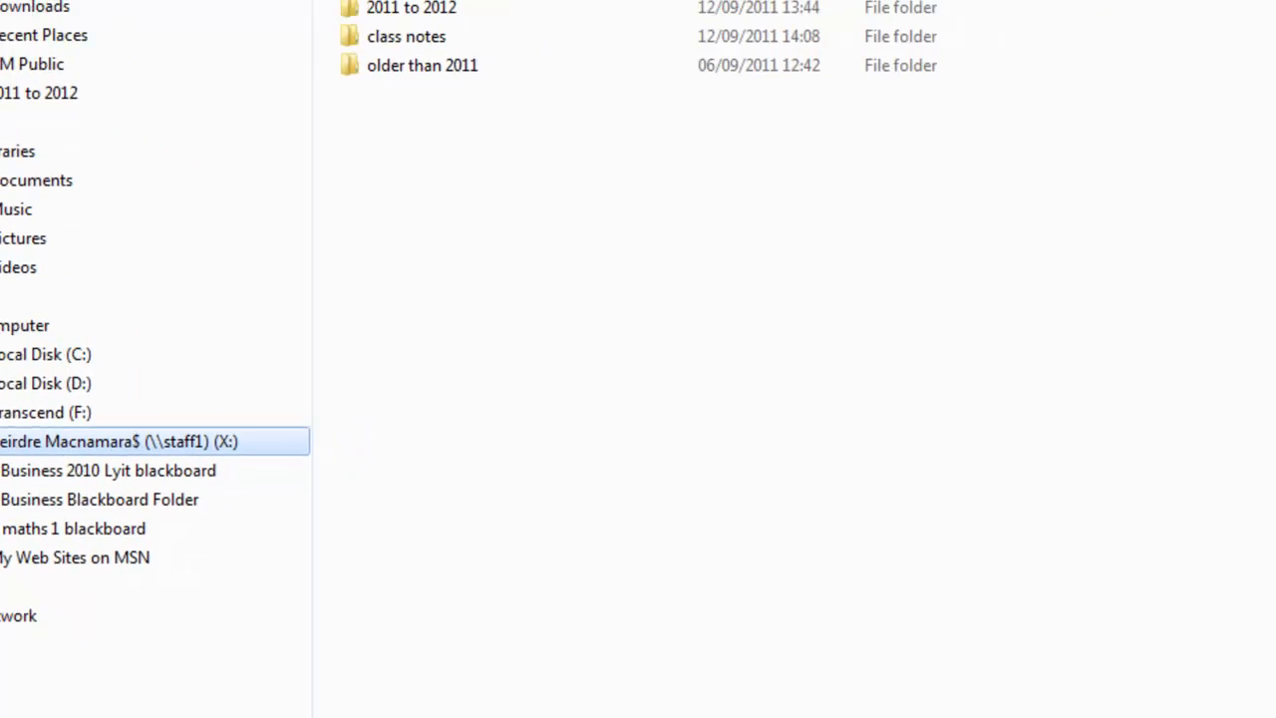
click(1147, 33)
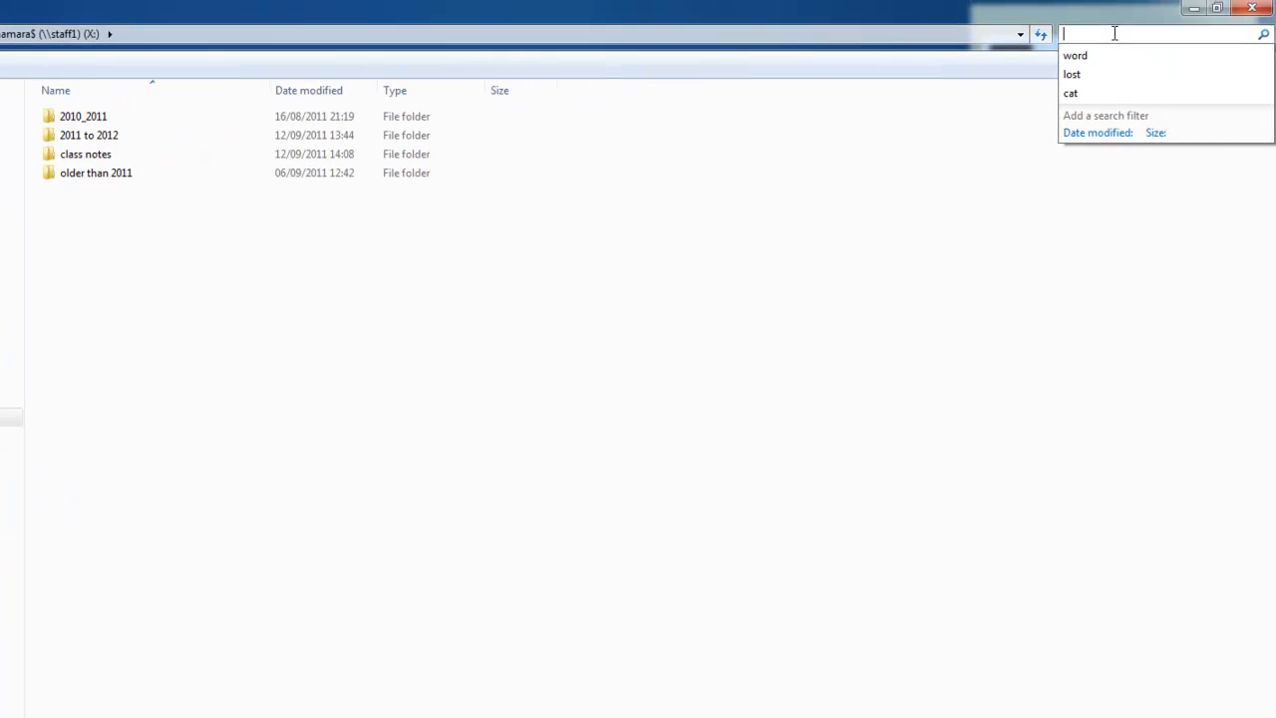
text(Business report)
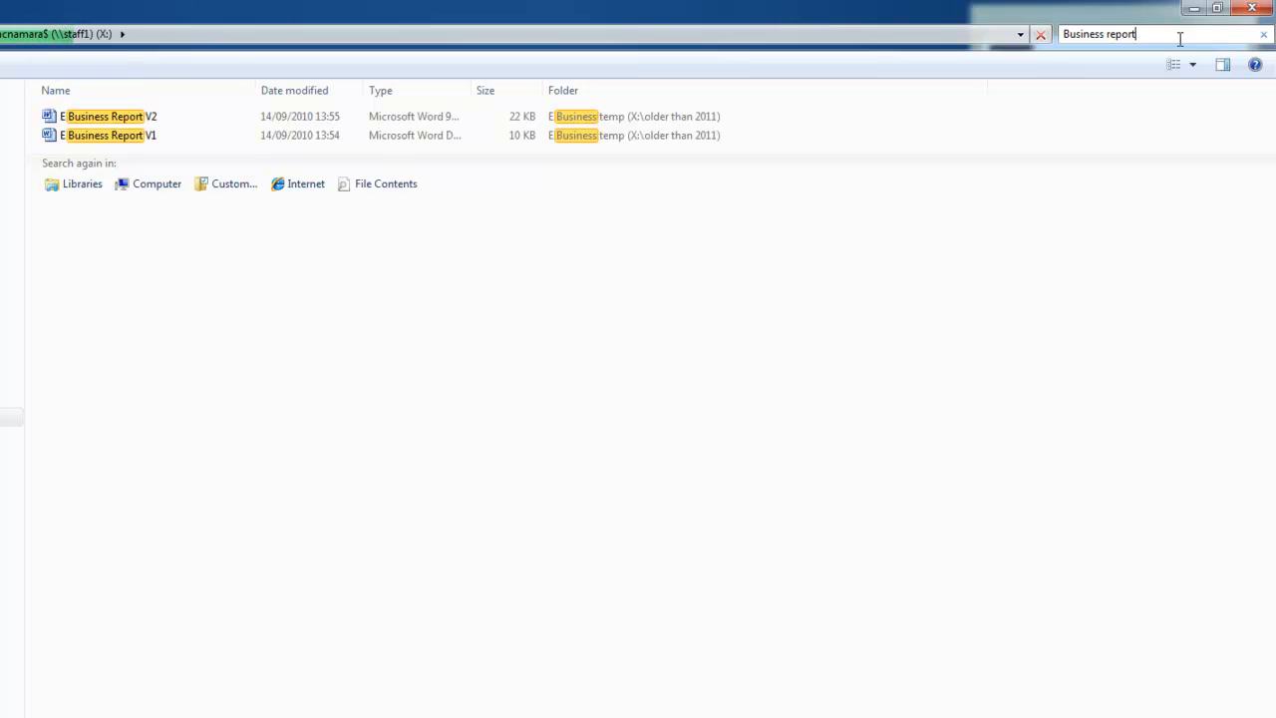
click(110, 135)
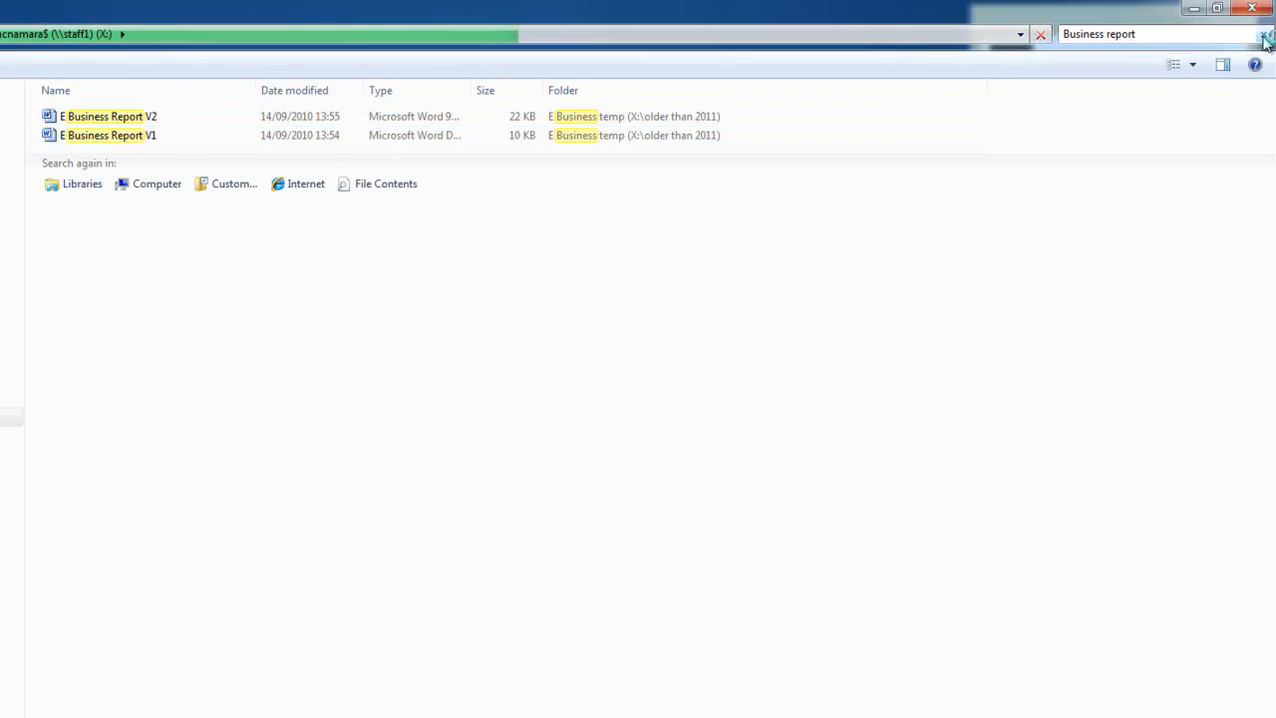
Clear the Business report search and start searching the Transcend (F:) drive for 'Busine'
click(1041, 34)
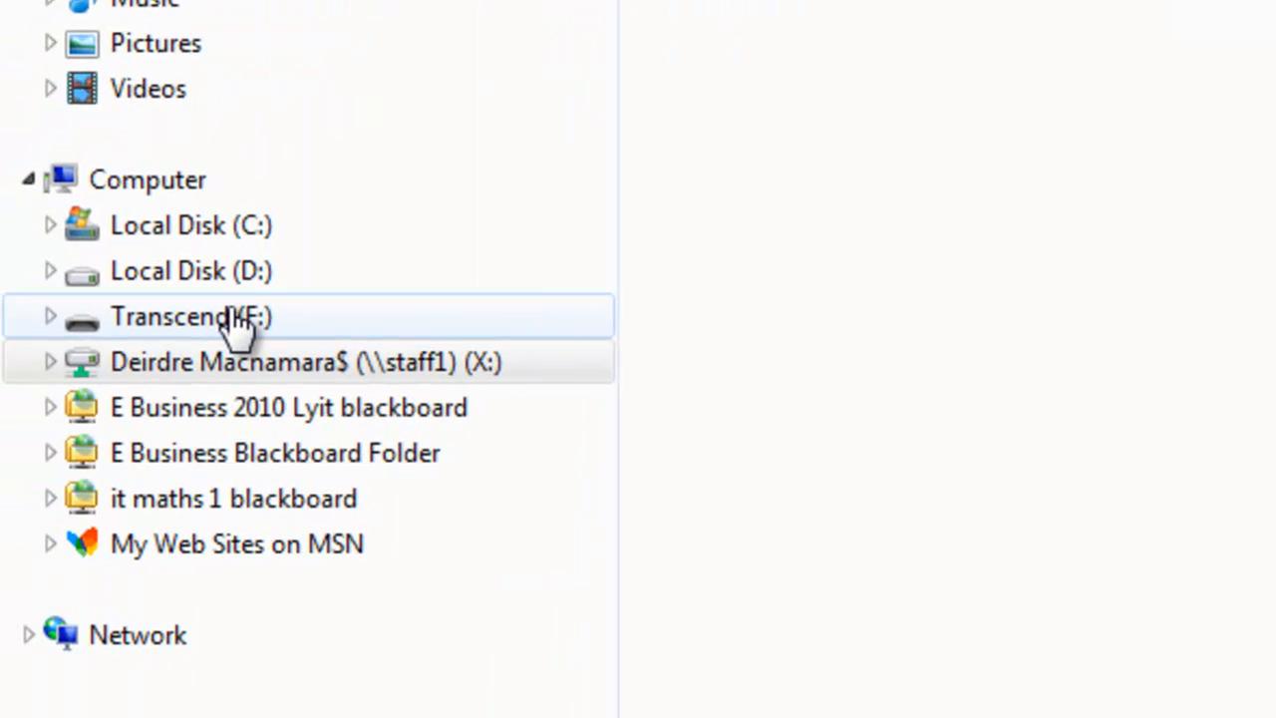
mouse_move(190, 334)
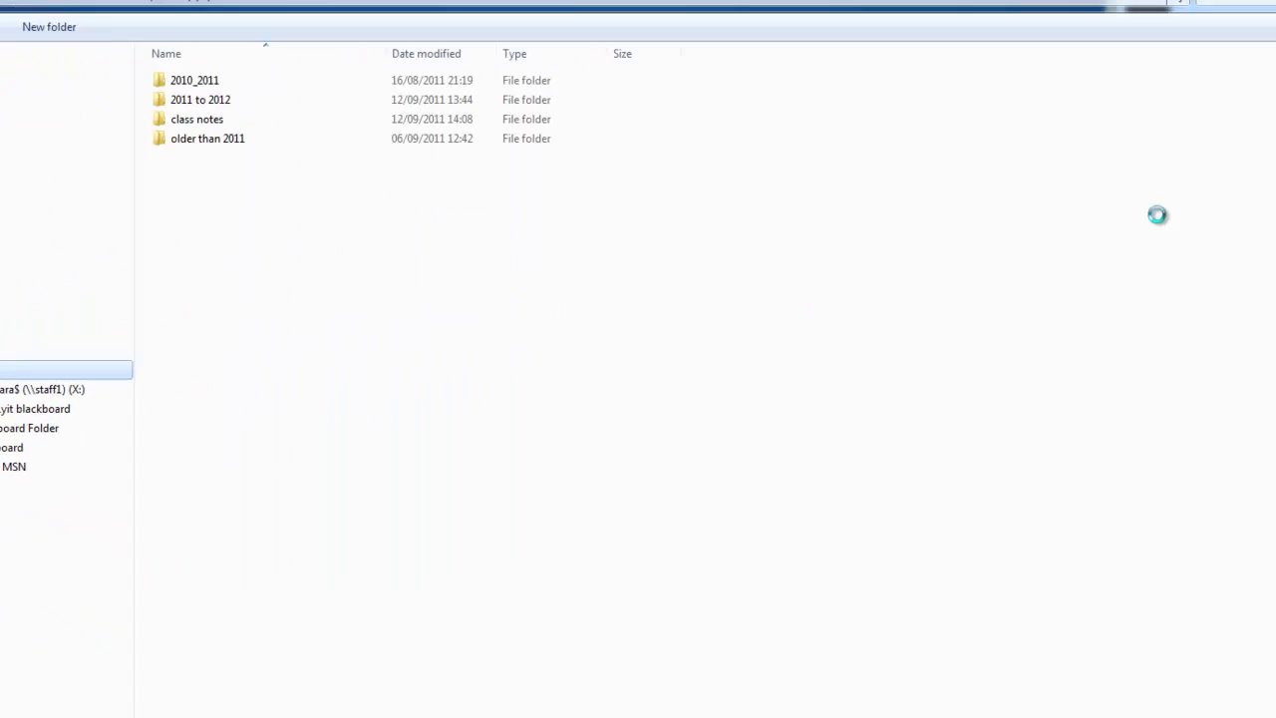
click(1177, 27)
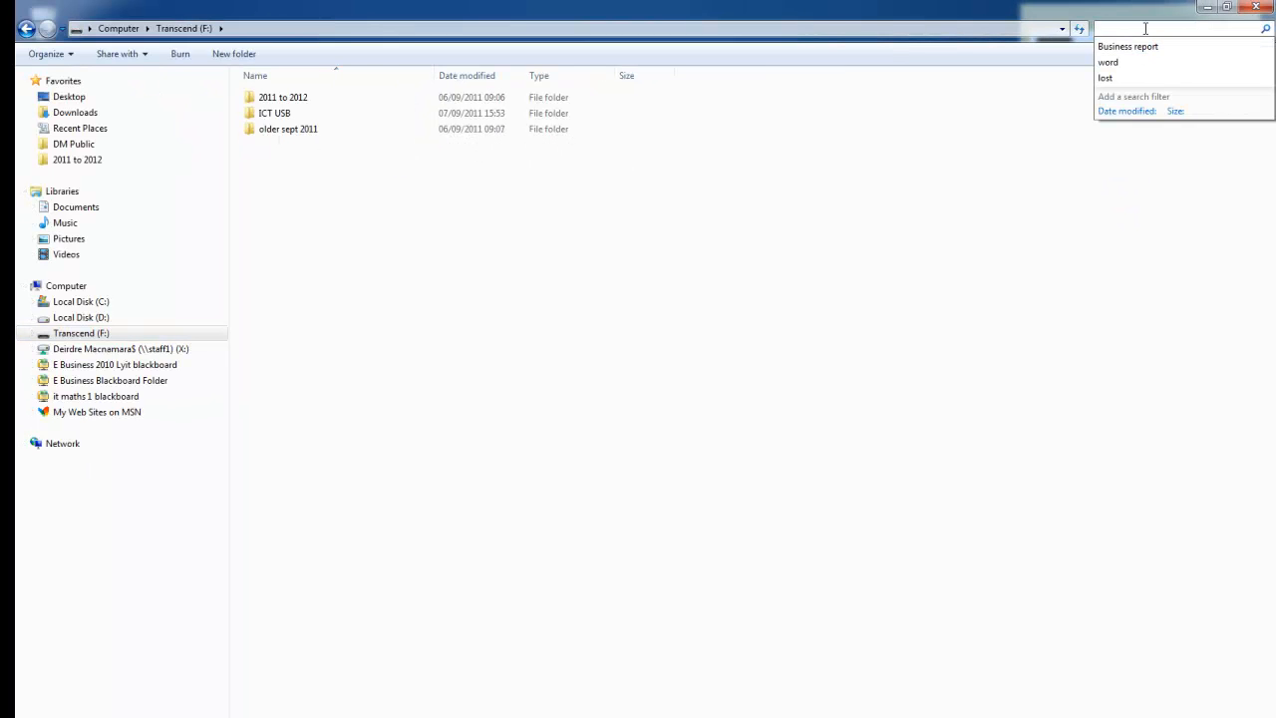
text(Busine)
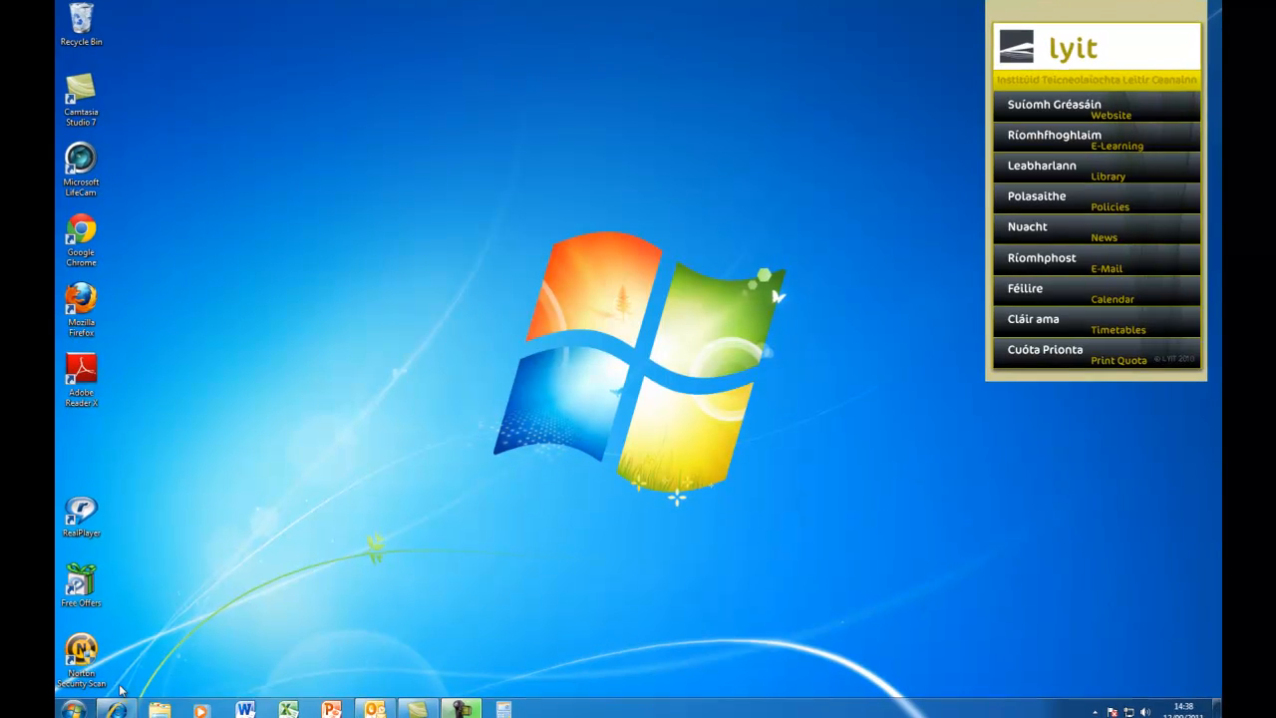
Reopen Explorer from the taskbar, select the X: drive and open the class notes folder
click(159, 709)
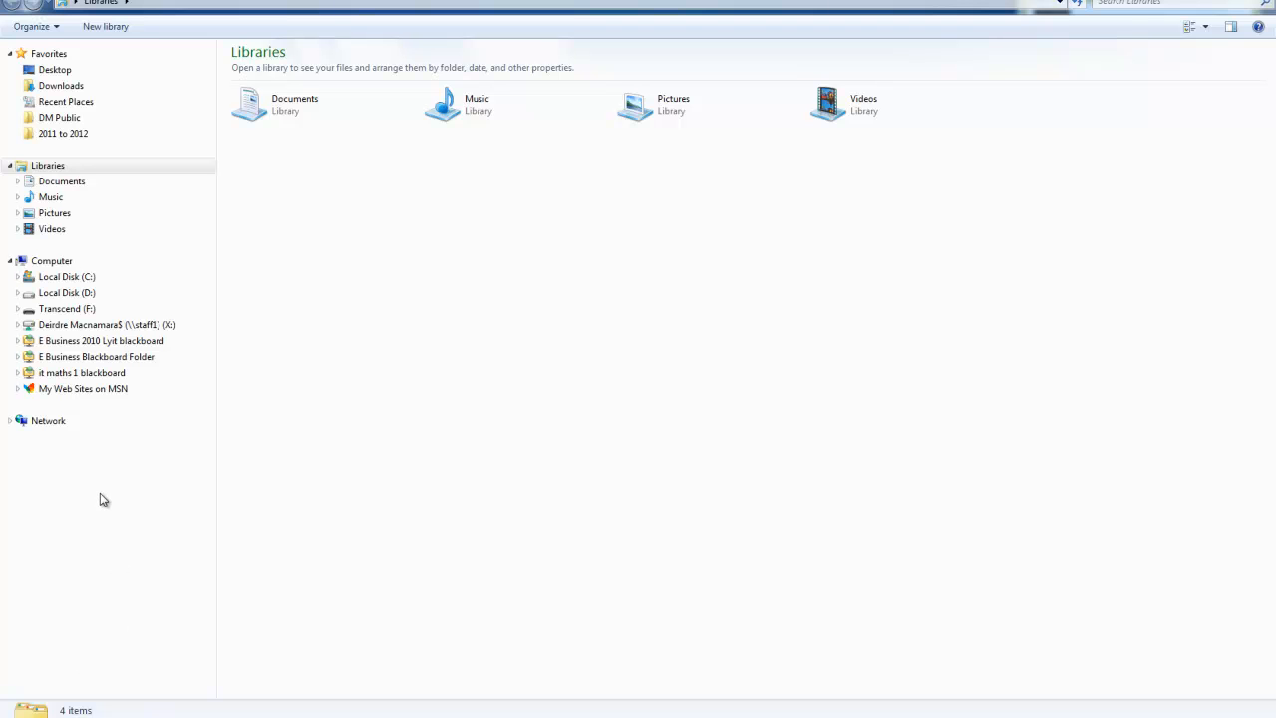
click(107, 324)
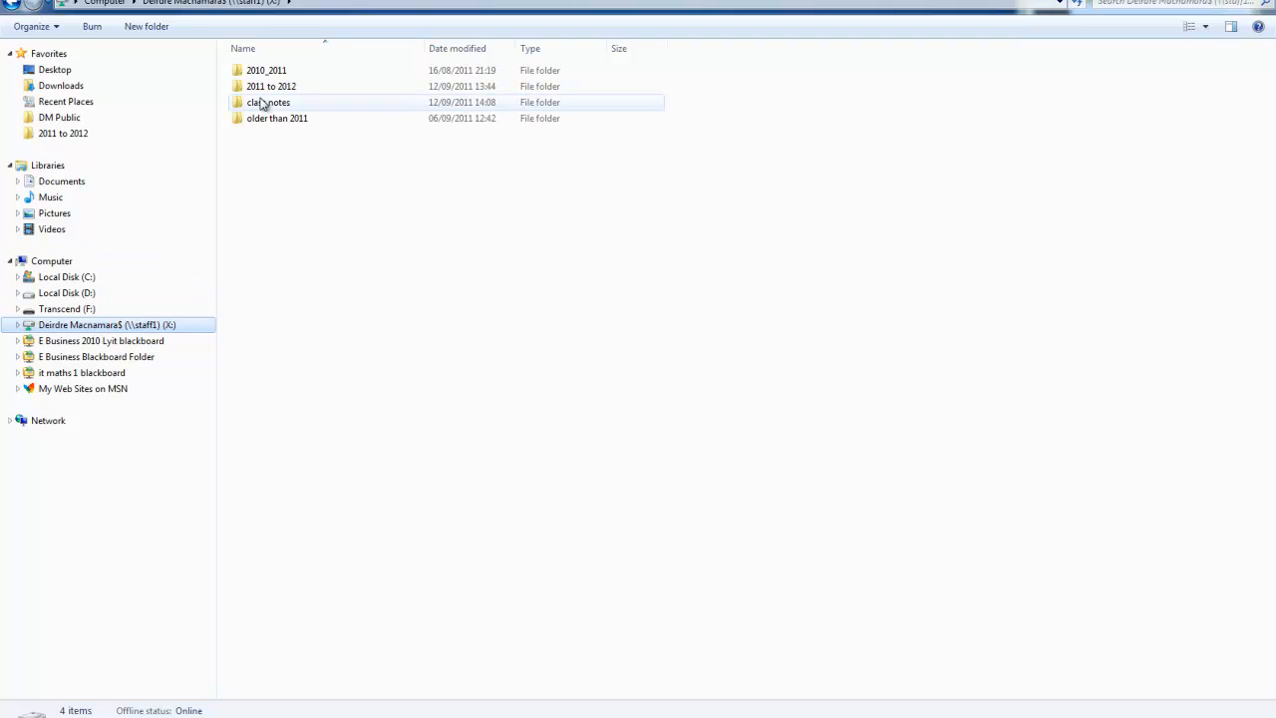
mouse_move(269, 102)
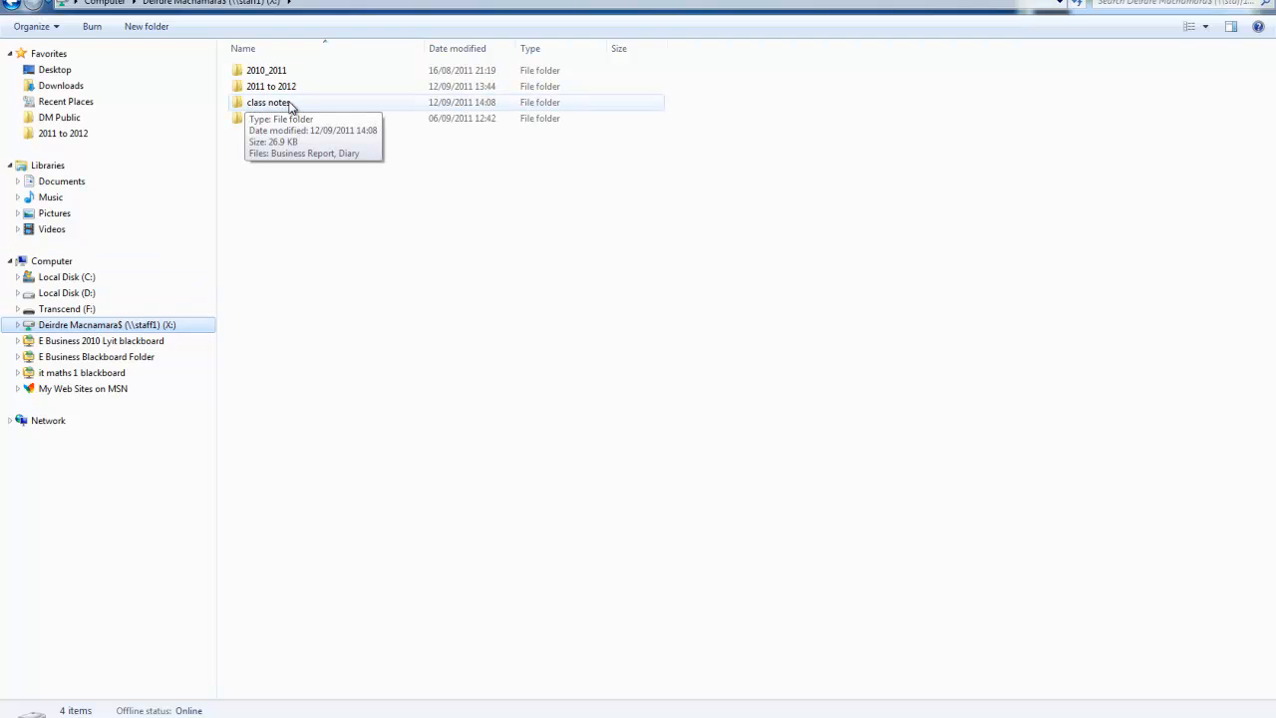
double_click(270, 102)
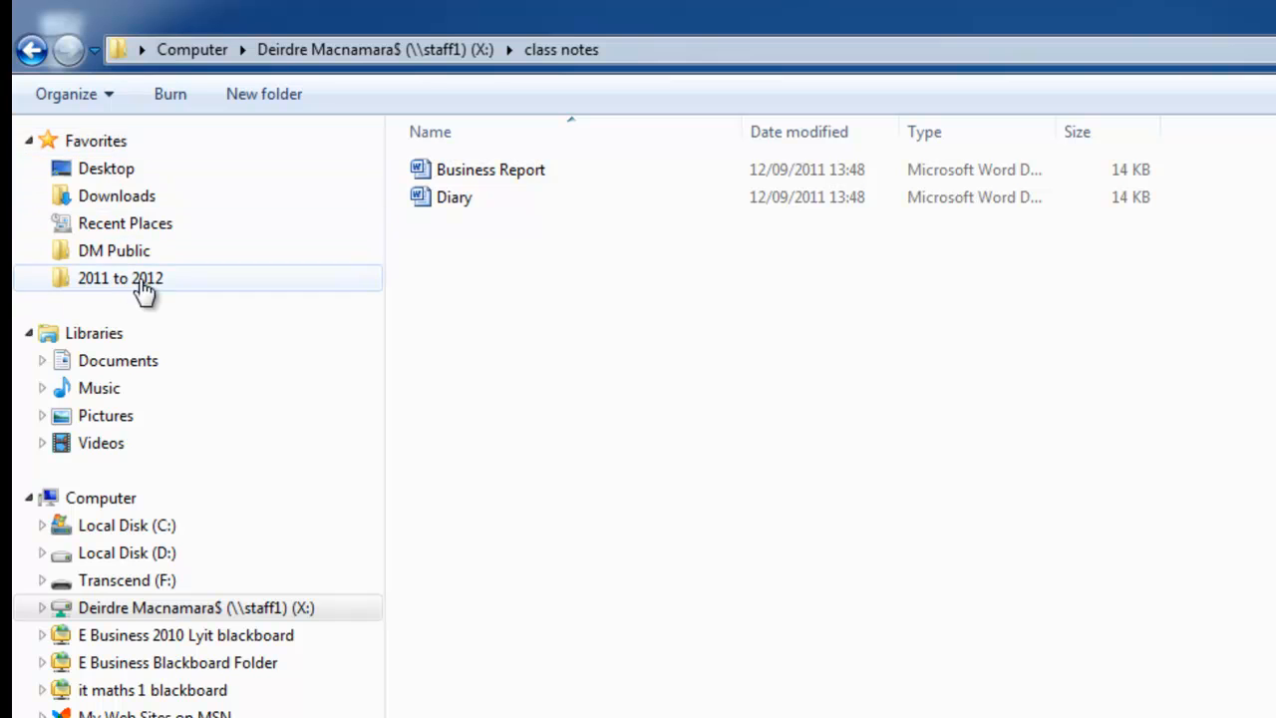
mouse_move(94, 141)
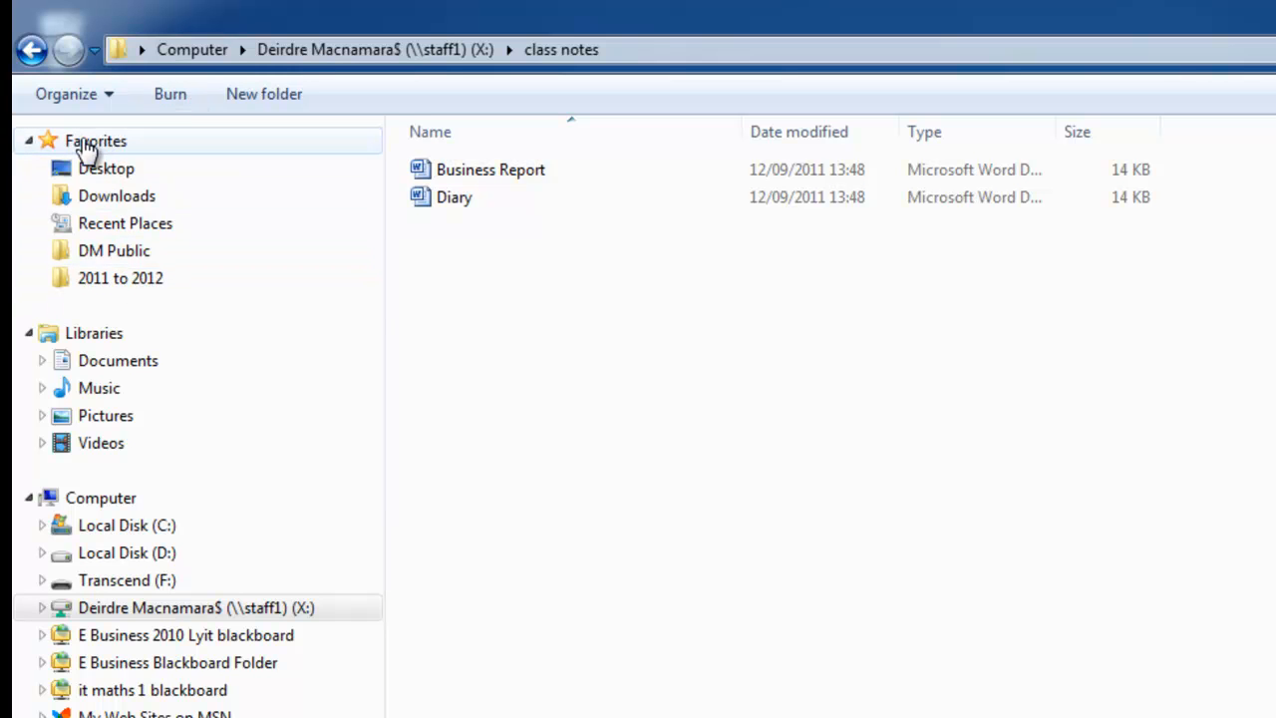
Add class notes to Favorites, open Transcend (F:) > ICT USB, and return via that favorite
right_click(94, 141)
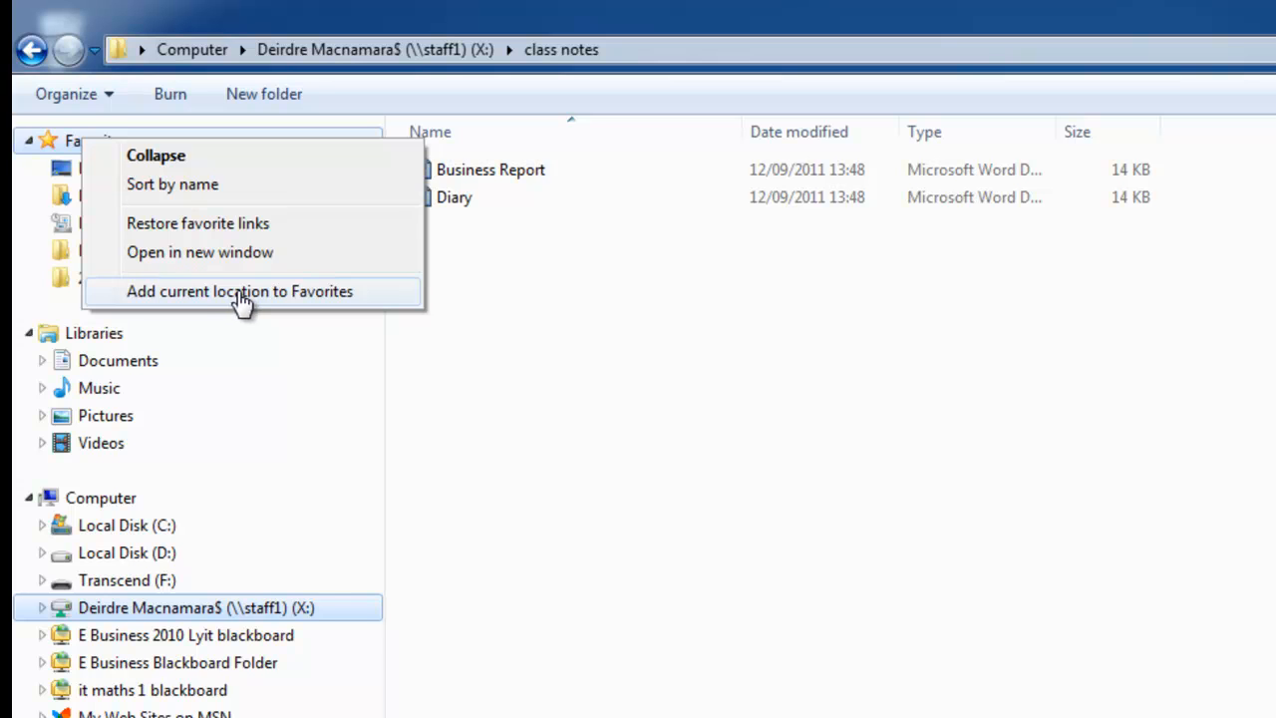
click(240, 291)
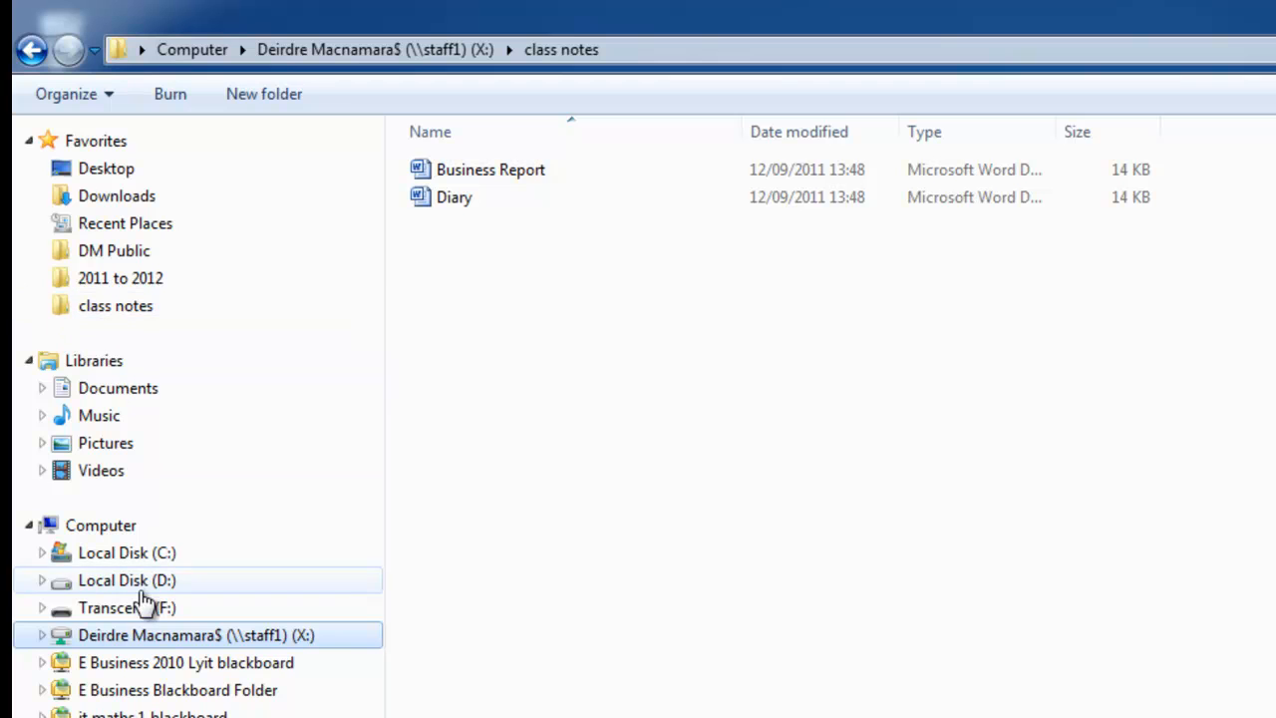
click(127, 607)
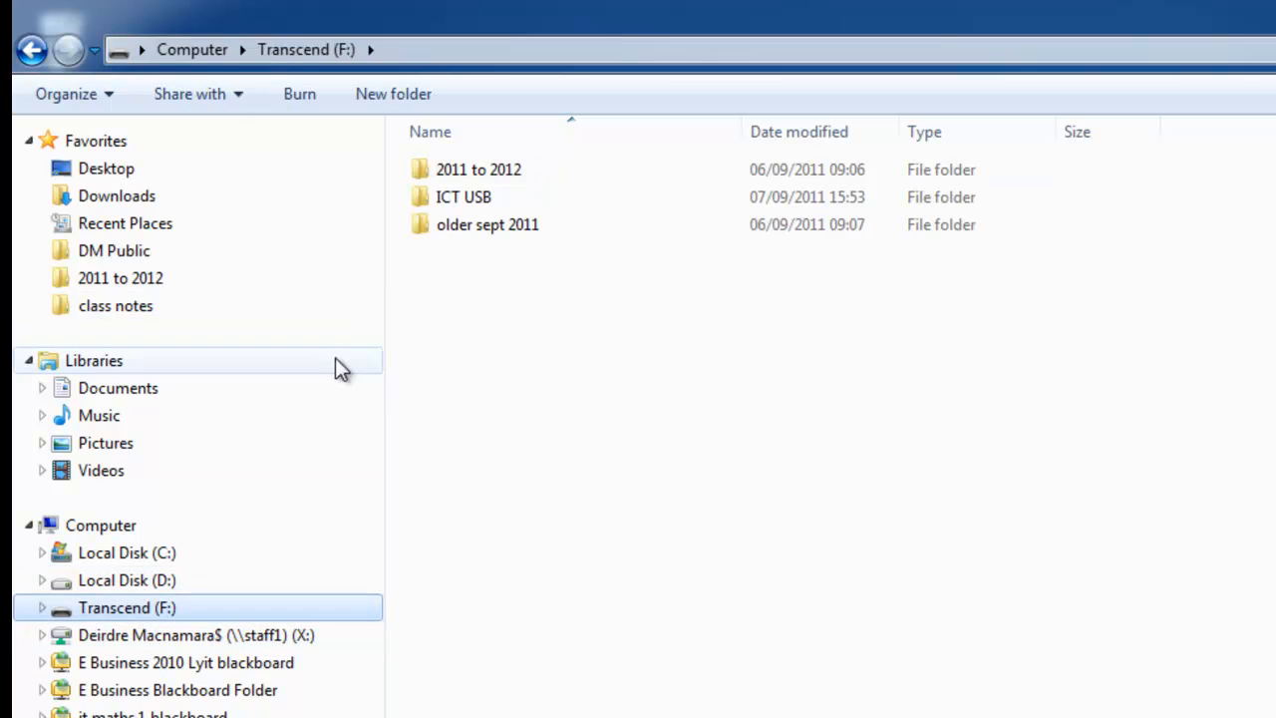
click(464, 196)
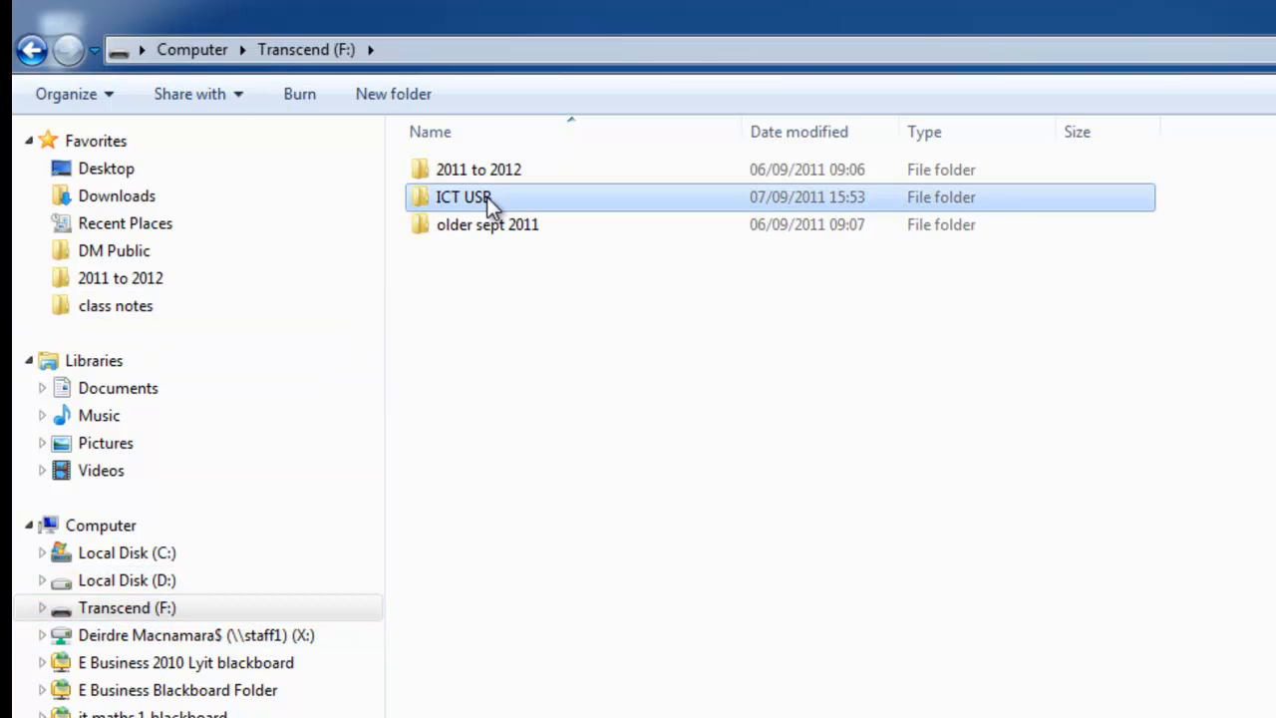
double_click(464, 197)
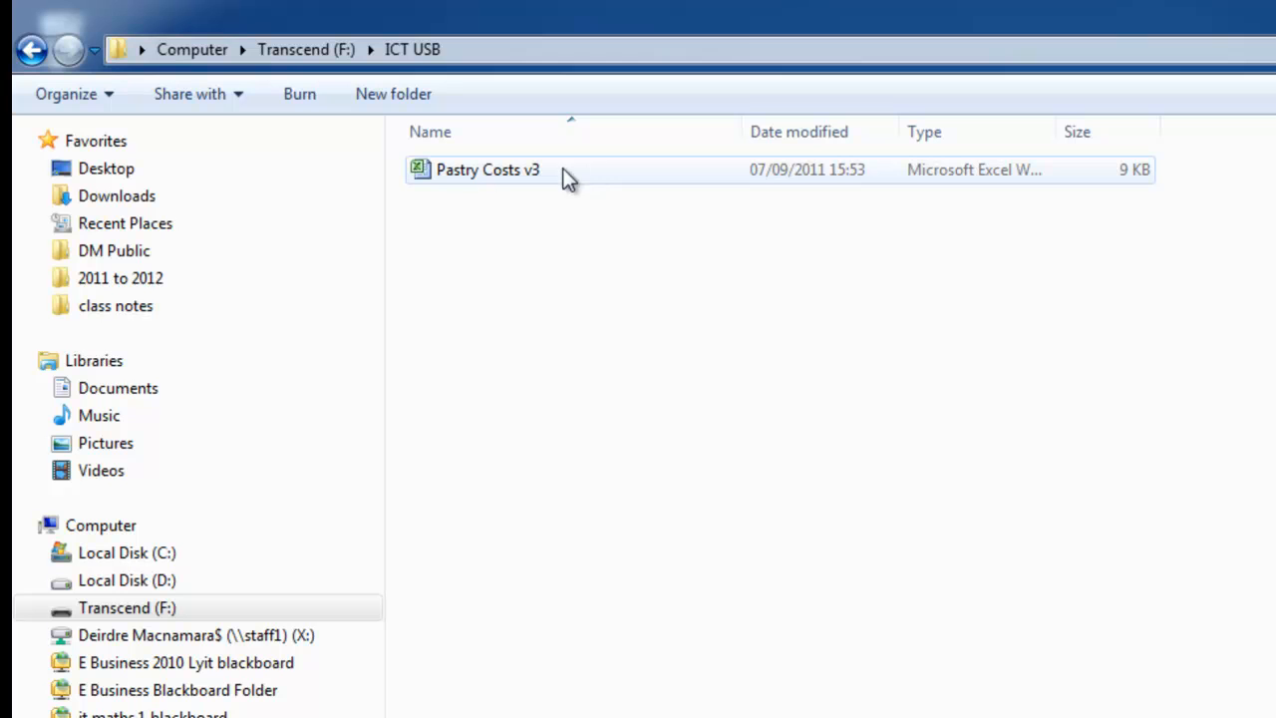
mouse_move(116, 305)
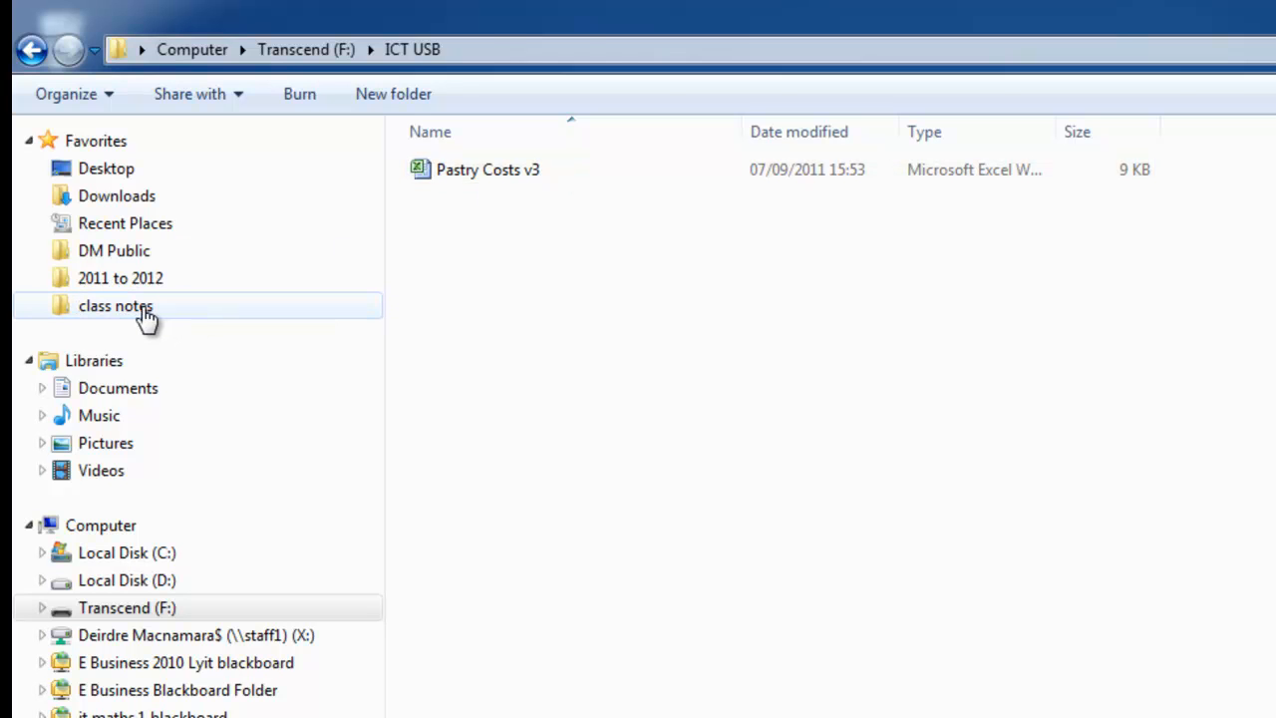
double_click(115, 305)
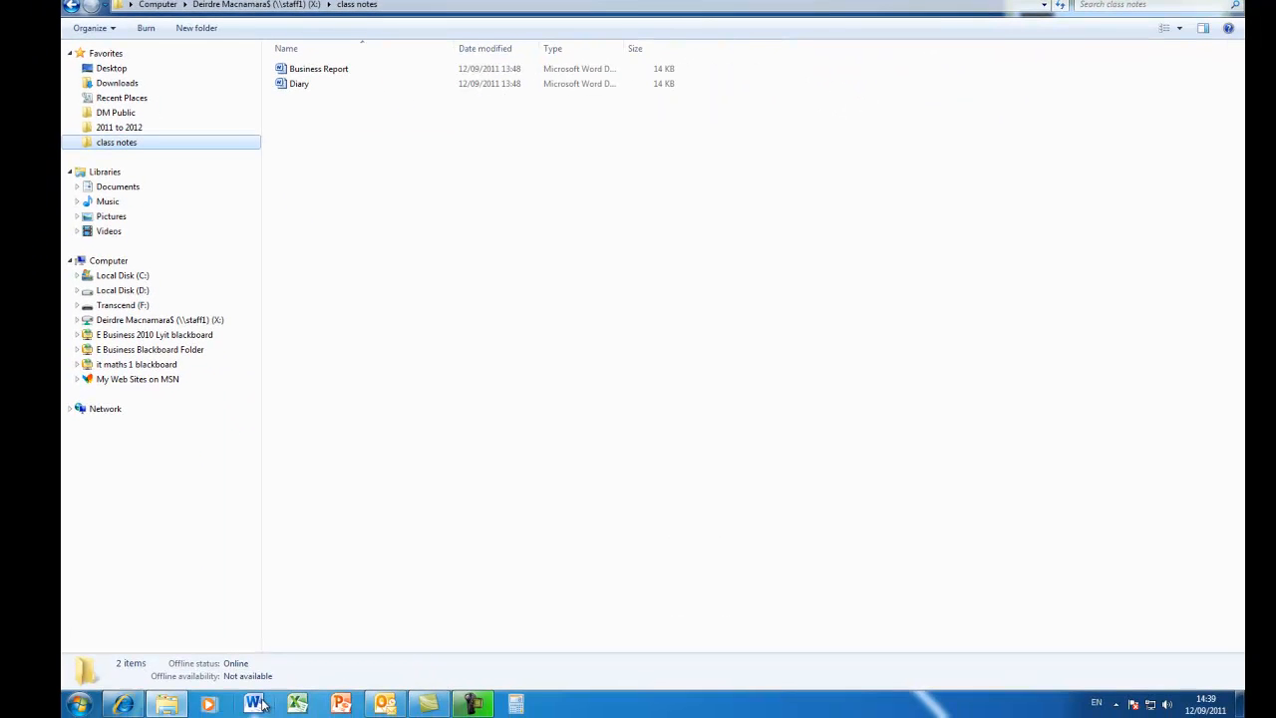
Switch to Word and save the Accountancy document as 'Accountancy draft' in class notes
click(254, 704)
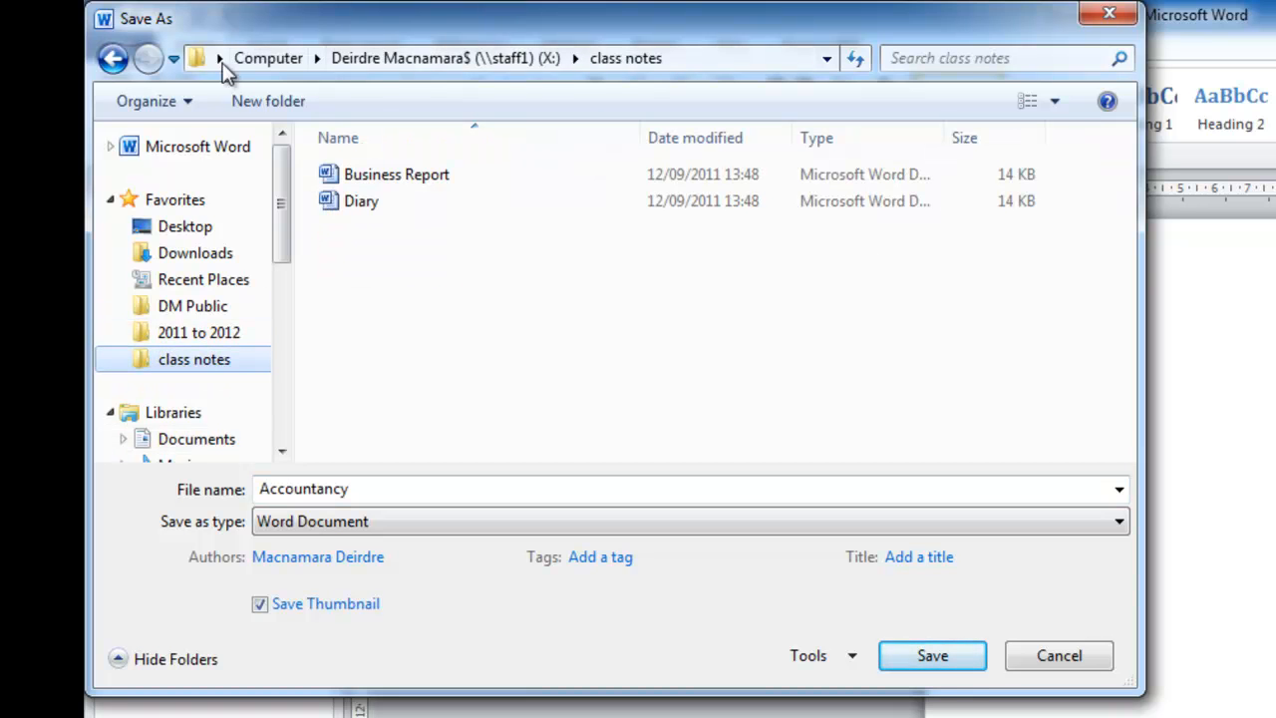
mouse_move(751, 75)
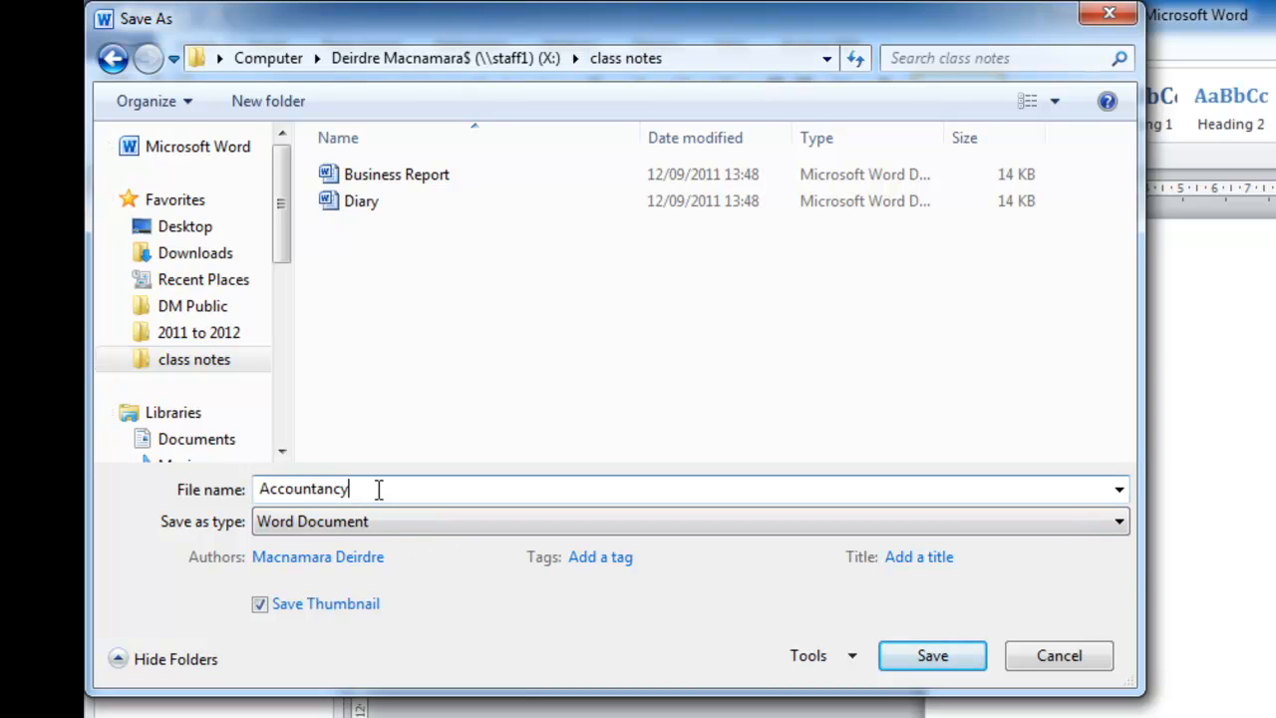
text(draft)
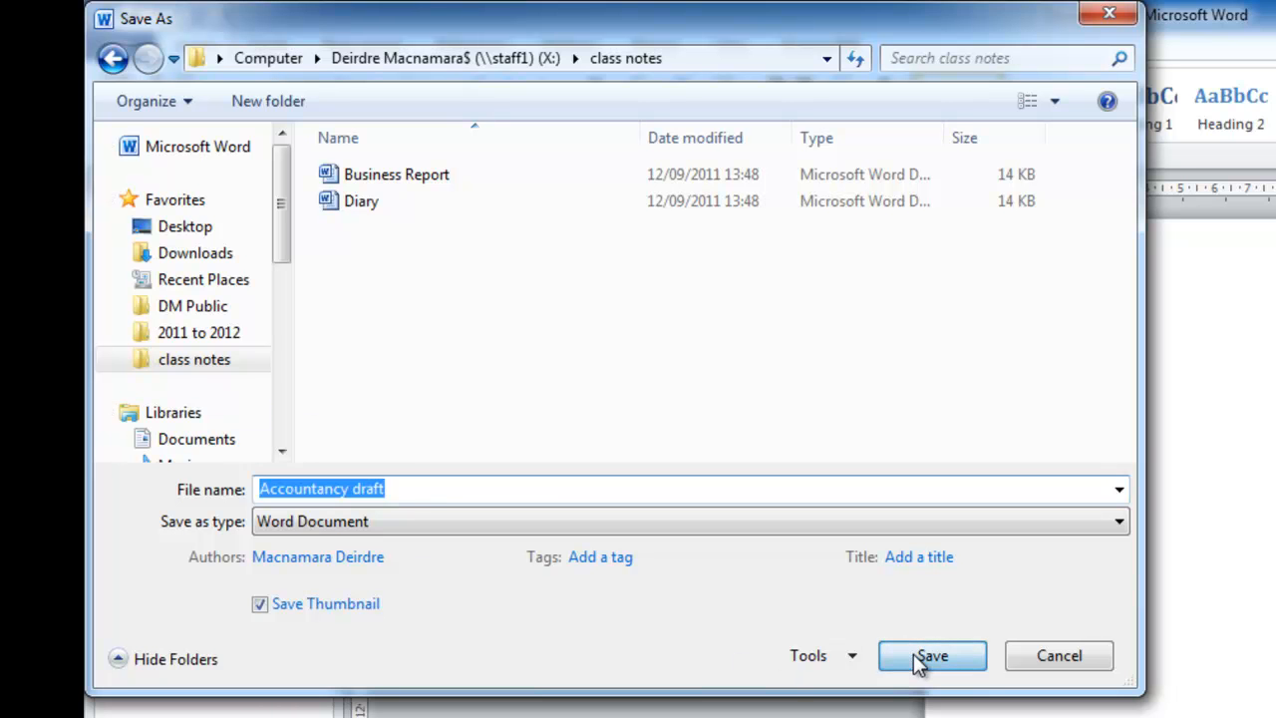
click(932, 655)
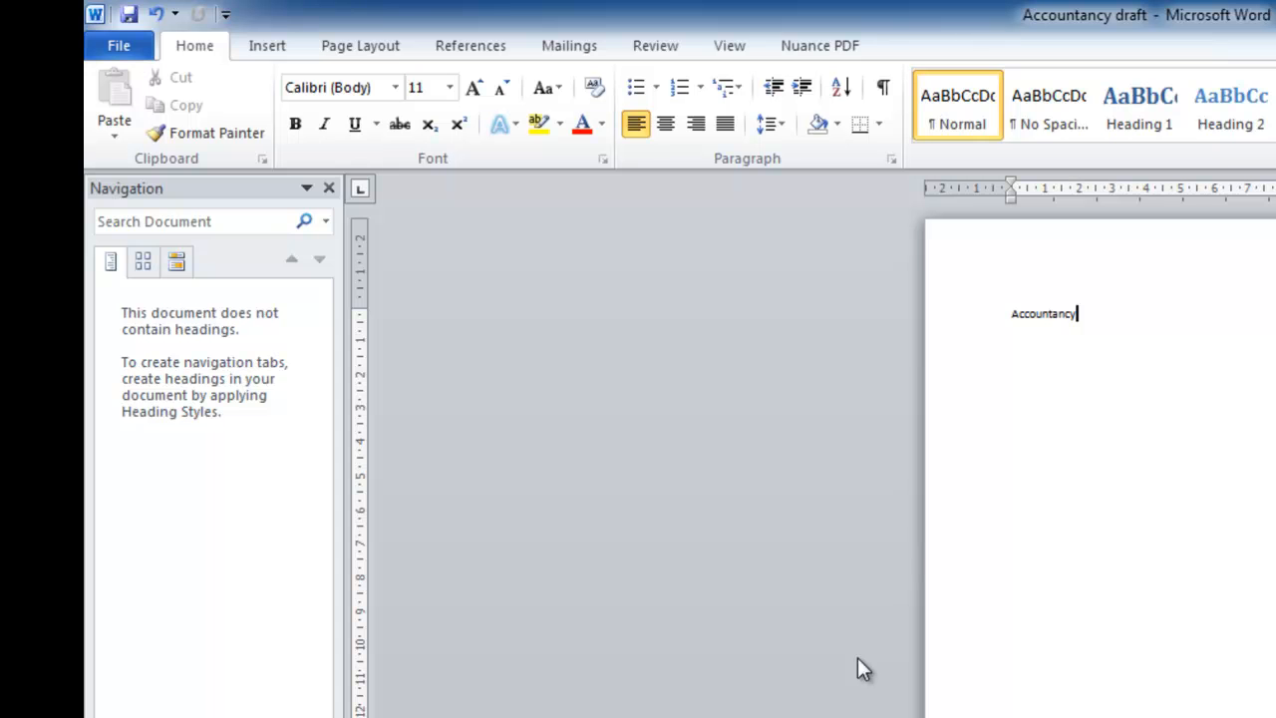